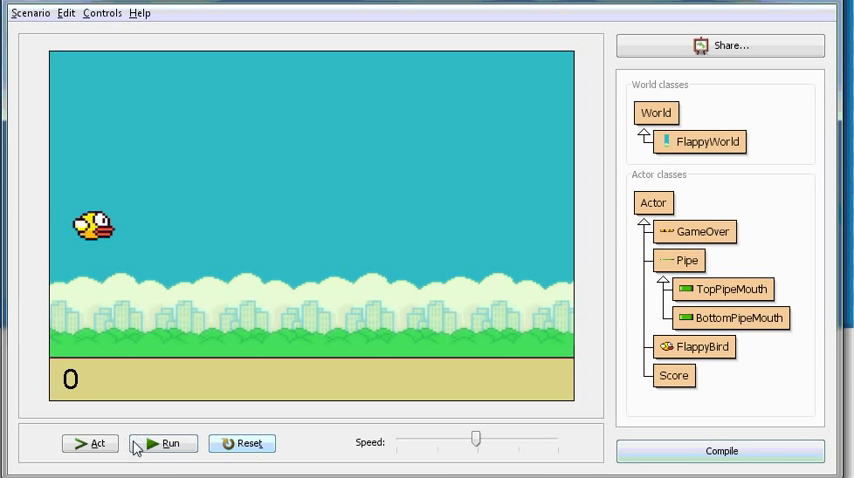
Run and reset the finished Flappy Bird game a few times to demo it.
{"action": "left_click", "coordinate": [168, 444]}
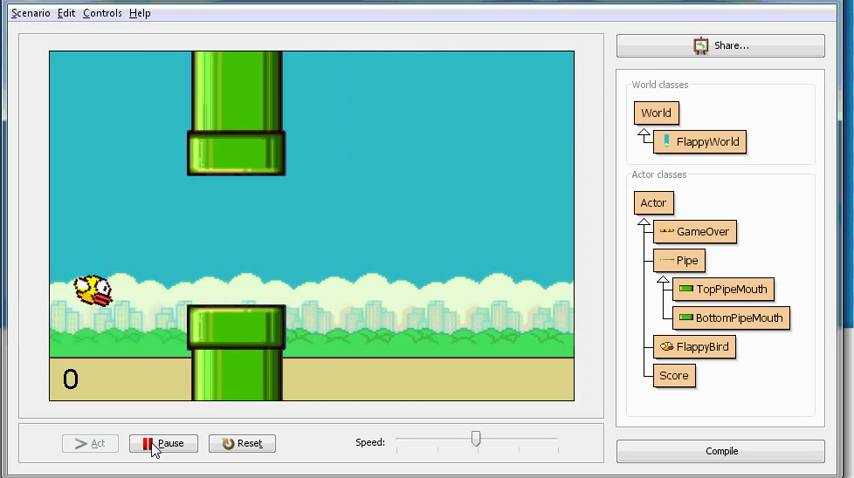
{"action": "left_click", "coordinate": [162, 444]}
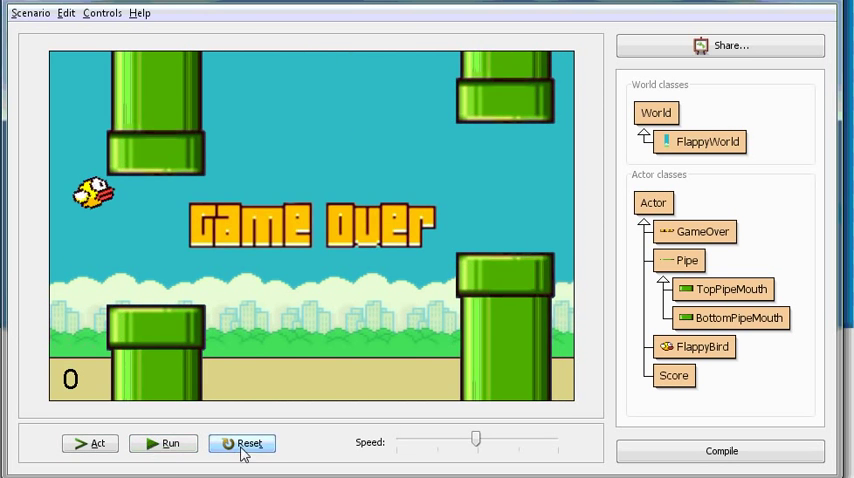
{"action": "left_click", "coordinate": [170, 444]}
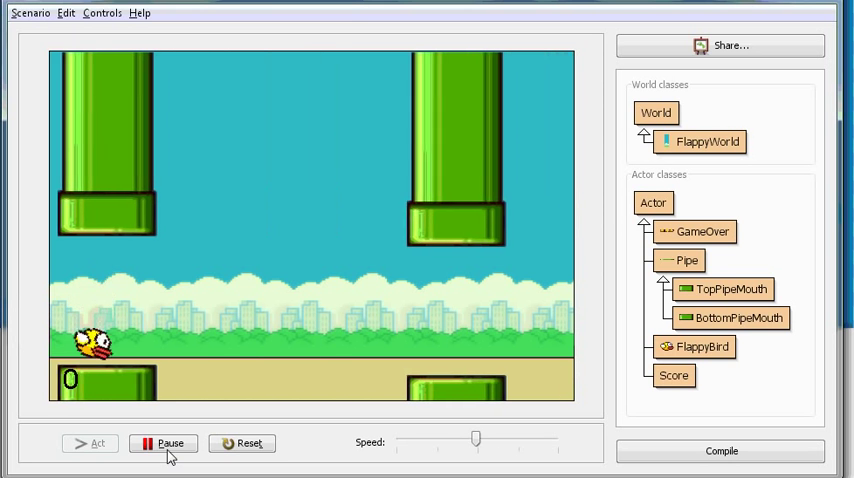
{"action": "left_click", "coordinate": [162, 444]}
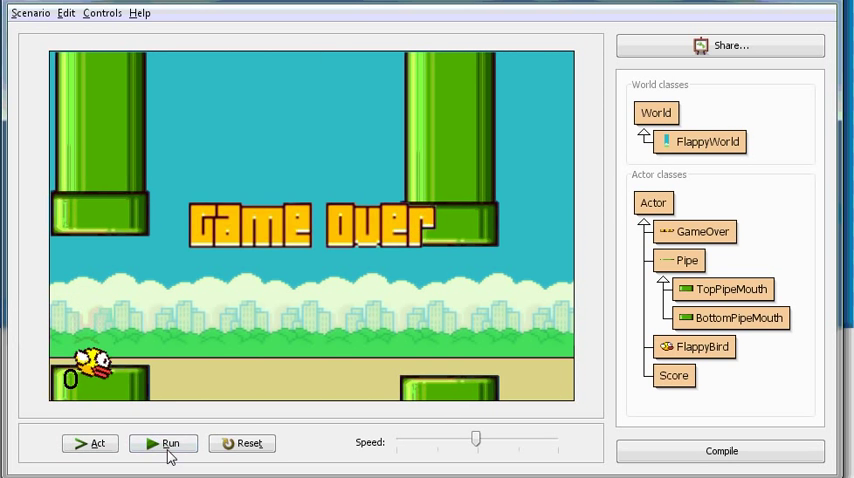
{"action": "left_click", "coordinate": [164, 444]}
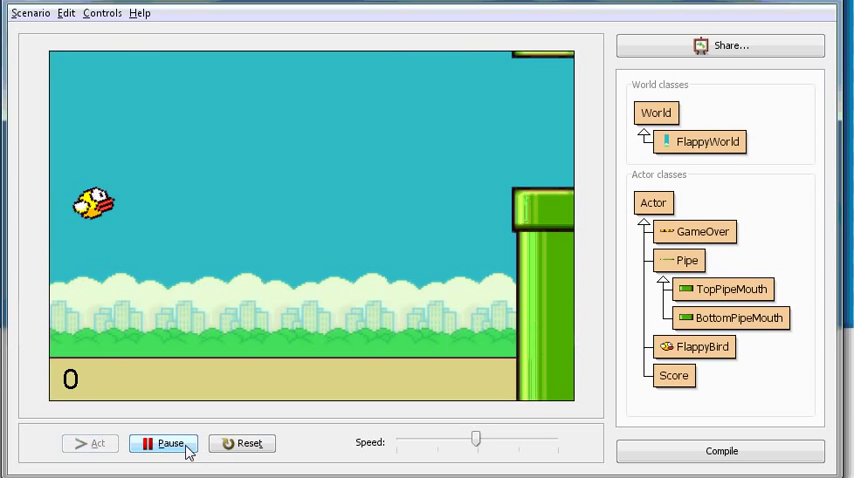
{"action": "mouse_move", "coordinate": [164, 444]}
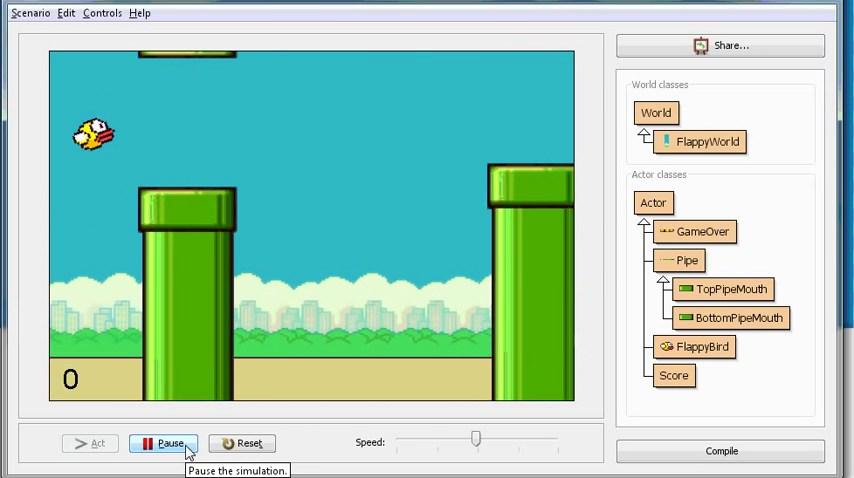
{"action": "left_click", "coordinate": [164, 444]}
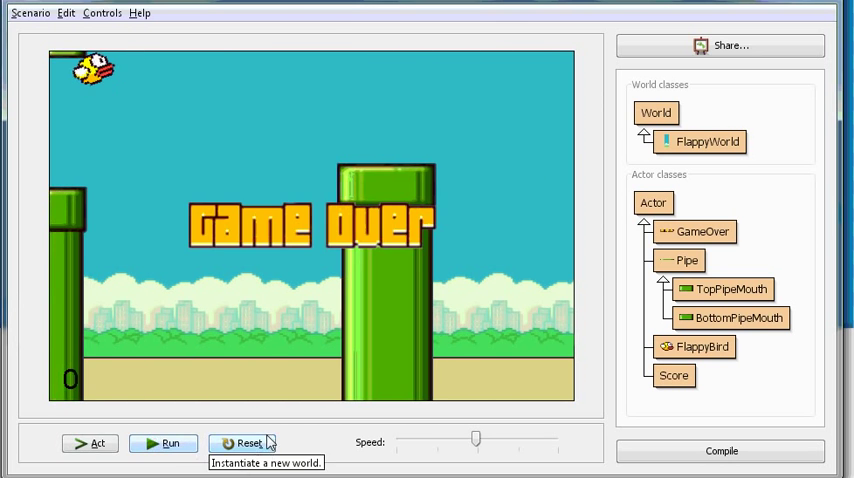
{"action": "left_click", "coordinate": [244, 444]}
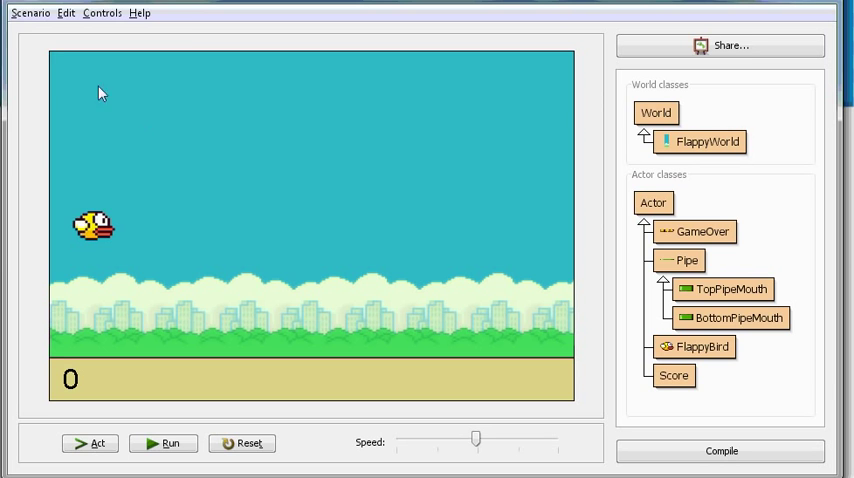
Close the scenario and create a new empty scenario named FlappyBirdDay1 in My Labs.
{"action": "left_click", "coordinate": [30, 12]}
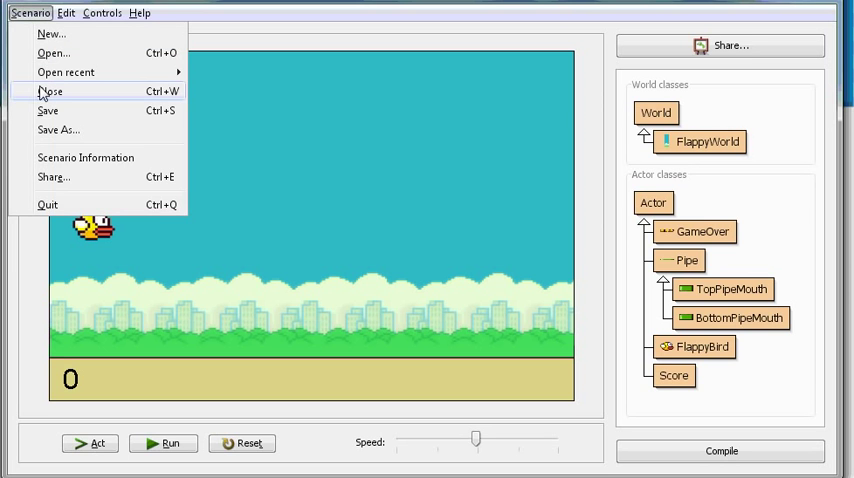
{"action": "left_click", "coordinate": [50, 92]}
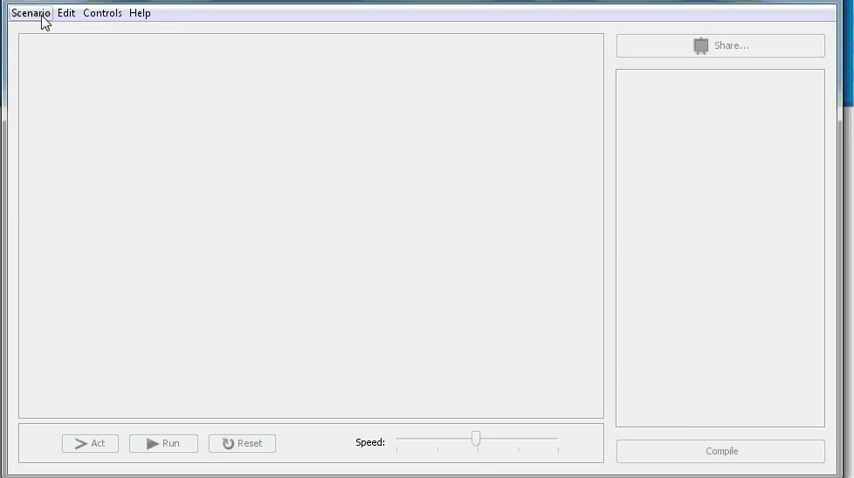
{"action": "left_click", "coordinate": [30, 12]}
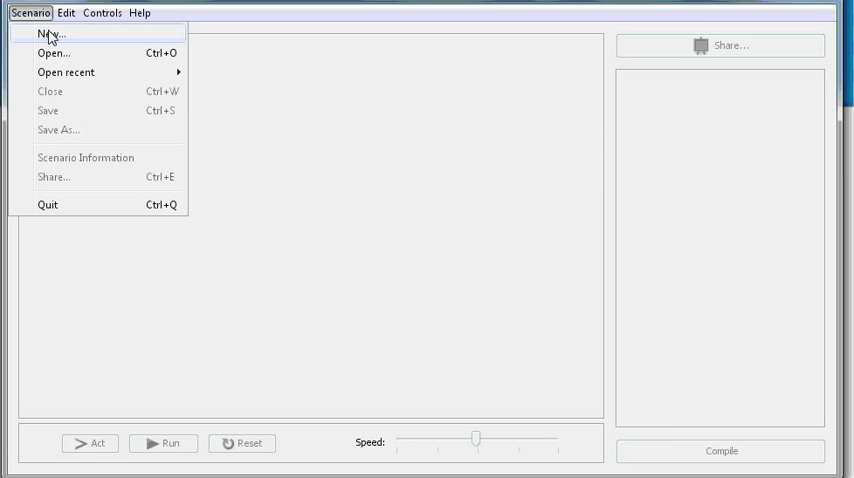
{"action": "left_click", "coordinate": [48, 32]}
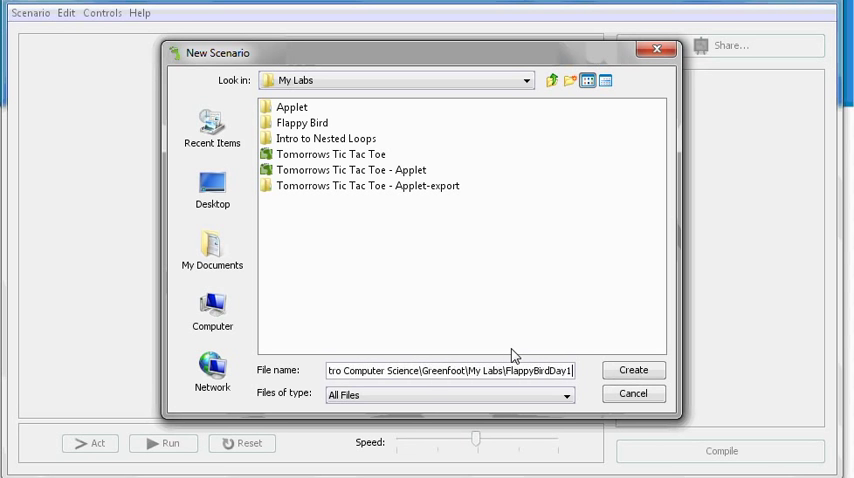
{"action": "left_click", "coordinate": [632, 368]}
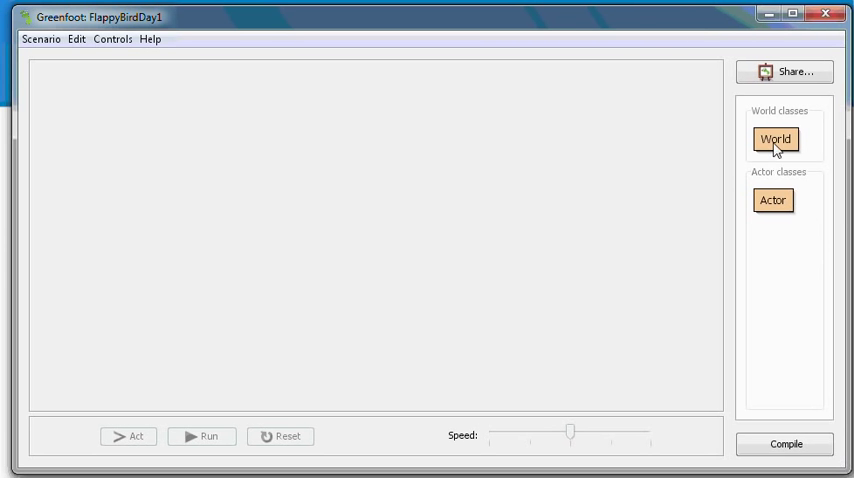
Start a new World subclass named FlappyWorld.
{"action": "right_click", "coordinate": [776, 140]}
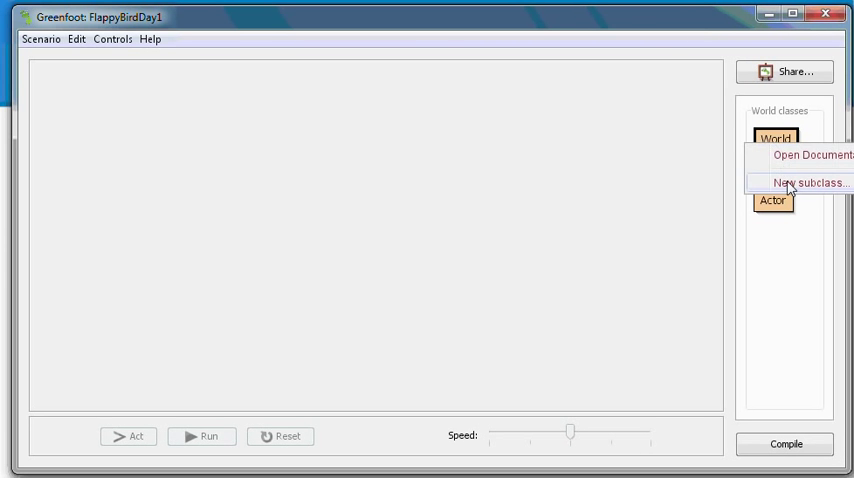
{"action": "left_click", "coordinate": [812, 182]}
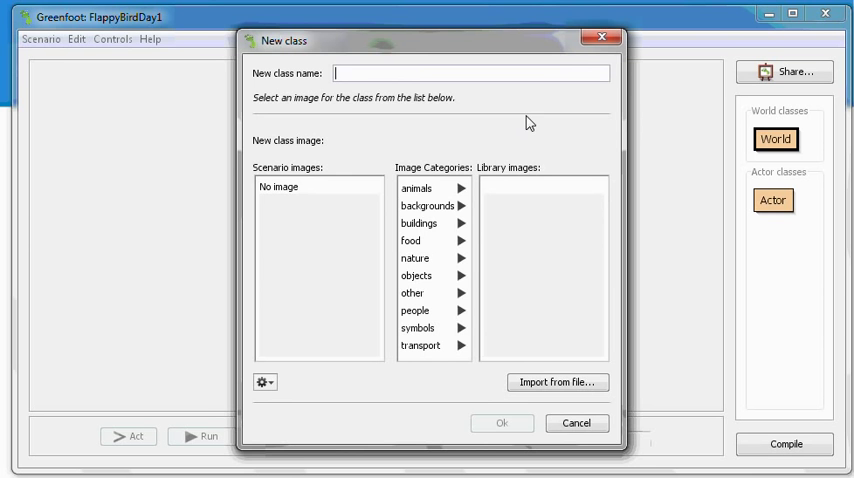
{"action": "type", "text": "FlappyWo"}
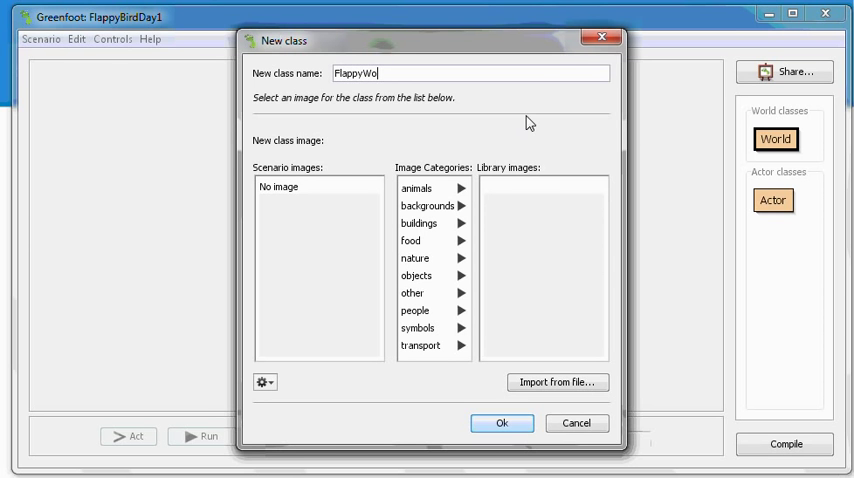
{"action": "type", "text": "rld"}
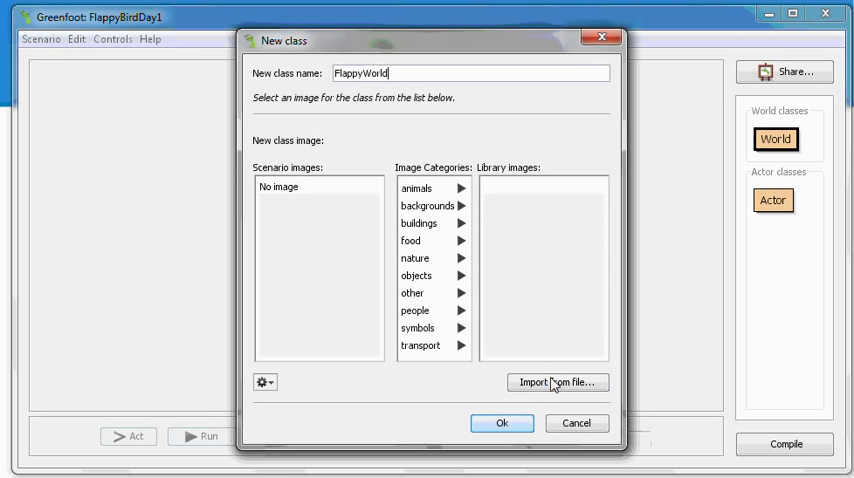
Import flappy_background.png from the Flappy Bird Images folder as its image and compile.
{"action": "left_click", "coordinate": [556, 382]}
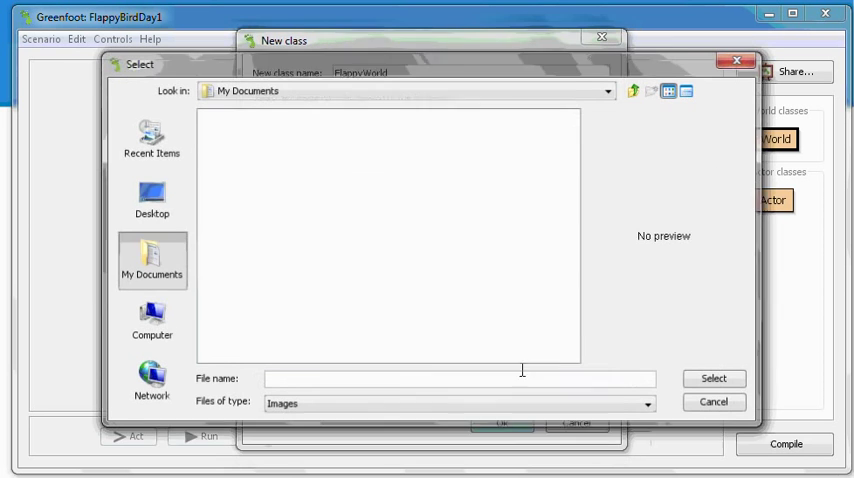
{"action": "left_click", "coordinate": [150, 196]}
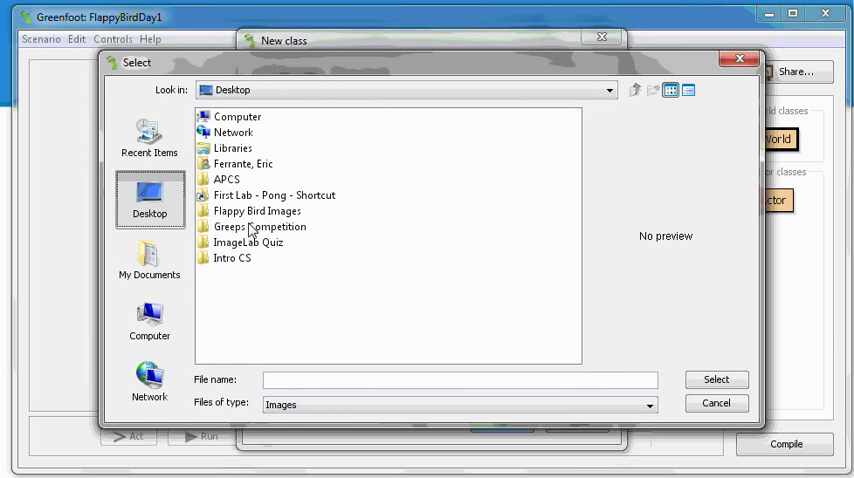
{"action": "double_click", "coordinate": [256, 212]}
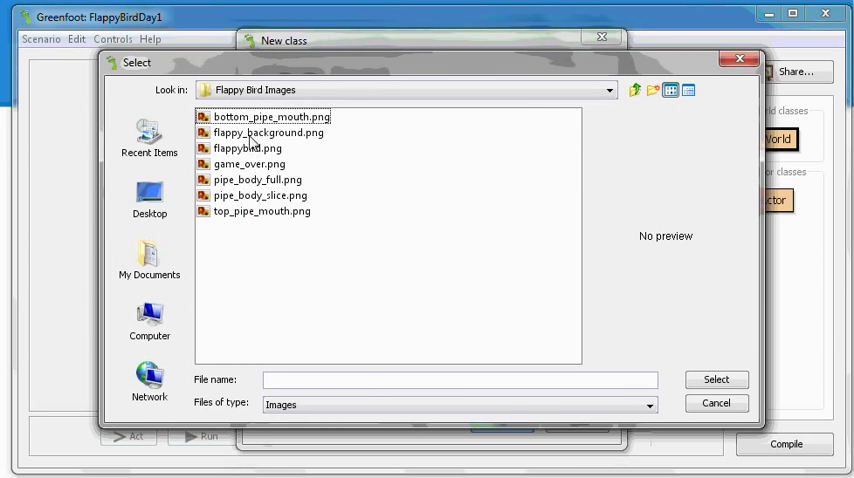
{"action": "left_click", "coordinate": [268, 132]}
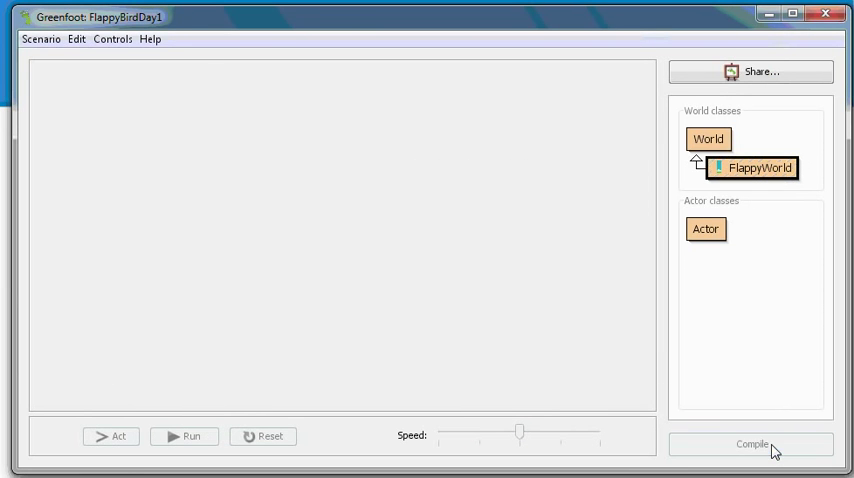
{"action": "left_click", "coordinate": [752, 444]}
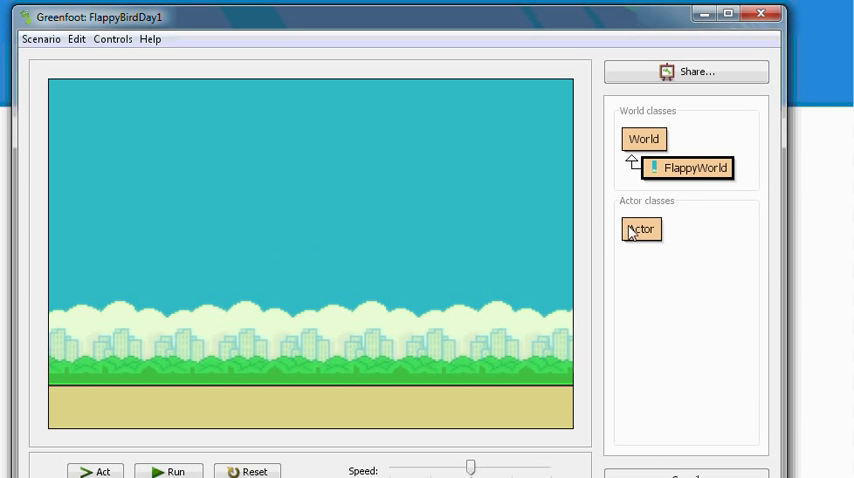
Create an Actor subclass FlappyBird using flappybird.png as its image.
{"action": "right_click", "coordinate": [640, 228]}
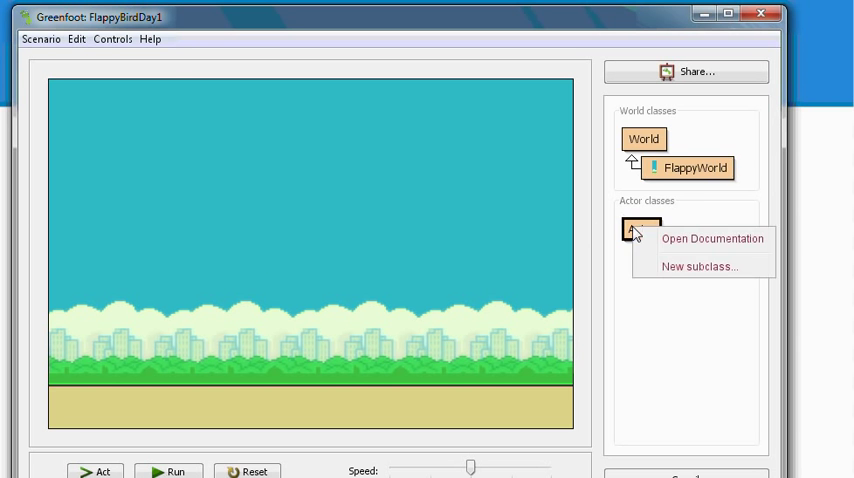
{"action": "left_click", "coordinate": [700, 266]}
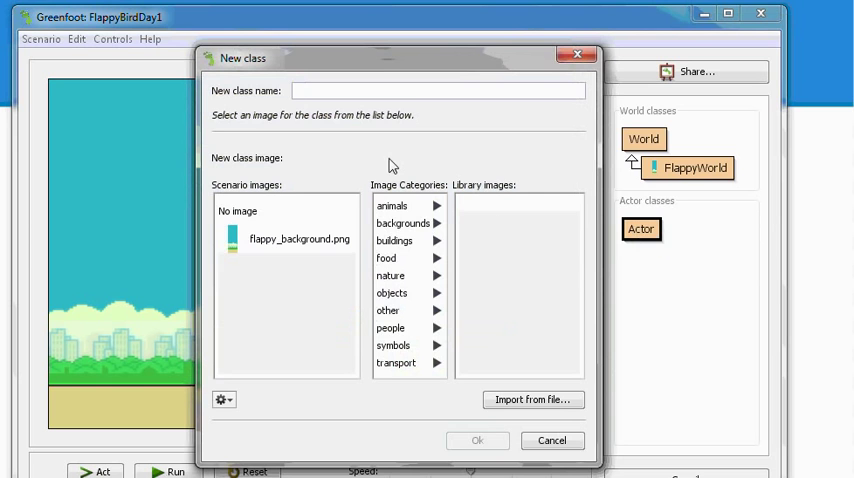
{"action": "type", "text": "FlappyBird"}
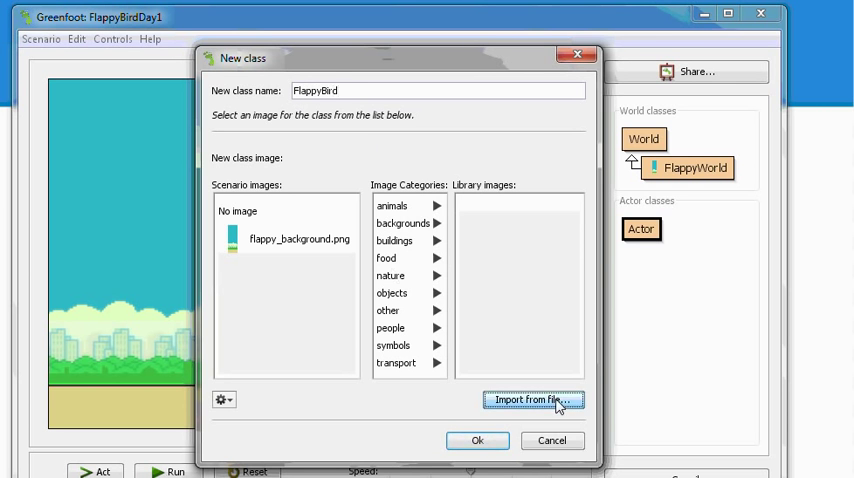
{"action": "left_click", "coordinate": [532, 400]}
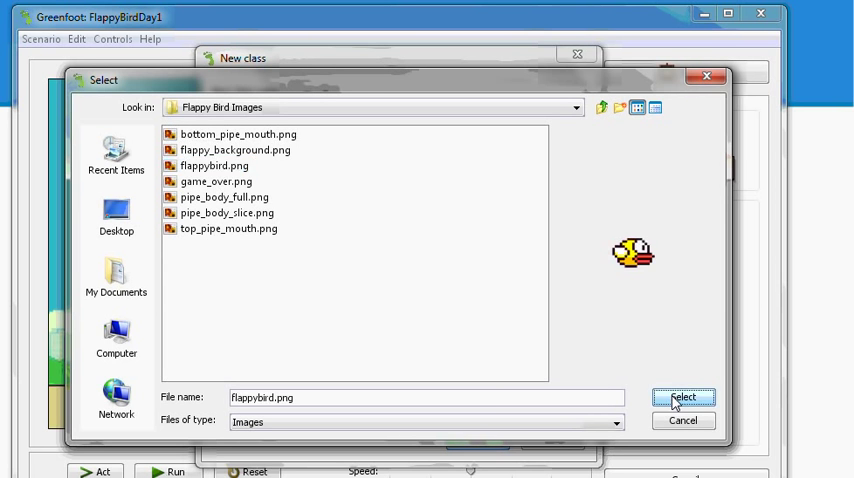
{"action": "left_click", "coordinate": [684, 396]}
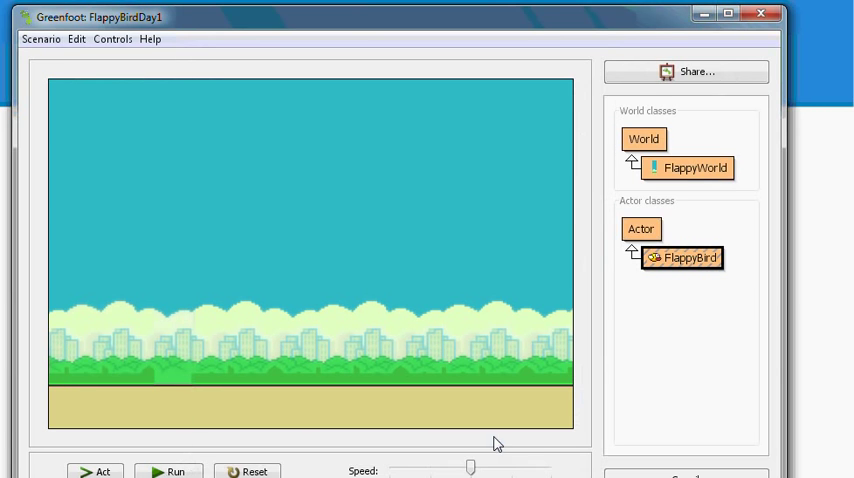
{"action": "mouse_move", "coordinate": [568, 36]}
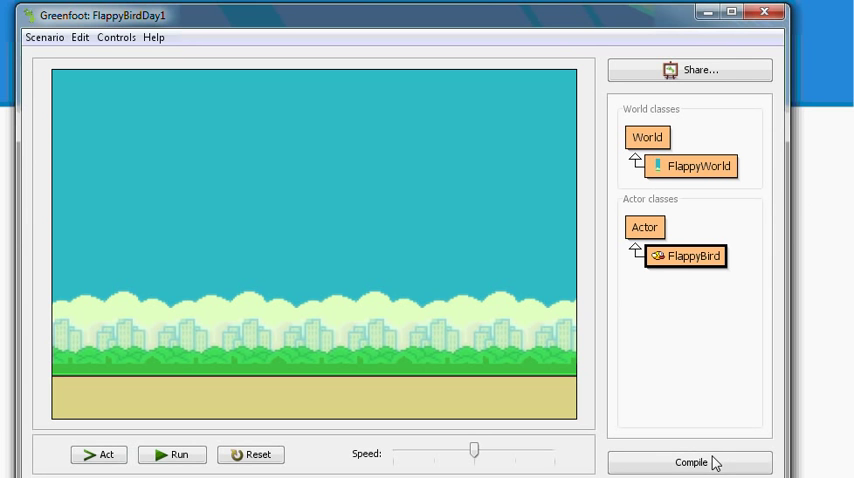
{"action": "mouse_move", "coordinate": [684, 262]}
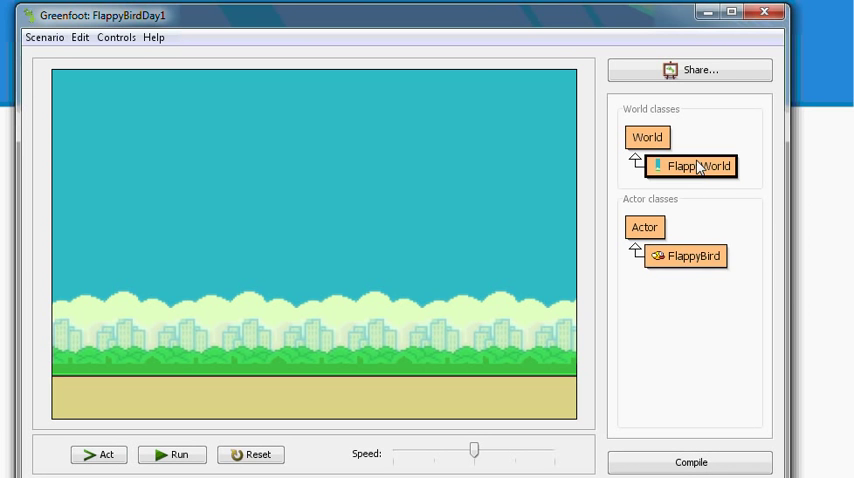
{"action": "mouse_move", "coordinate": [696, 256]}
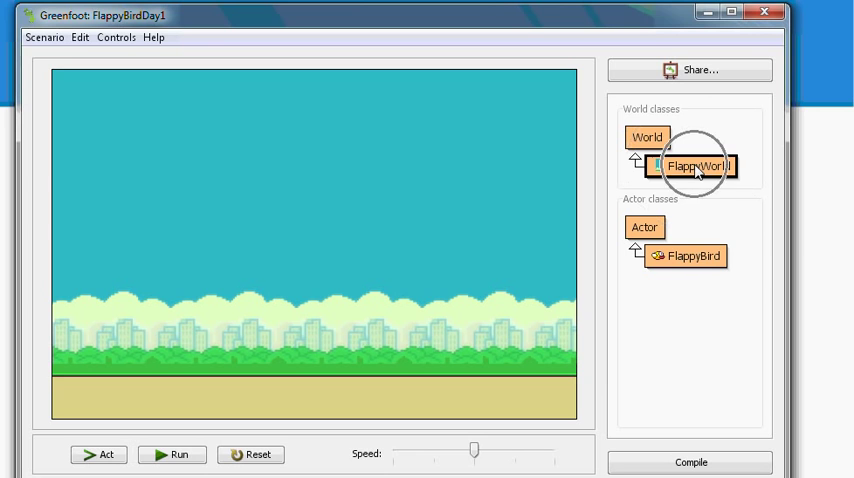
Open FlappyWorld's source and inspect the super(600, 400, 1) world size call.
{"action": "double_click", "coordinate": [690, 164]}
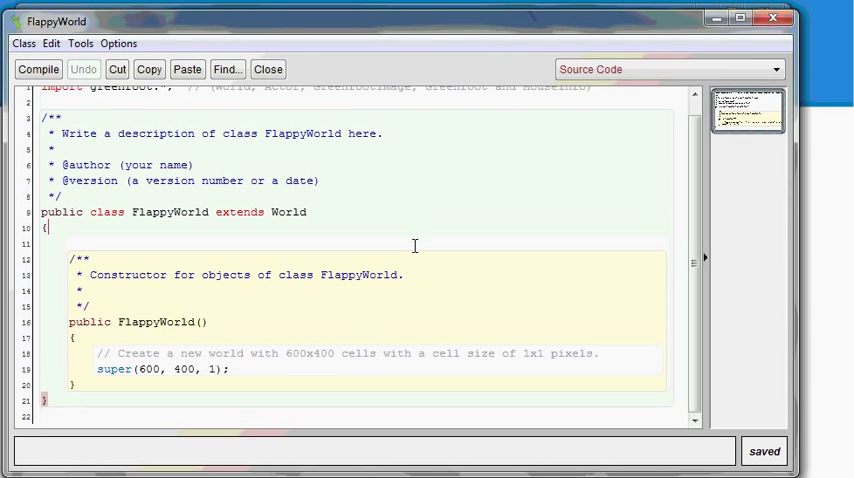
{"action": "double_click", "coordinate": [148, 368]}
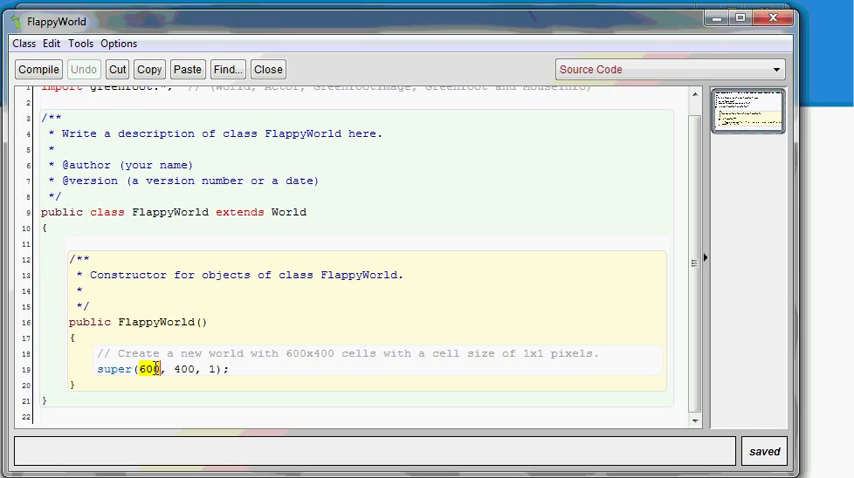
{"action": "double_click", "coordinate": [182, 368]}
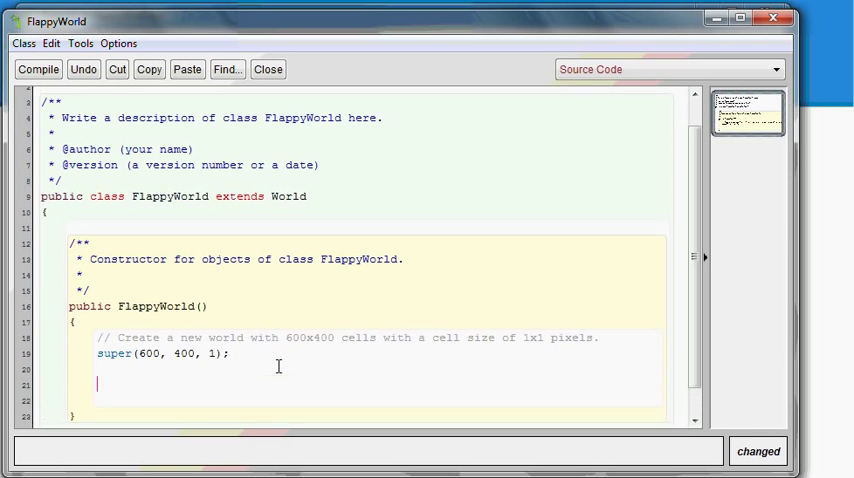
Write a comment and 'FlappyBird flappy = new FlappyBird();' in the constructor.
{"action": "type", "text": "// Create"}
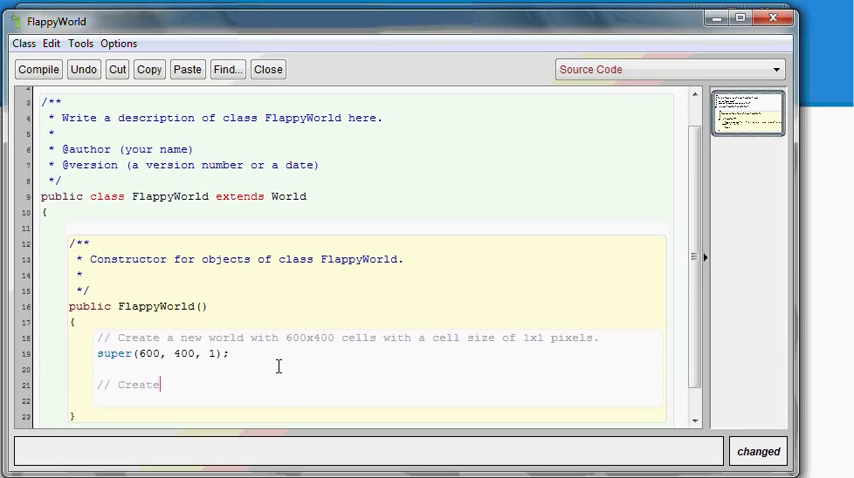
{"action": "type", "text": "a Flappy B"}
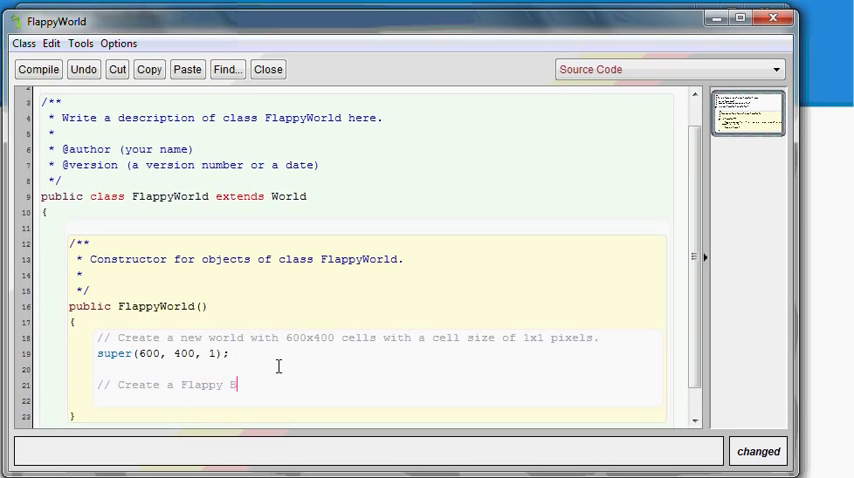
{"action": "type", "text": "ird Object"}
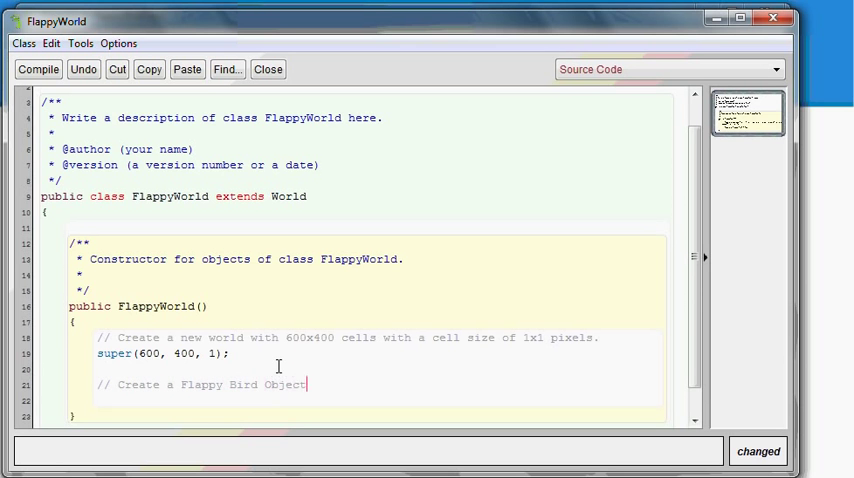
{"action": "type", "text": "Flappy"}
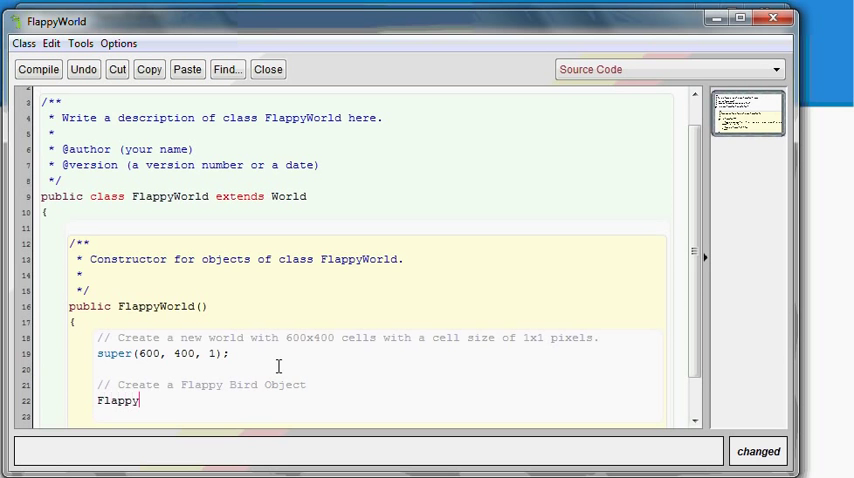
{"action": "type", "text": "Bird f1"}
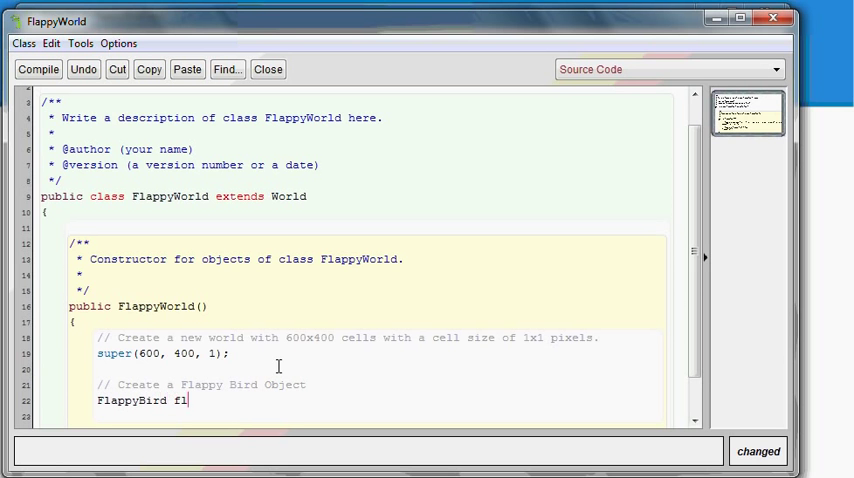
{"action": "type", "text": "appy"}
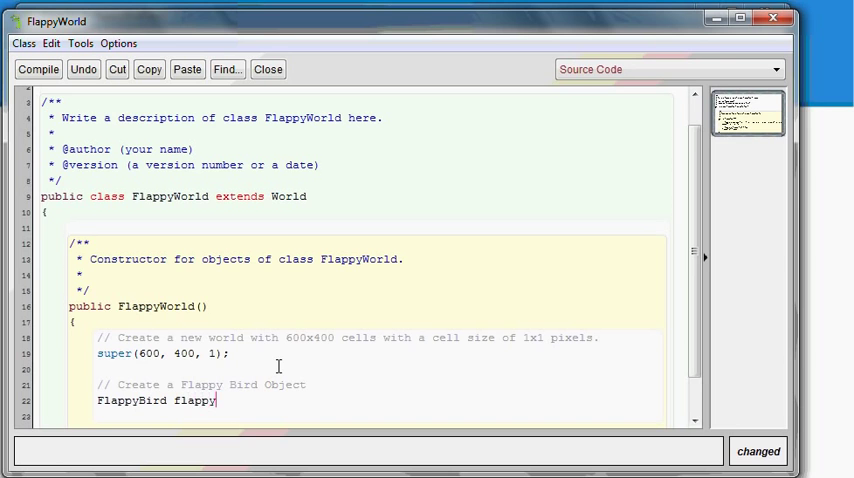
{"action": "type", "text": "= new Flappy"}
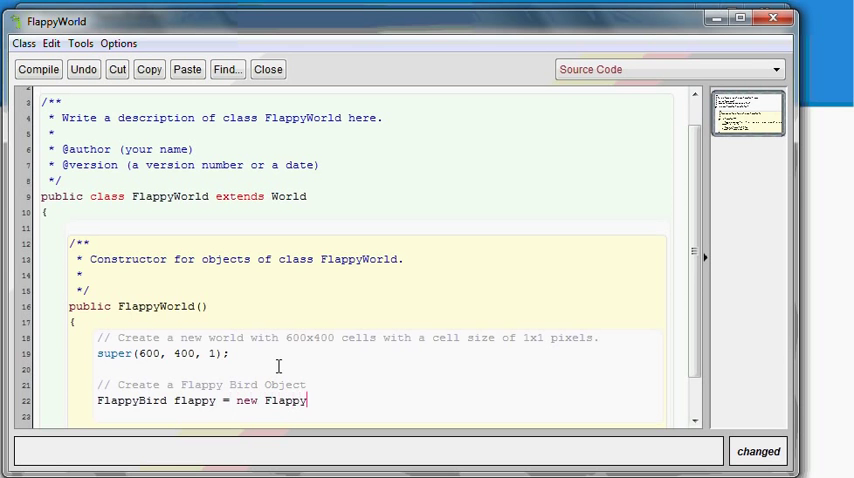
{"action": "type", "text": "Bird();"}
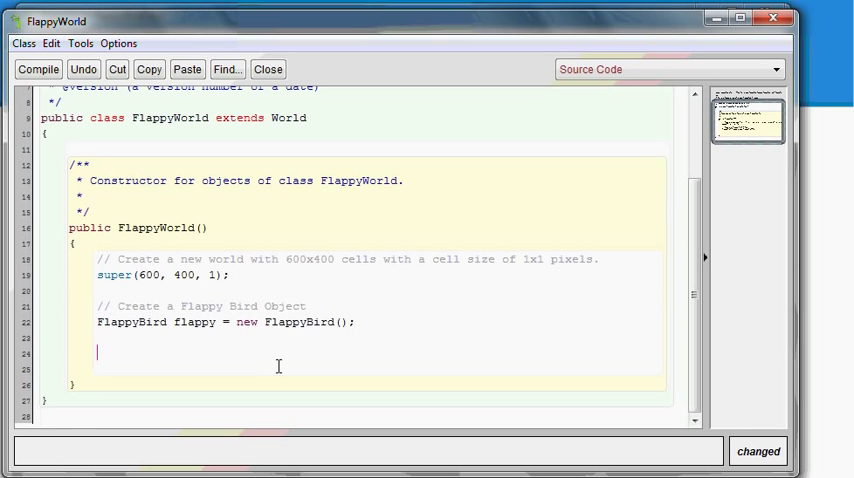
Add a comment and 'addObject(flappy, x, y);', setting x to 100.
{"action": "type", "text": "// Add flap"}
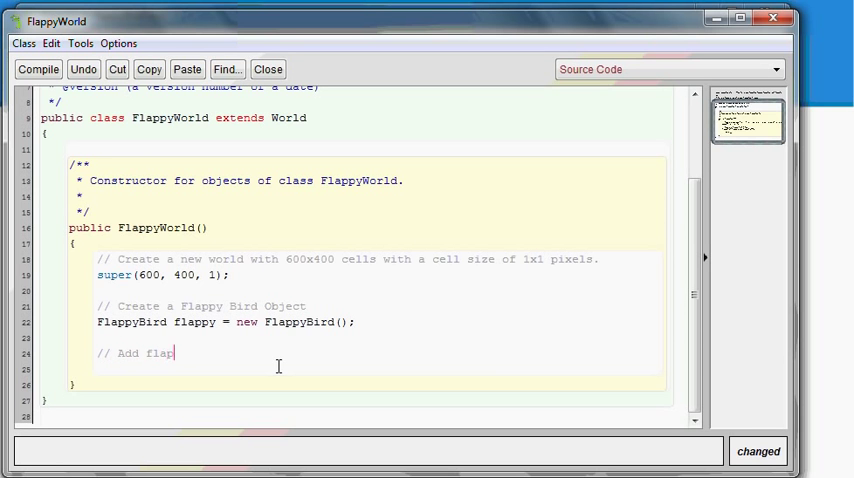
{"action": "type", "text": "py to our world"}
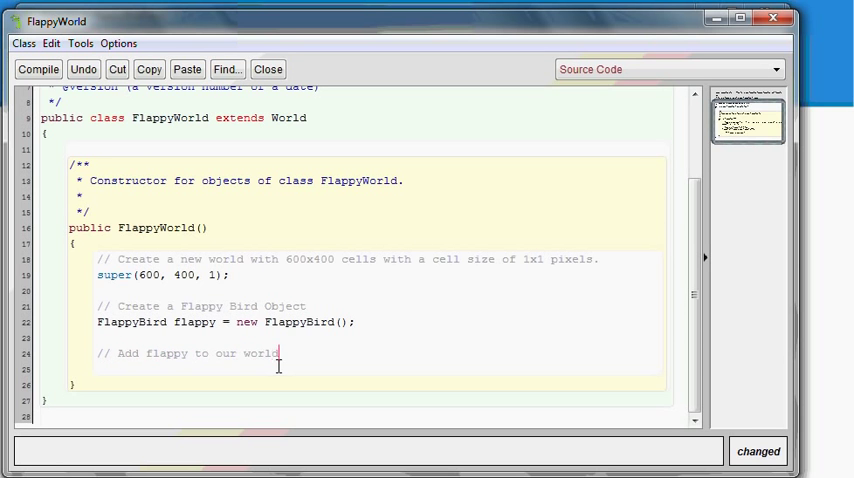
{"action": "type", "text": "a"}
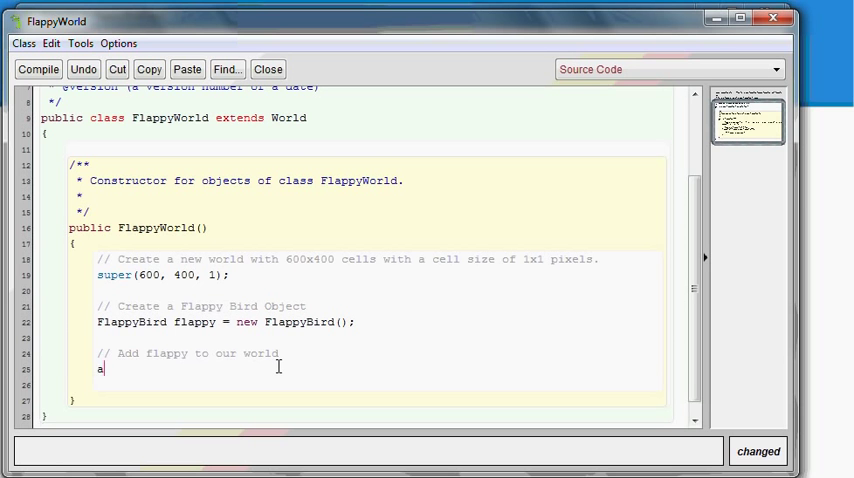
{"action": "type", "text": "ddObject"}
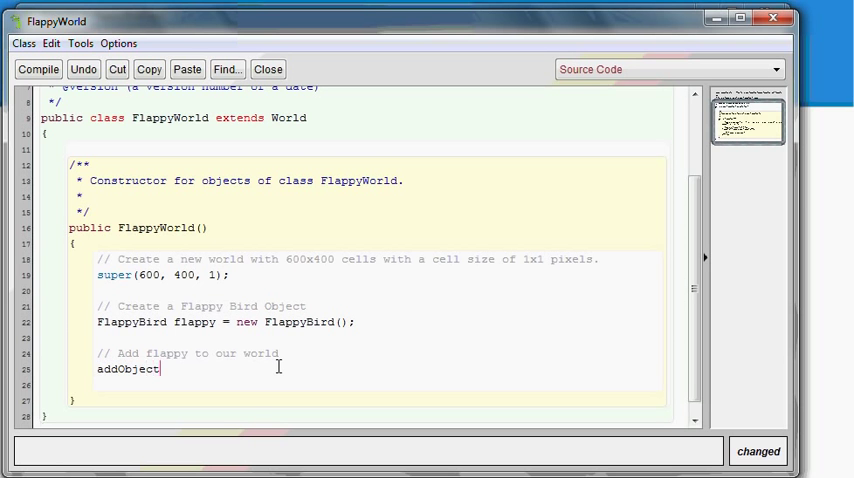
{"action": "type", "text": "("}
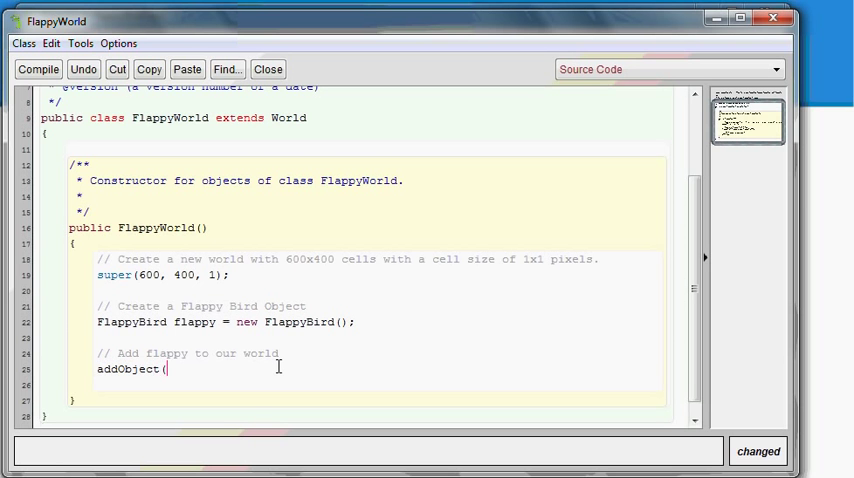
{"action": "type", "text": "flappy, x,"}
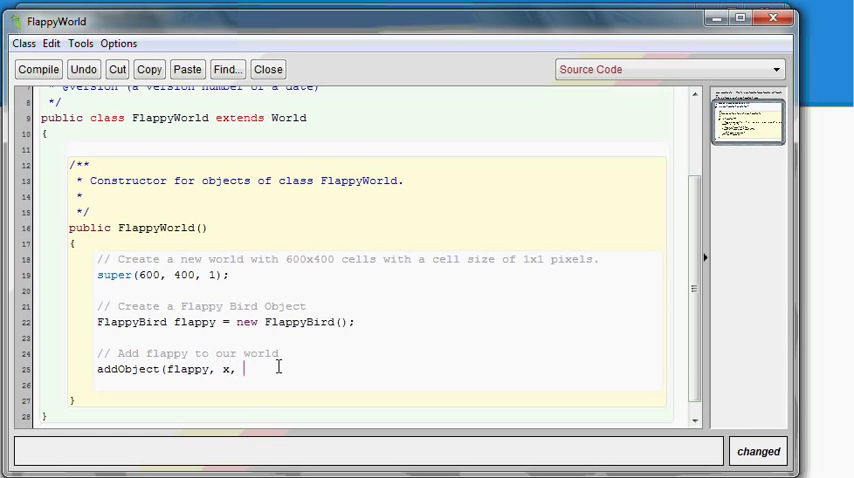
{"action": "type", "text": "y);"}
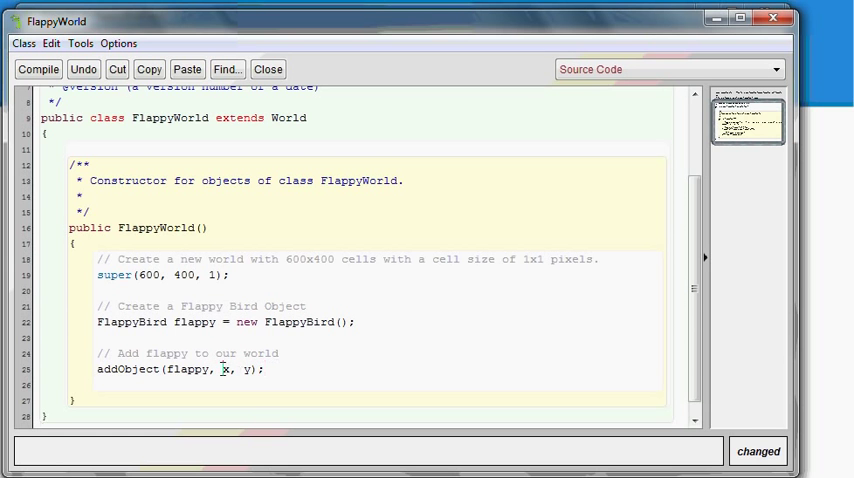
{"action": "type", "text": "100"}
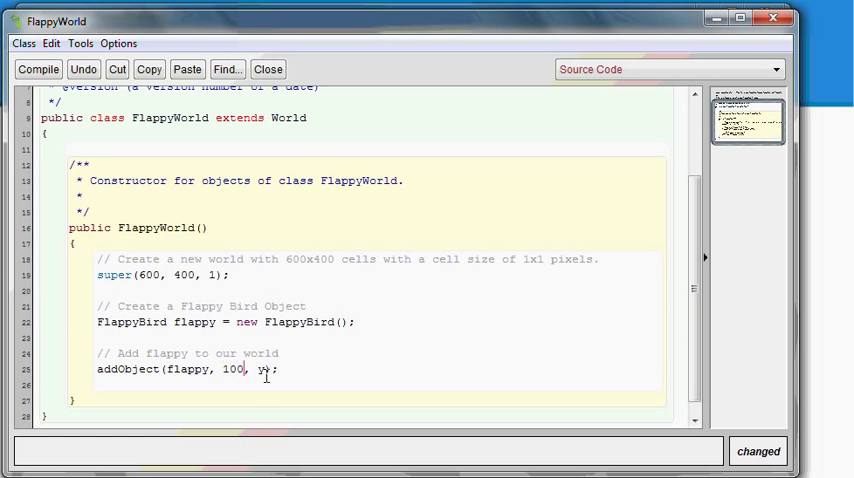
Replace the y placeholder with 200, then change it to getHeight()/2.
{"action": "double_click", "coordinate": [260, 368]}
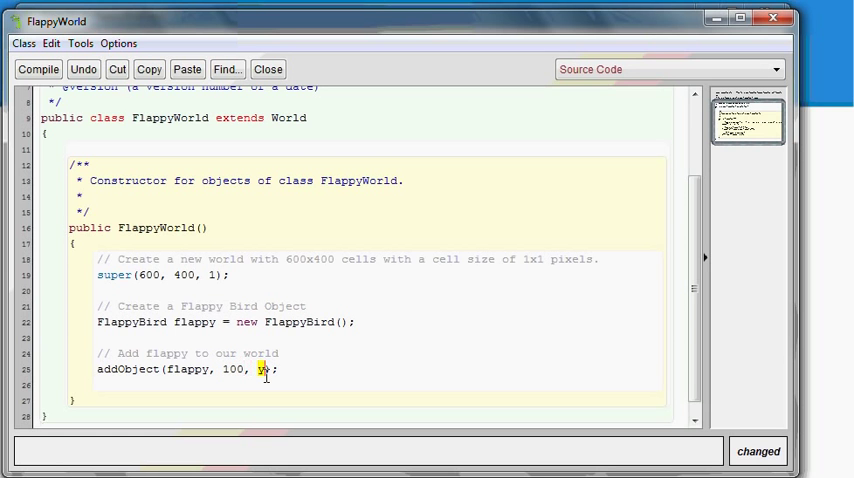
{"action": "type", "text": "200"}
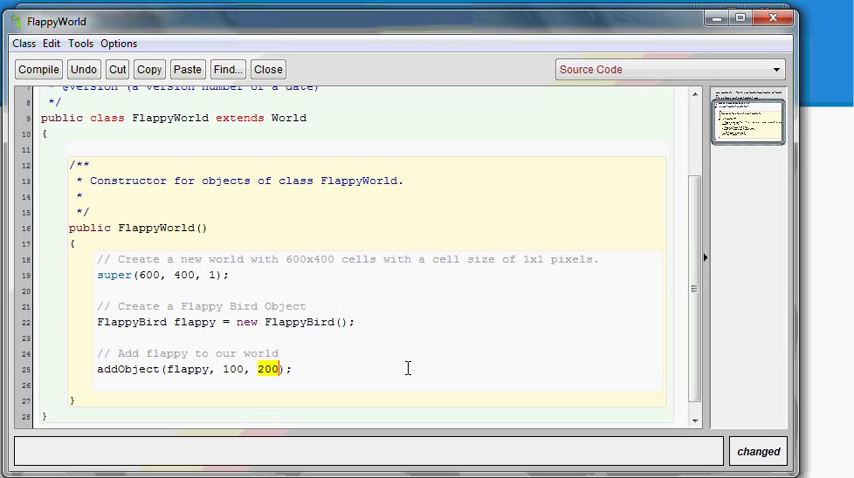
{"action": "key", "text": "Delete"}
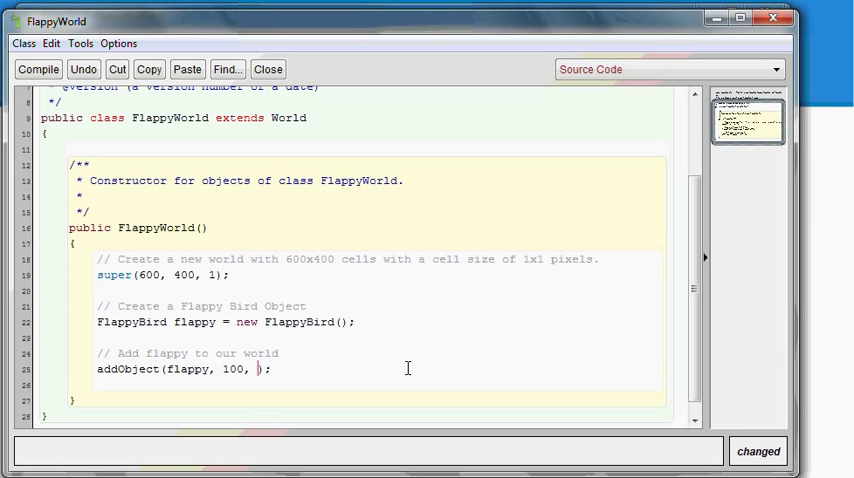
{"action": "type", "text": "get"}
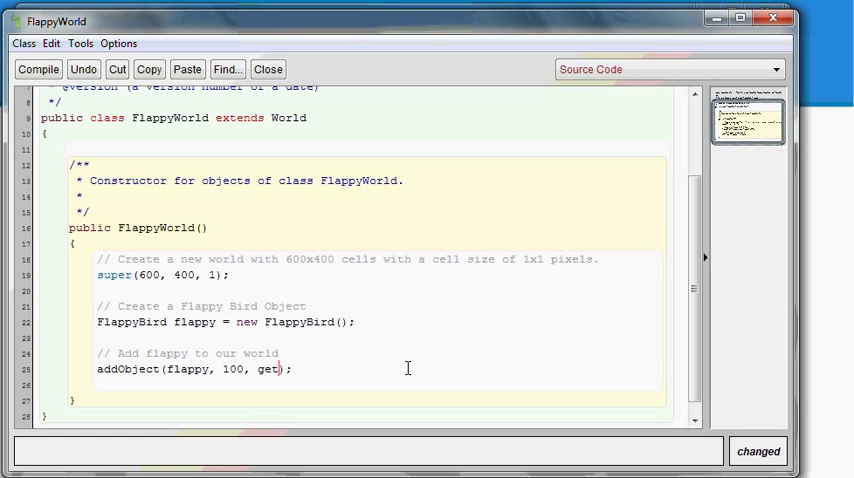
{"action": "type", "text": "Height()/2"}
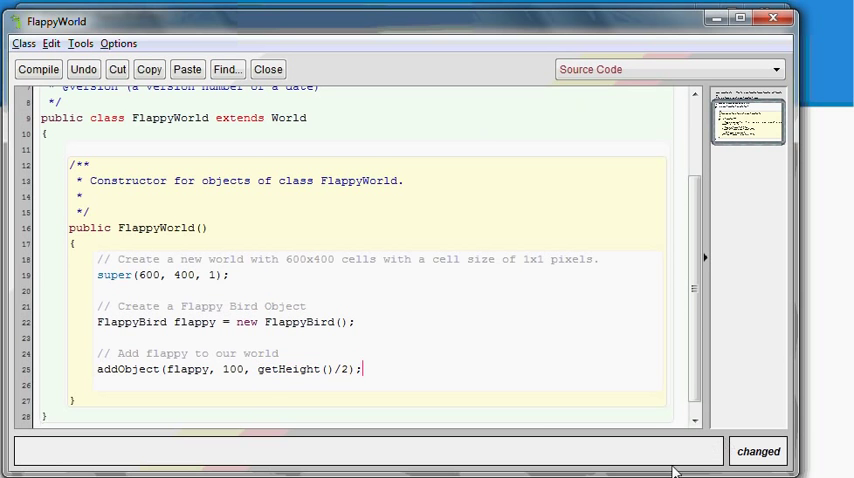
Compile FlappyWorld so the bird appears at the left, halfway down the background.
{"action": "left_click", "coordinate": [38, 68]}
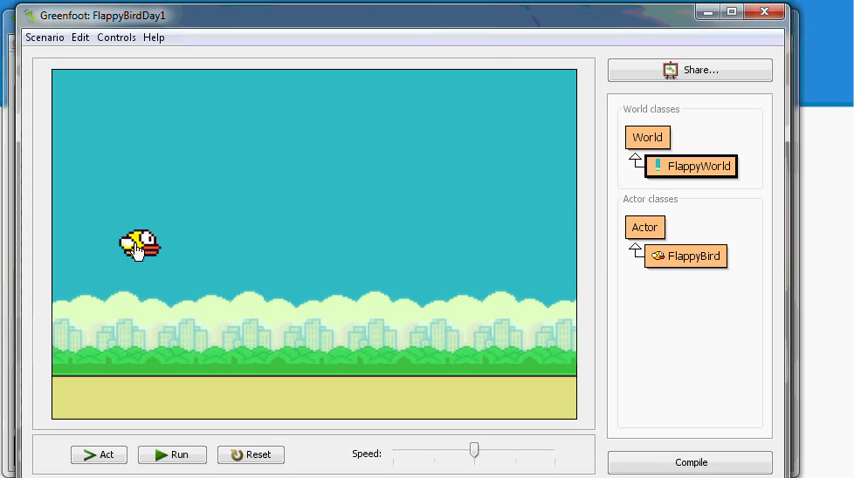
{"action": "mouse_move", "coordinate": [634, 300]}
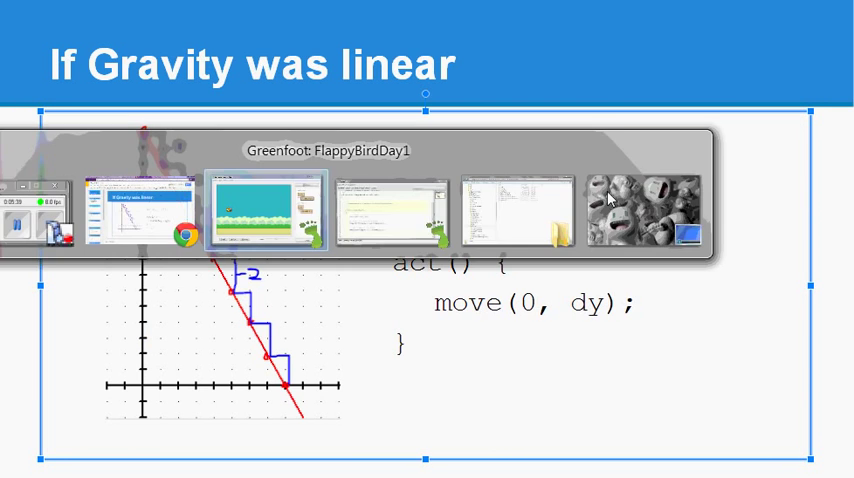
Open the FlappyBird source and begin declaring an 'int dy' field above act().
{"action": "left_click", "coordinate": [268, 210]}
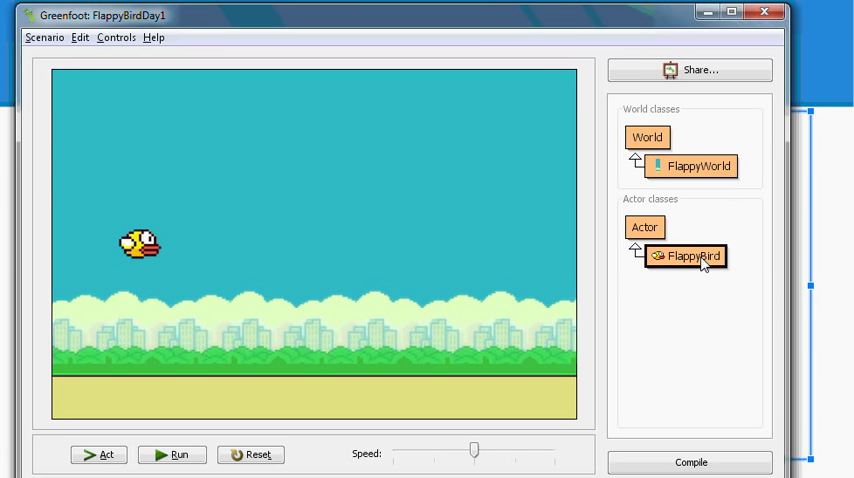
{"action": "double_click", "coordinate": [688, 256]}
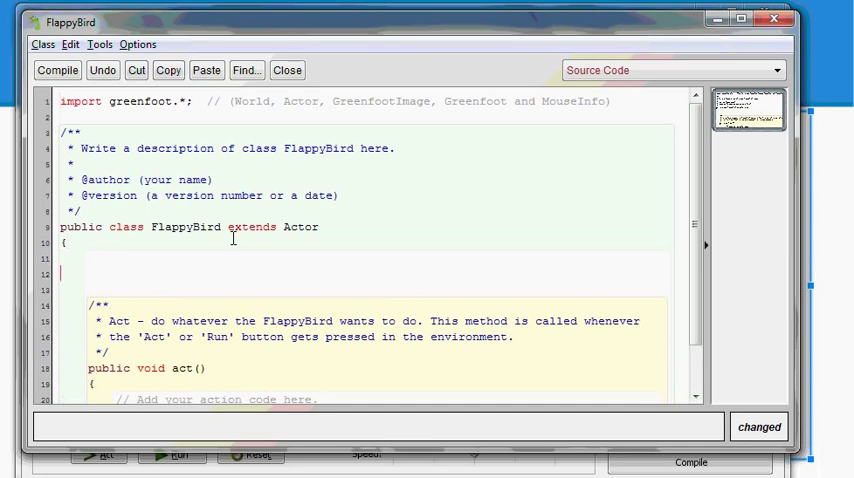
{"action": "type", "text": "int dy ="}
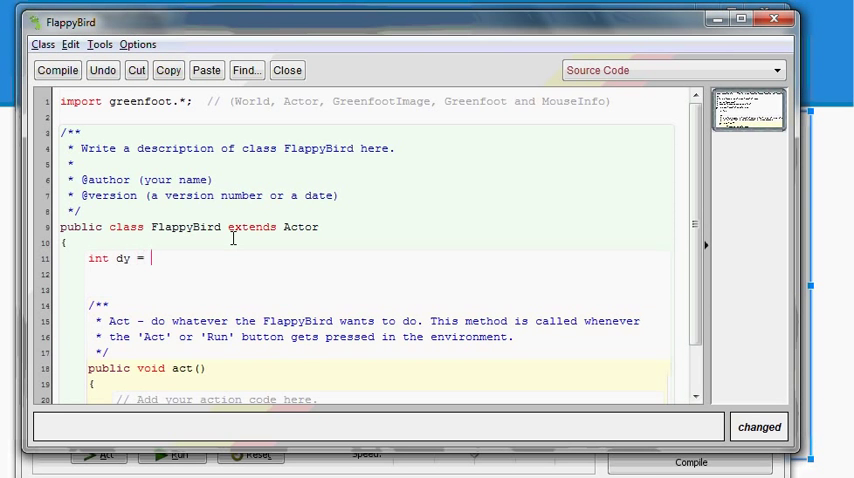
{"action": "type", "text": "y;"}
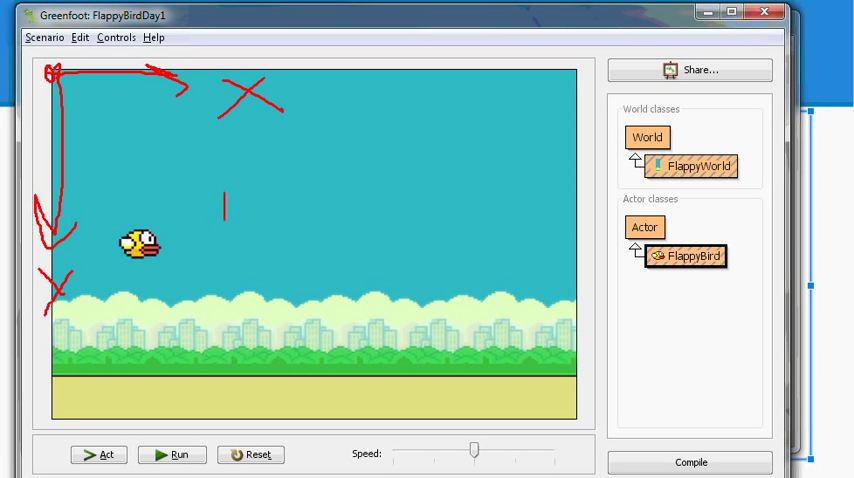
Finish the field declaration as 'int dy = 2;'.
{"action": "type", "text": "dy = 2"}
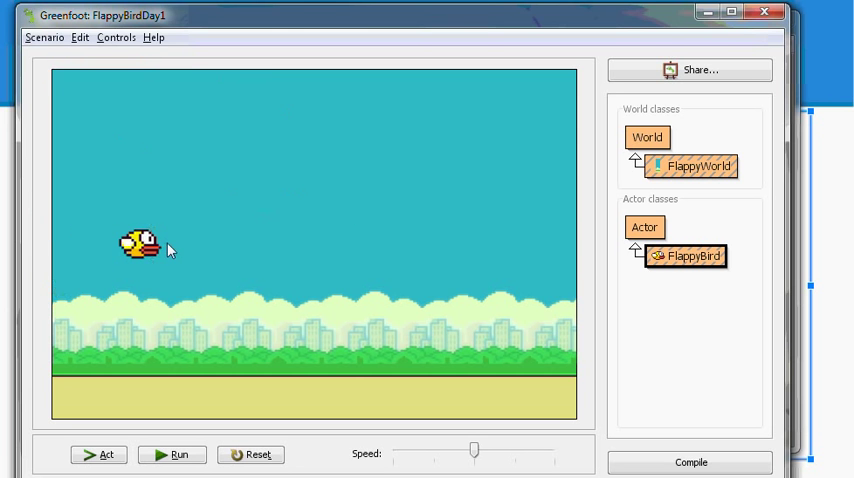
Replace act()'s placeholder with setLocation(getX(), getY() + dy); and check the dy variable.
{"action": "double_click", "coordinate": [692, 256]}
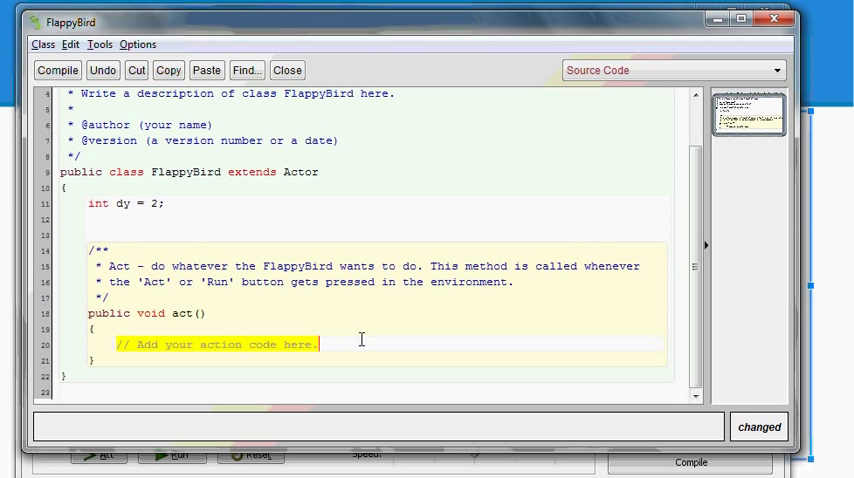
{"action": "key", "text": "Delete"}
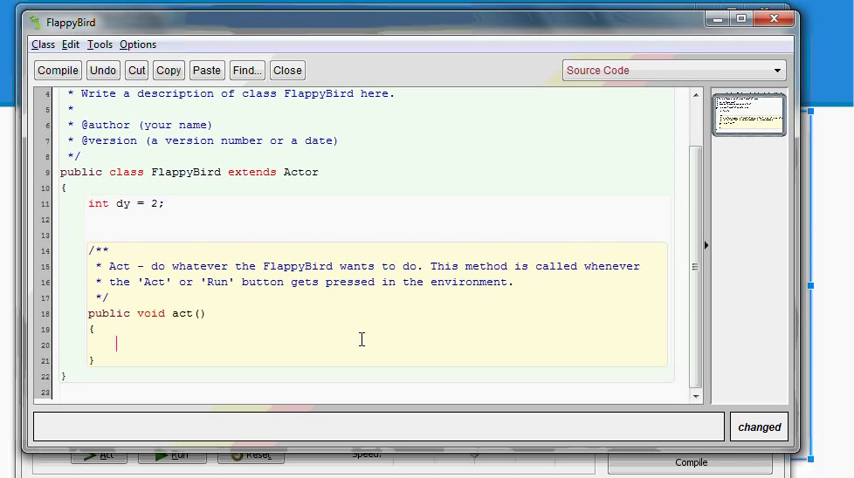
{"action": "type", "text": "setLocation("}
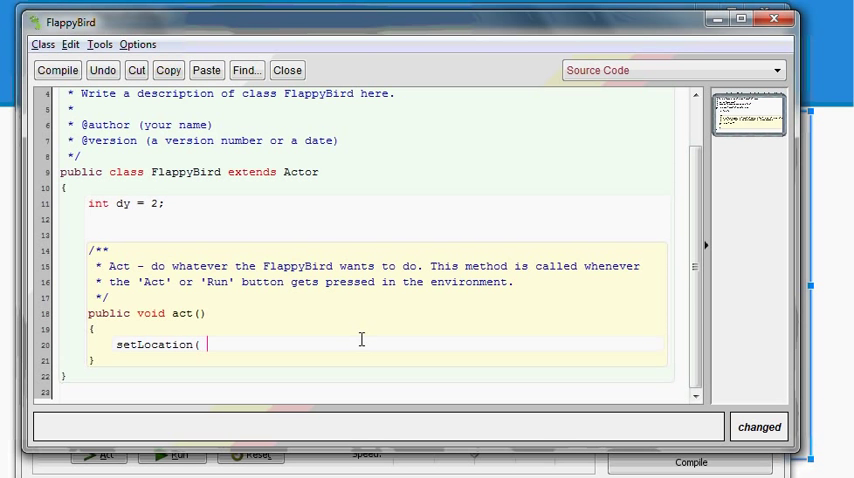
{"action": "type", "text": "getX(),"}
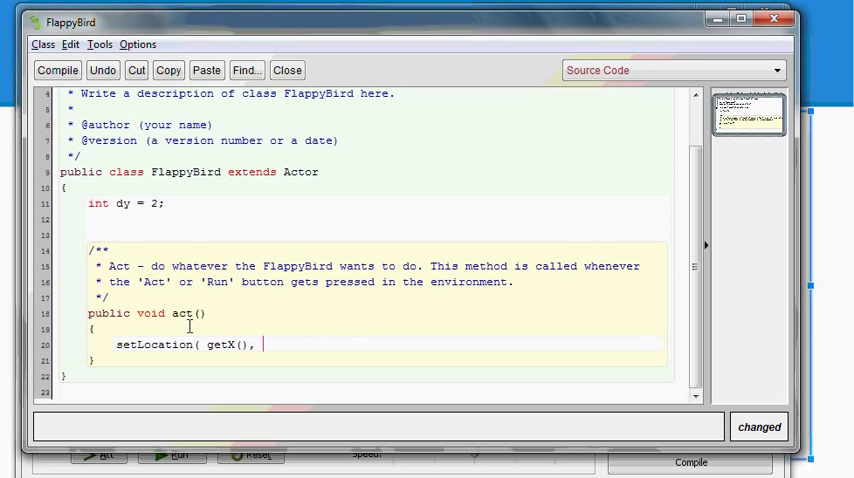
{"action": "mouse_move", "coordinate": [292, 344]}
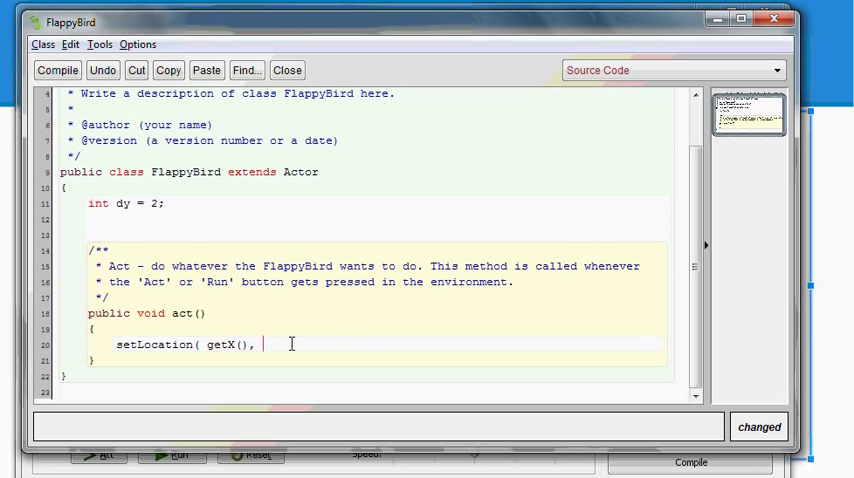
{"action": "type", "text": "getY"}
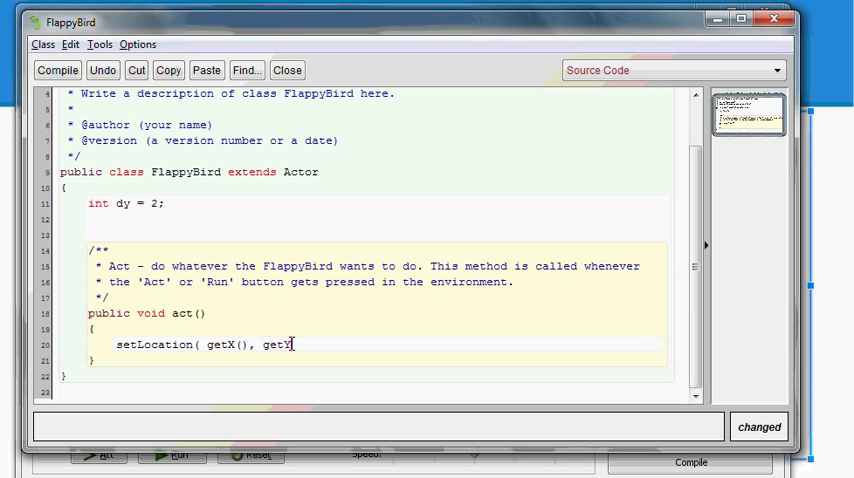
{"action": "type", "text": "() + day"}
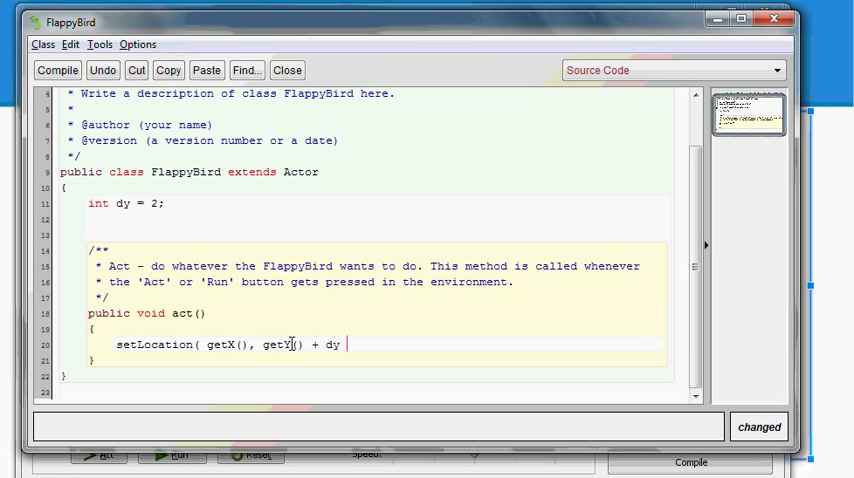
{"action": "type", "text": ");"}
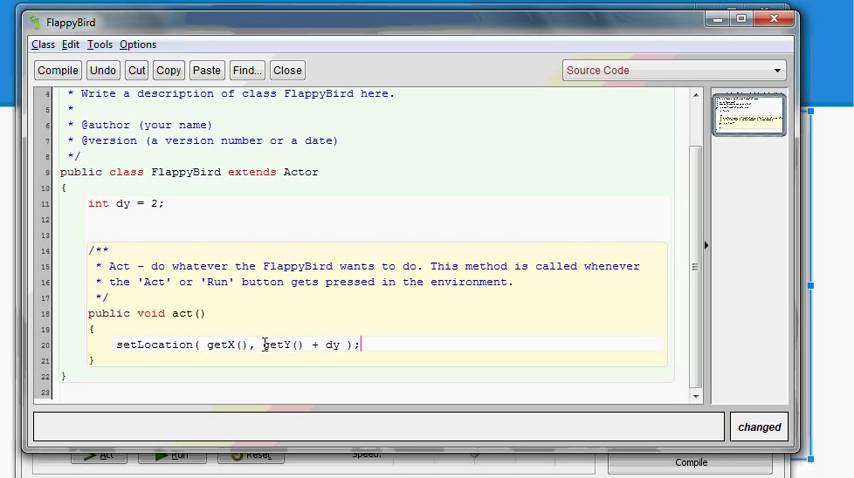
{"action": "double_click", "coordinate": [284, 344]}
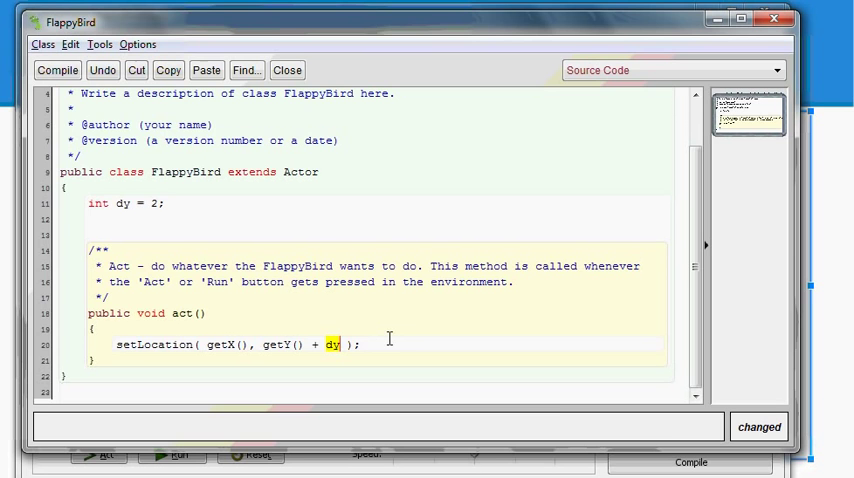
Return to the world, run to watch the bird fall, reset, and run again.
{"action": "left_click", "coordinate": [288, 70]}
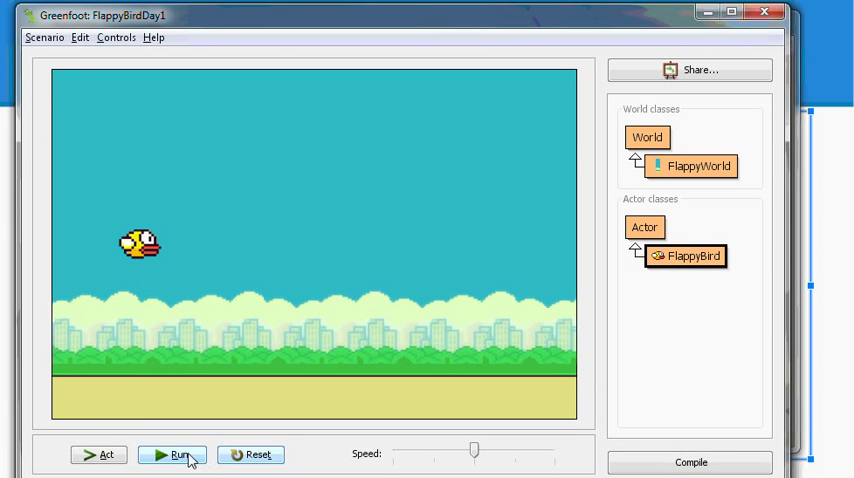
{"action": "left_click", "coordinate": [172, 456]}
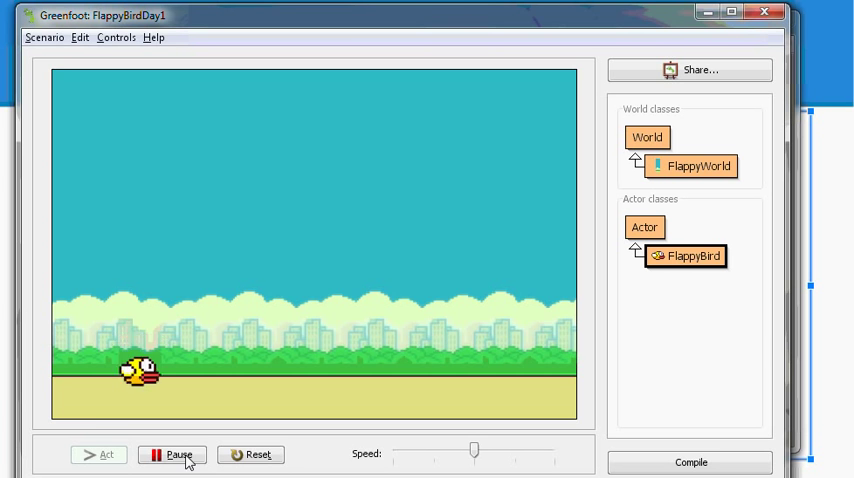
{"action": "left_click", "coordinate": [172, 456]}
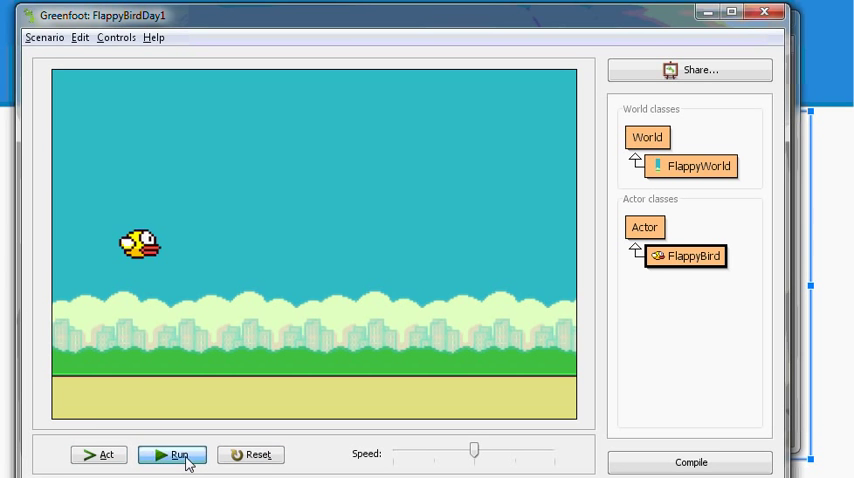
{"action": "left_click", "coordinate": [172, 456]}
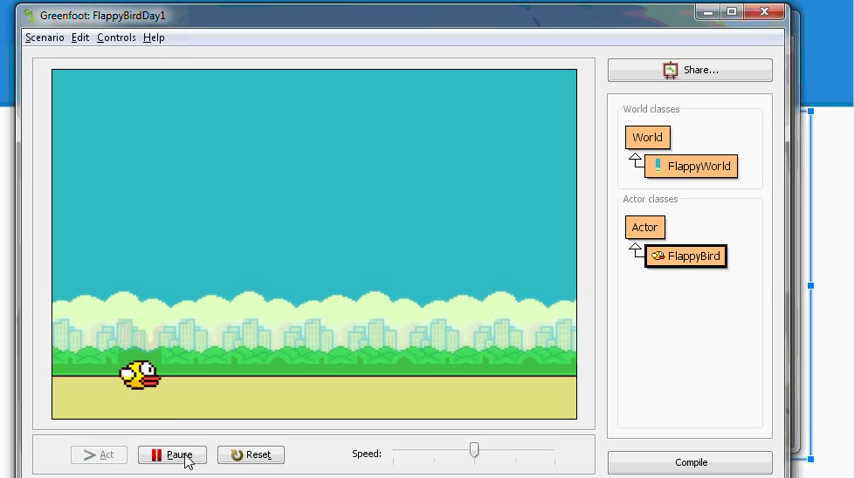
{"action": "left_click", "coordinate": [252, 456]}
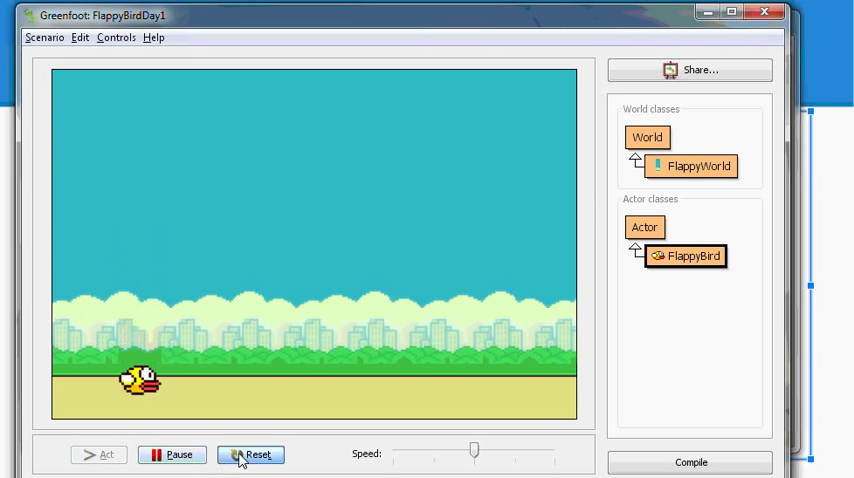
{"action": "left_click", "coordinate": [252, 454]}
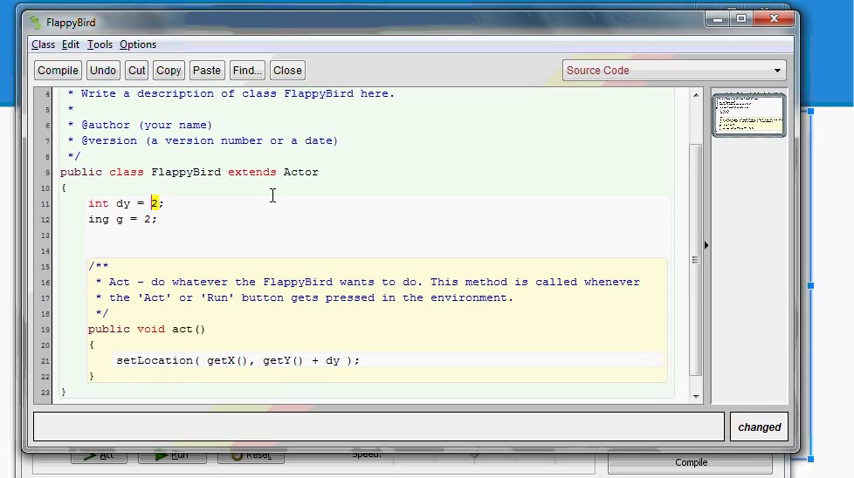
Start dy at 0 and add dy = dy + g; in act(), then compile.
{"action": "type", "text": "0"}
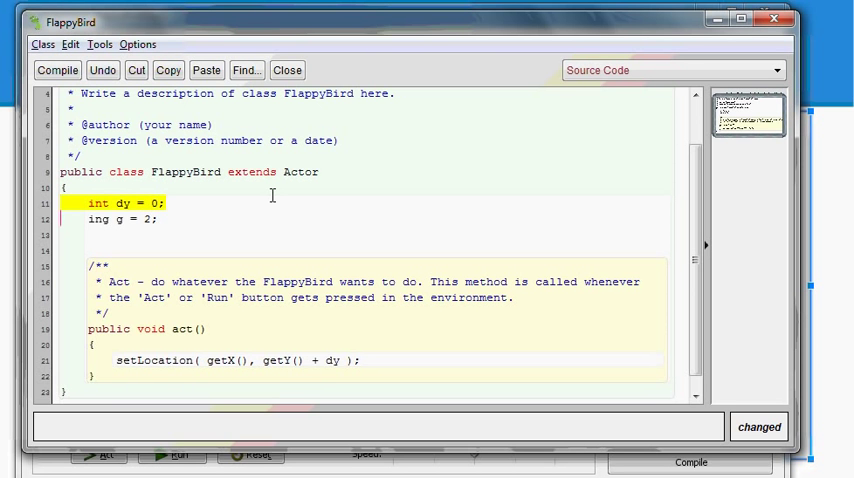
{"action": "left_click", "coordinate": [168, 204]}
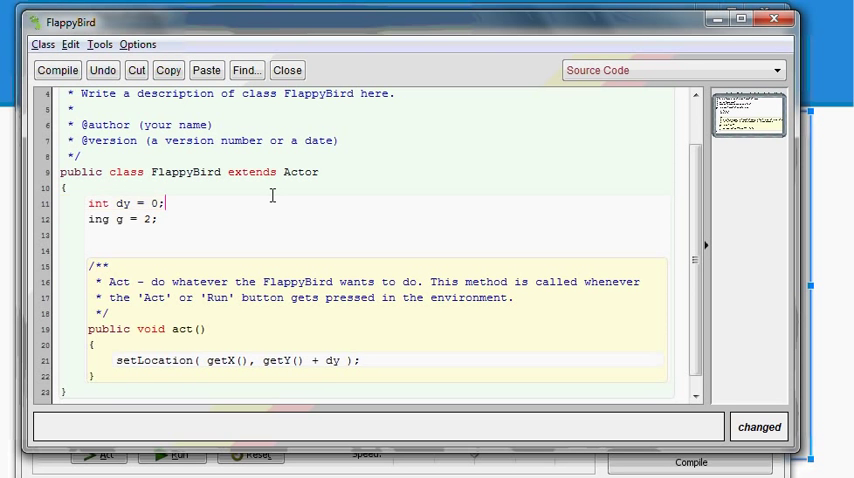
{"action": "scroll", "scroll_direction": "down", "scroll_amount": 3}
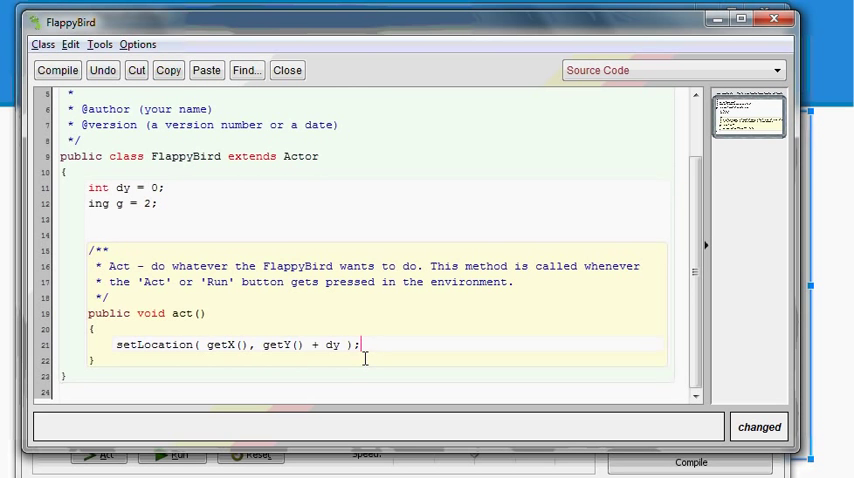
{"action": "type", "text": "d"}
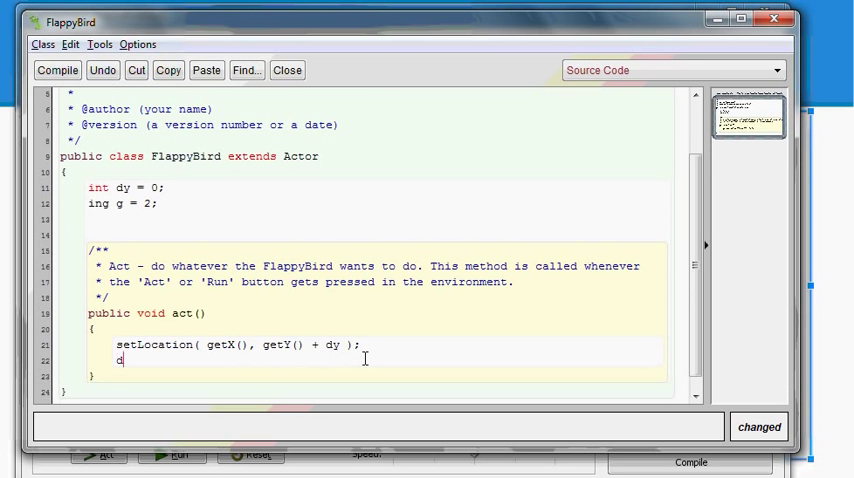
{"action": "type", "text": "y = dy"}
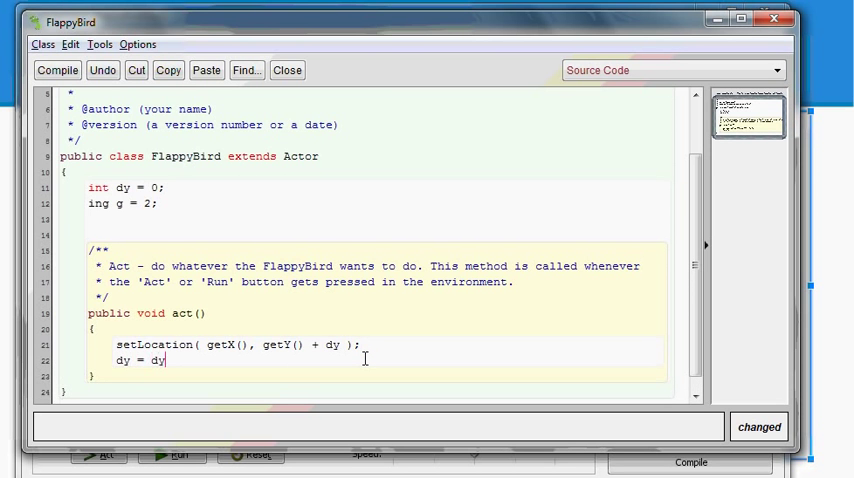
{"action": "type", "text": "+ g;"}
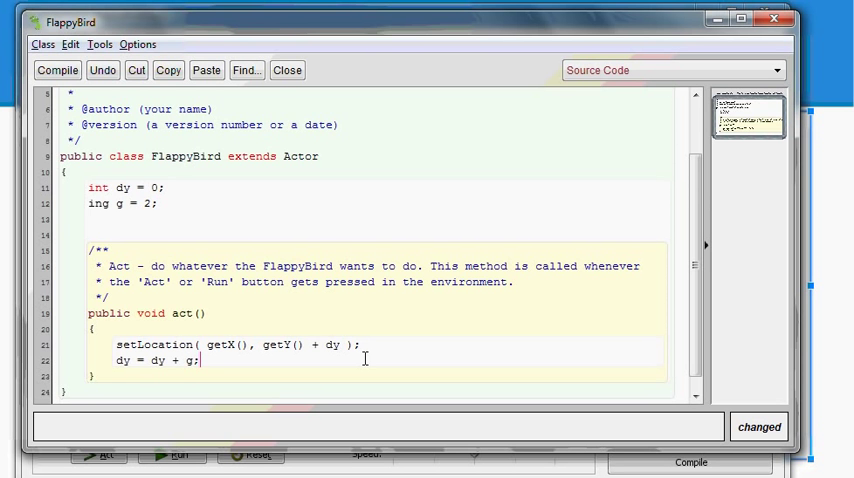
{"action": "key", "text": "alt+tab"}
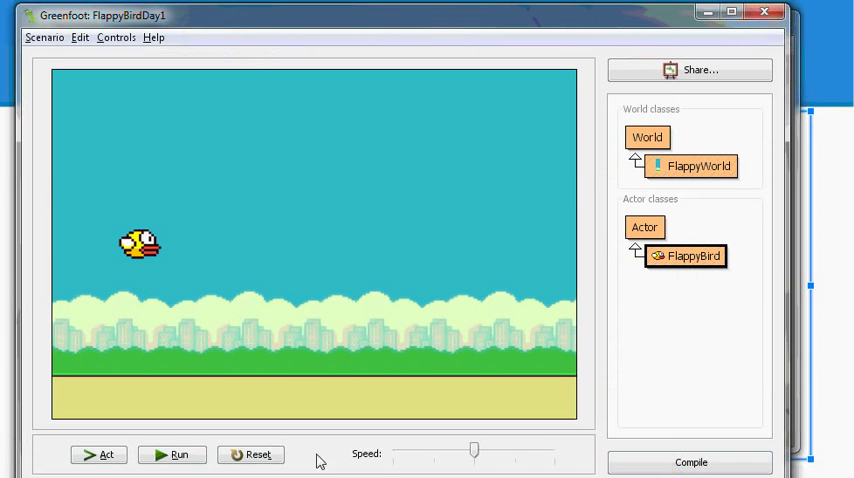
Reset the bird to its start and run the scenario to watch gravity act.
{"action": "left_click", "coordinate": [172, 454]}
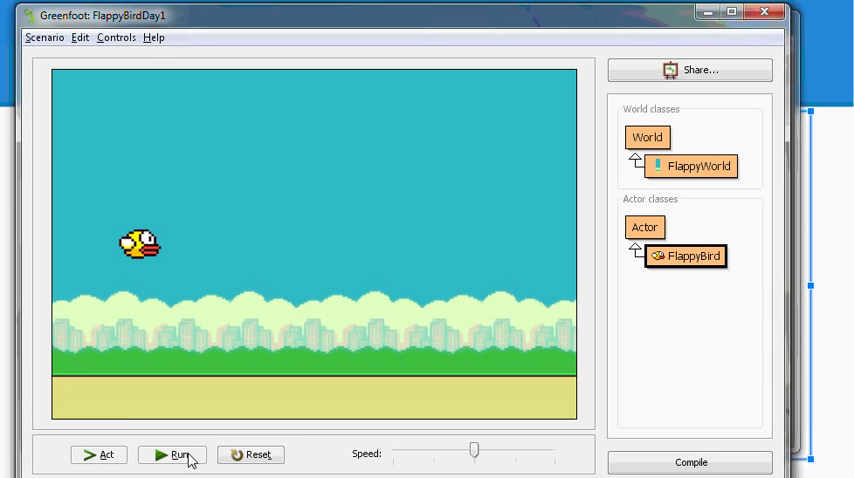
{"action": "left_click", "coordinate": [172, 456]}
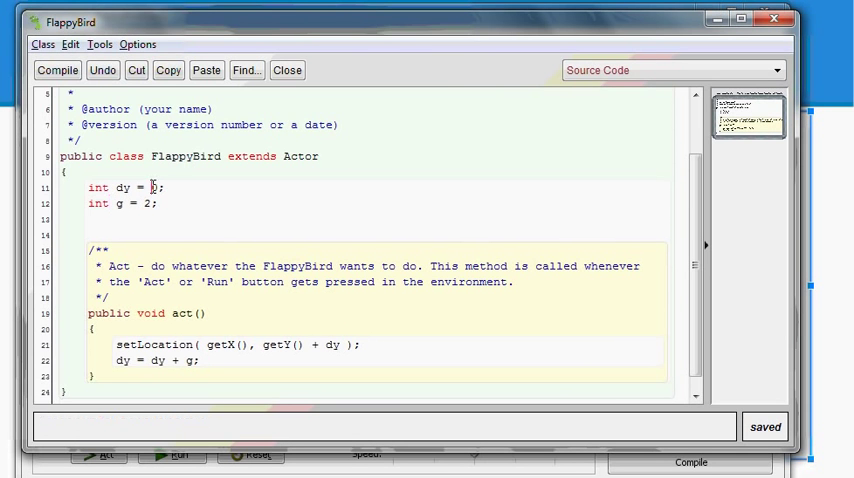
Set the bird's launch value dy to -10, compile and run to see it launch.
{"action": "type", "text": "-10"}
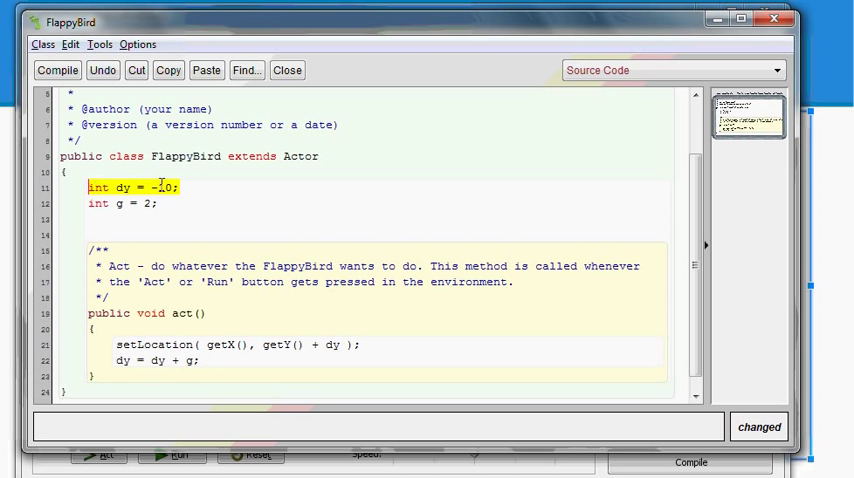
{"action": "left_click", "coordinate": [184, 234]}
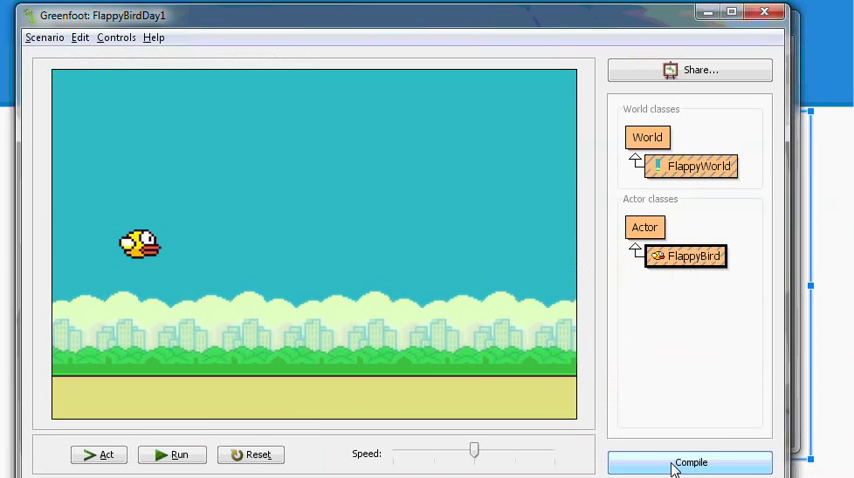
{"action": "left_click", "coordinate": [180, 456]}
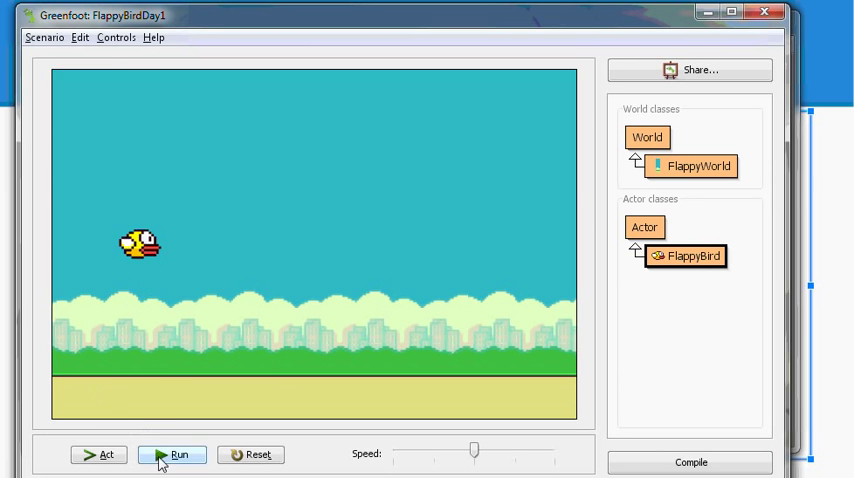
{"action": "left_click", "coordinate": [172, 454]}
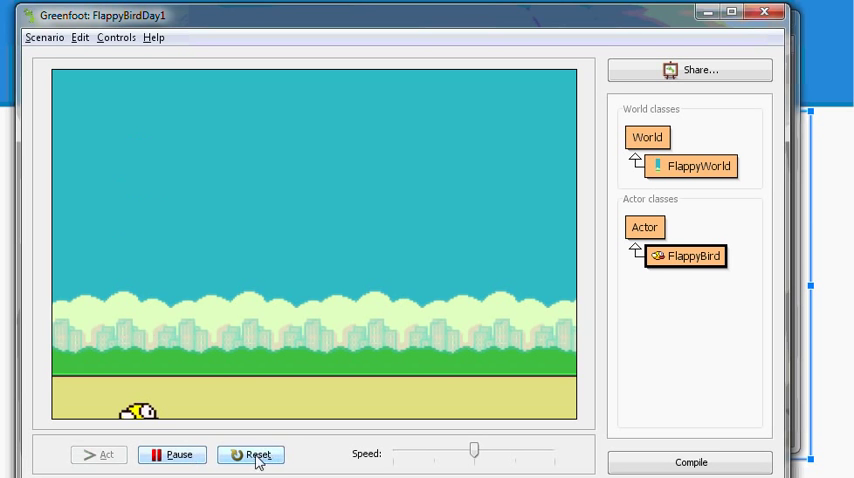
Reset and rerun the scenario several times, pausing to watch the bird rise and fall.
{"action": "left_click", "coordinate": [252, 454]}
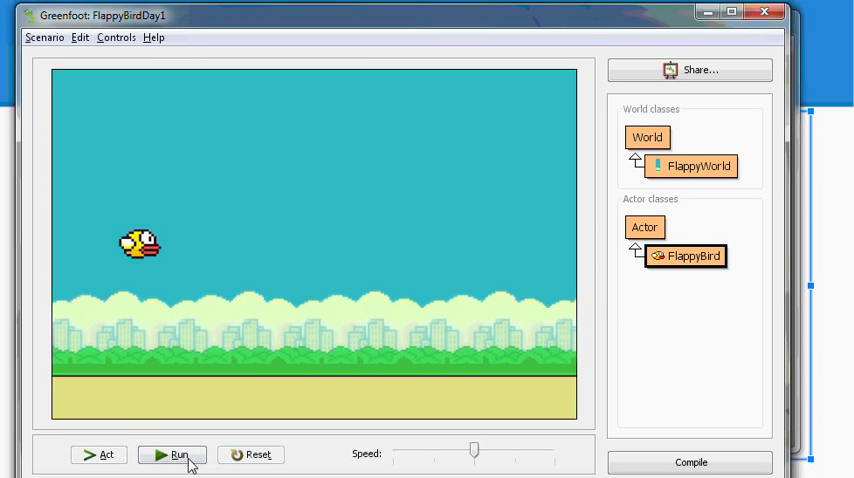
{"action": "left_click", "coordinate": [172, 454]}
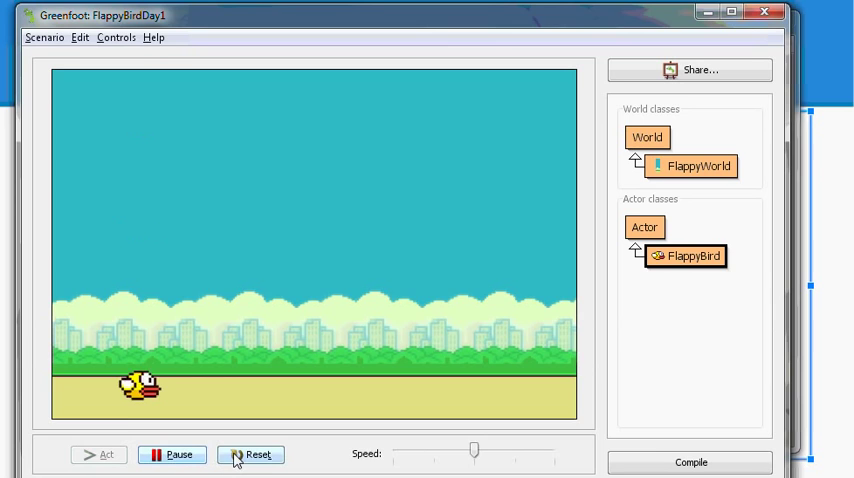
{"action": "left_click", "coordinate": [250, 456]}
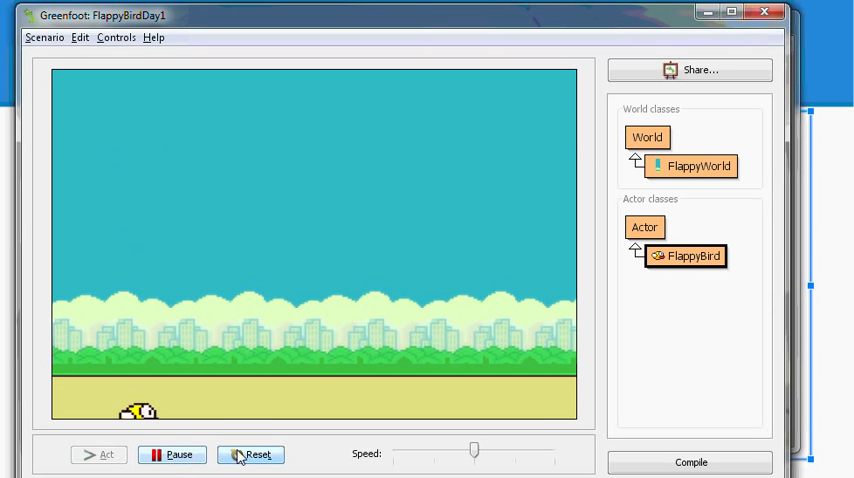
{"action": "left_click", "coordinate": [256, 454]}
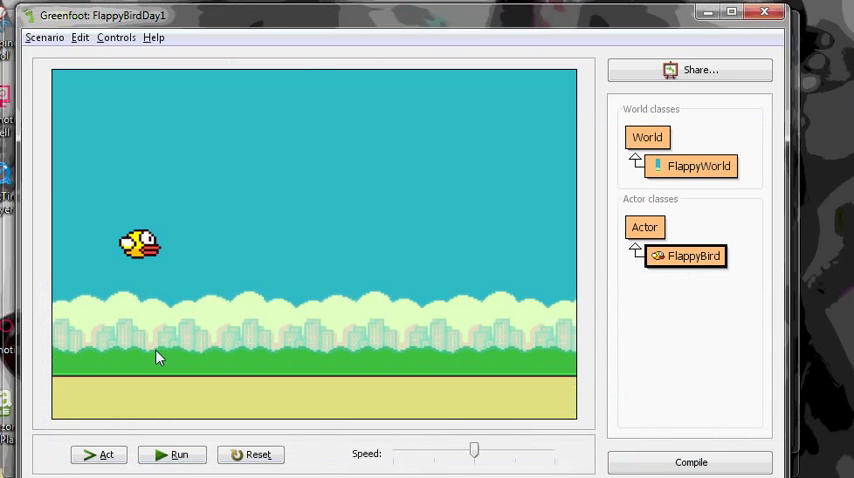
{"action": "left_click", "coordinate": [180, 454]}
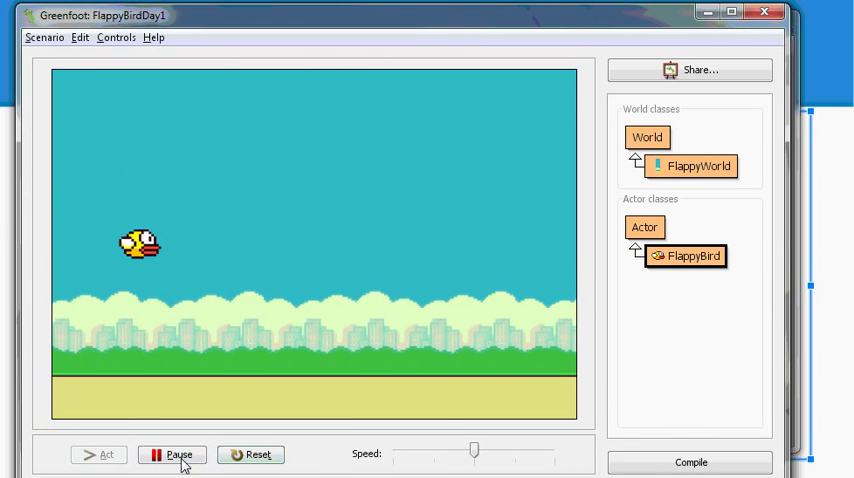
{"action": "left_click", "coordinate": [172, 456]}
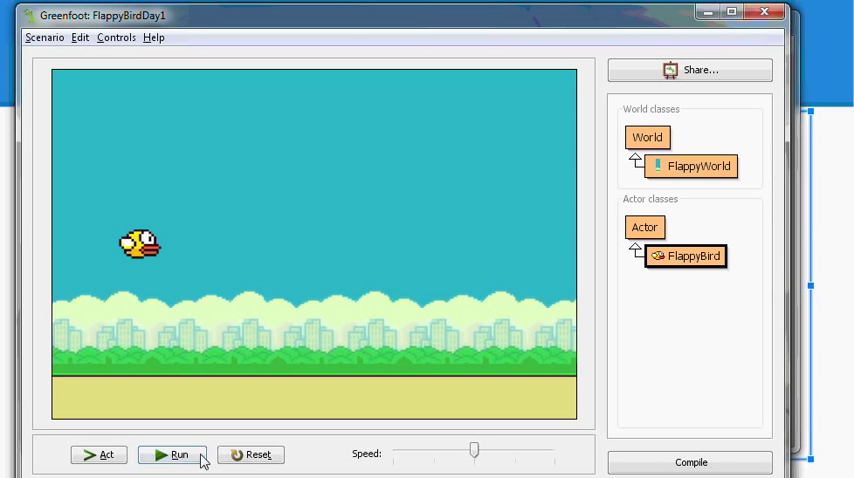
{"action": "left_click", "coordinate": [172, 454]}
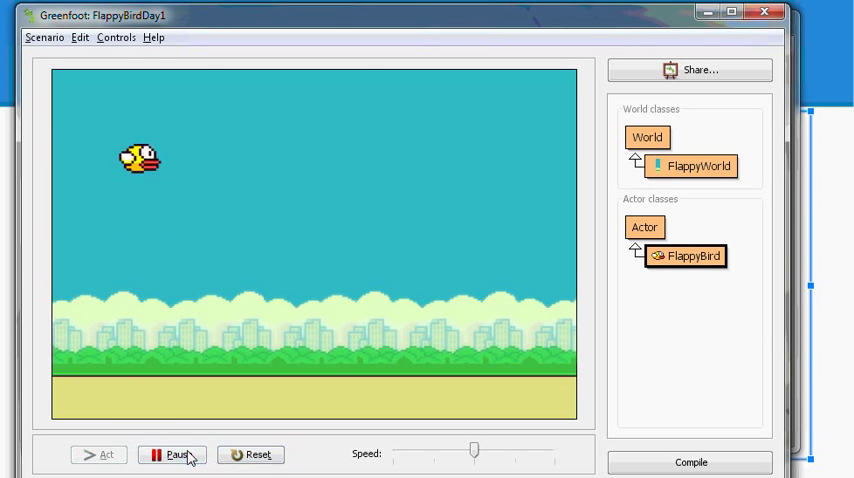
{"action": "left_click", "coordinate": [172, 454]}
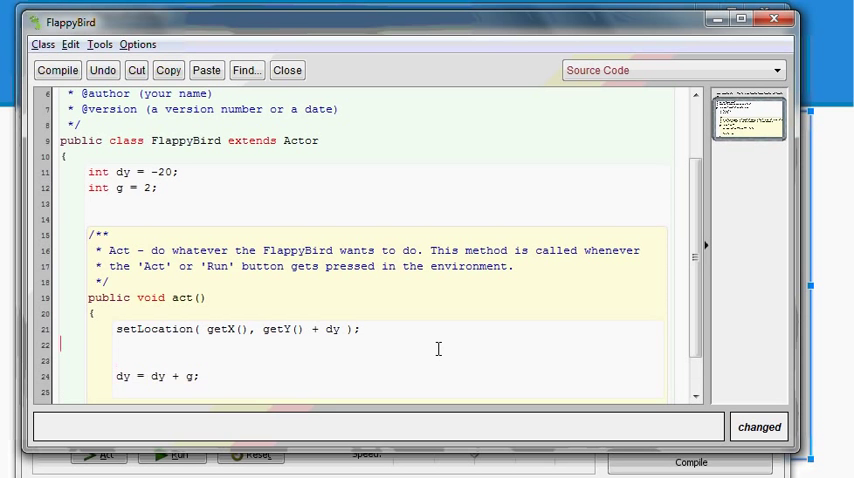
Write a comment in act(): if up arrow, launch Flappy Bird up; return to the world.
{"action": "type", "text": "i"}
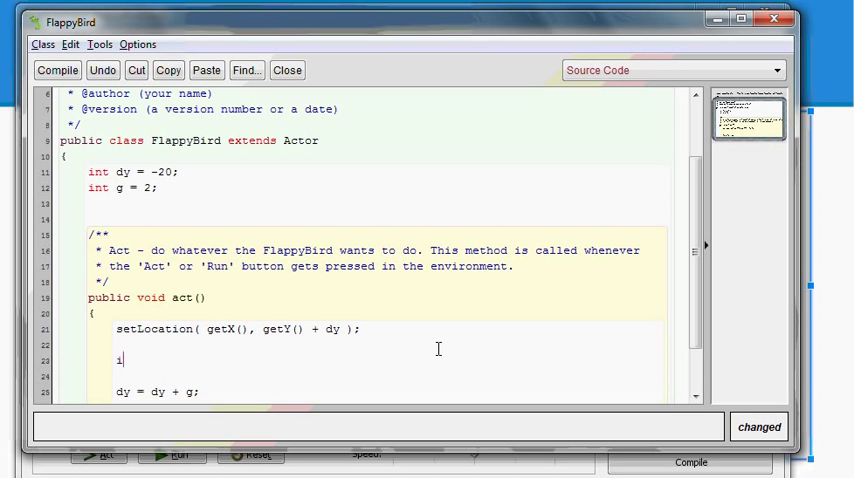
{"action": "type", "text": "f ("}
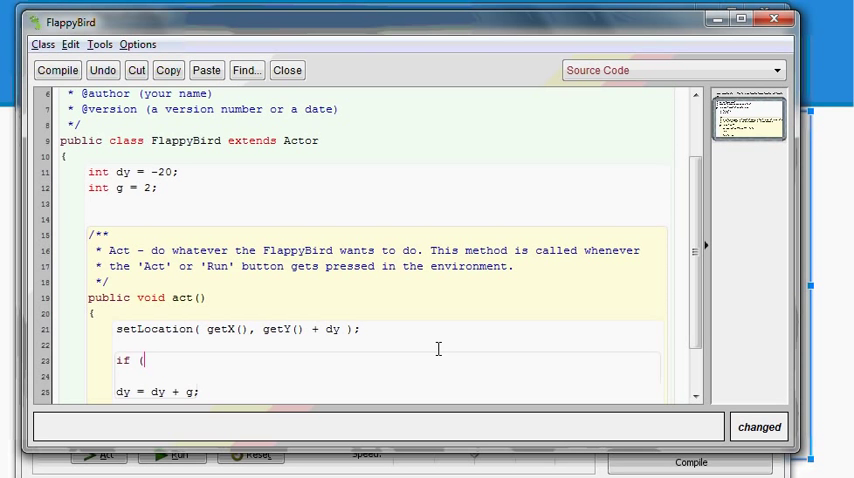
{"action": "type", "text": "// If"}
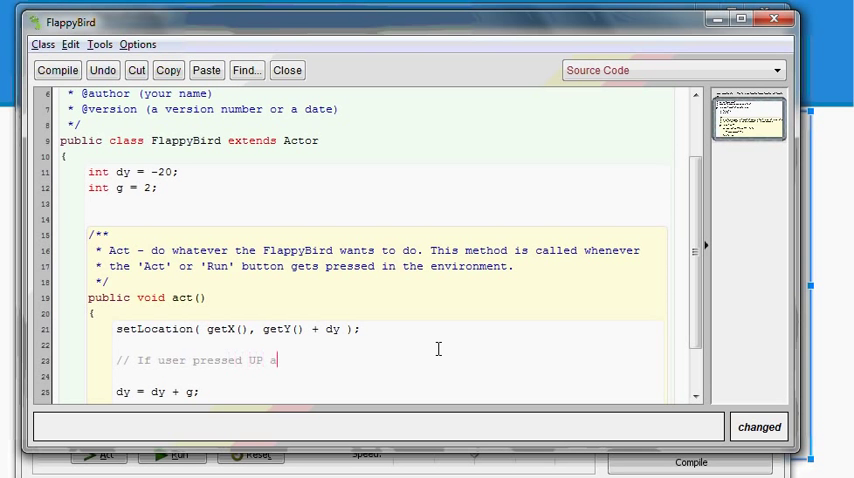
{"action": "type", "text": "rrow,"}
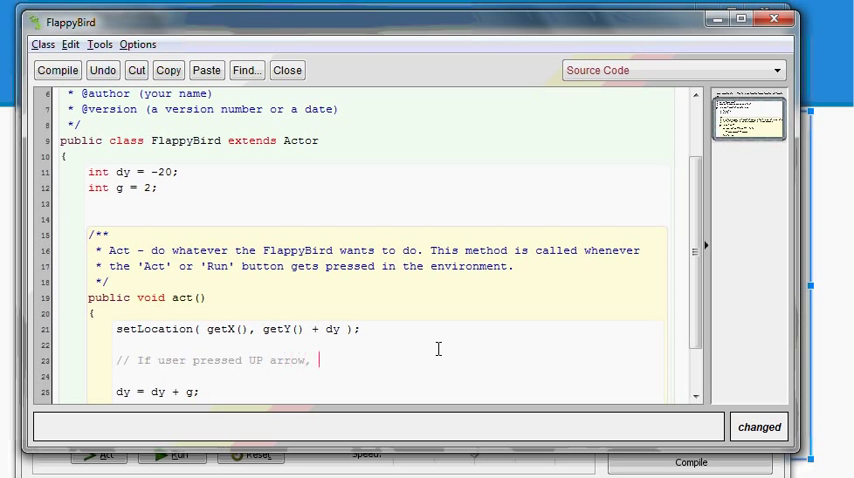
{"action": "type", "text": "laungh"}
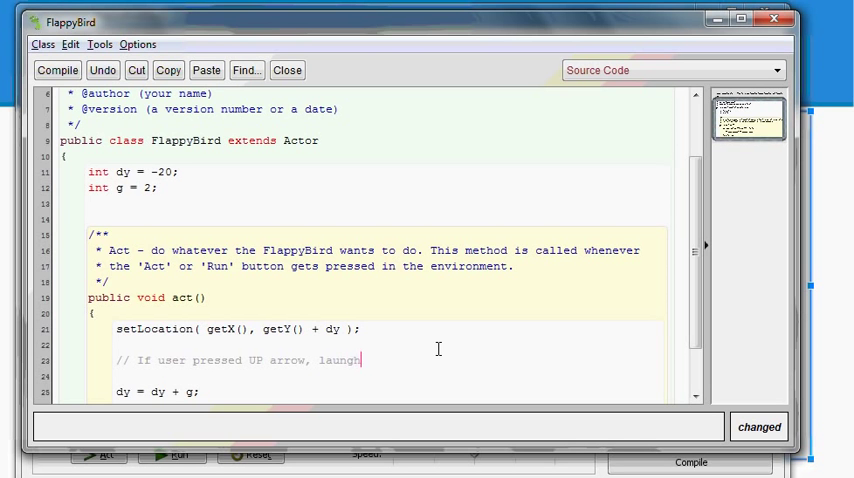
{"action": "type", "text": "Flappy Fl"}
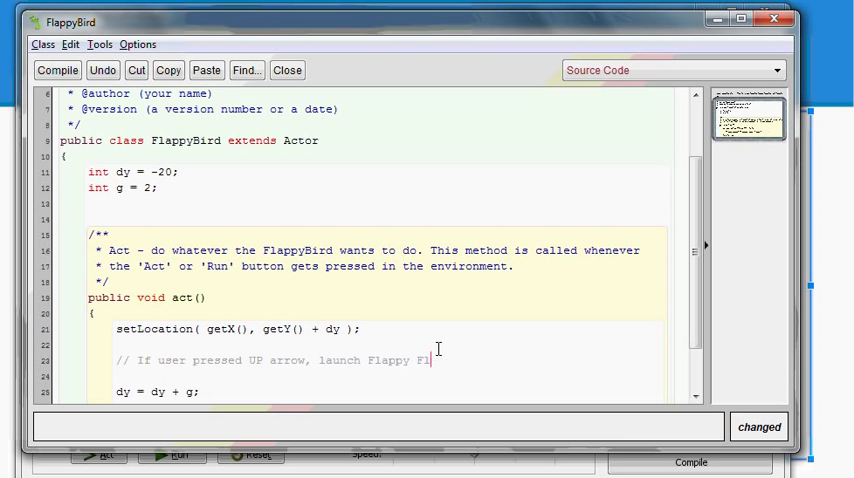
{"action": "type", "text": "ird upward"}
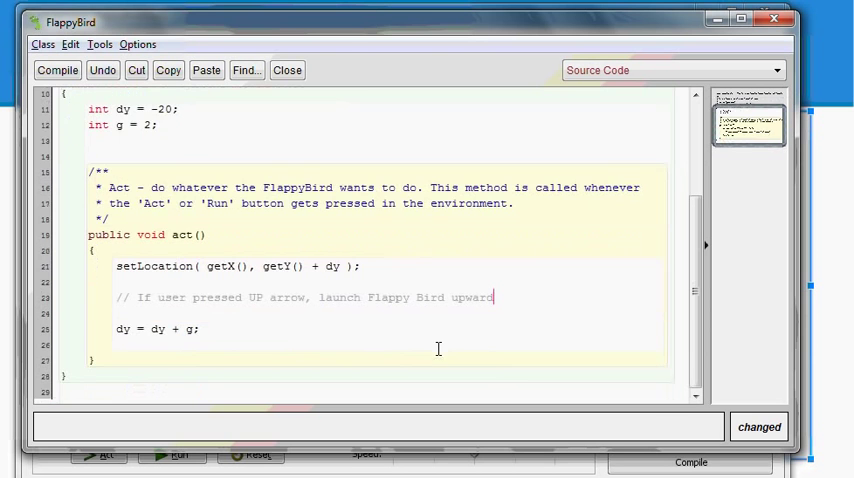
{"action": "key", "text": "alt+tab"}
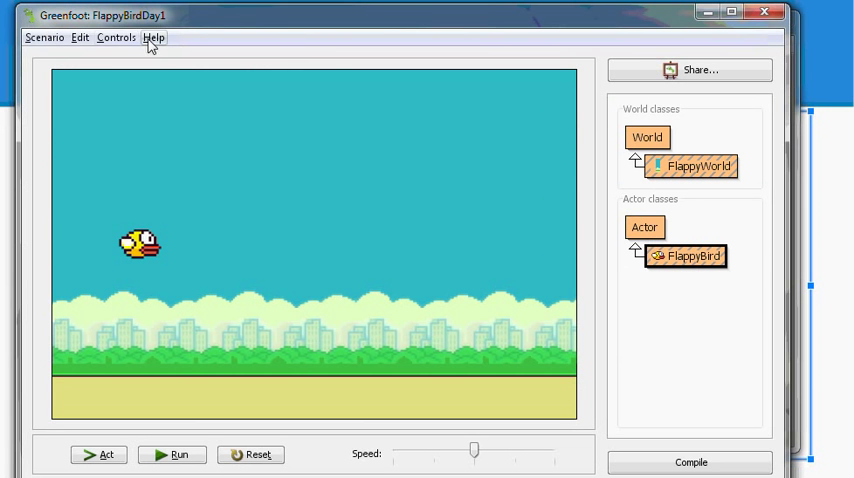
Find the isKeyDown method in the Greenfoot class documentation via Help.
{"action": "left_click", "coordinate": [152, 36]}
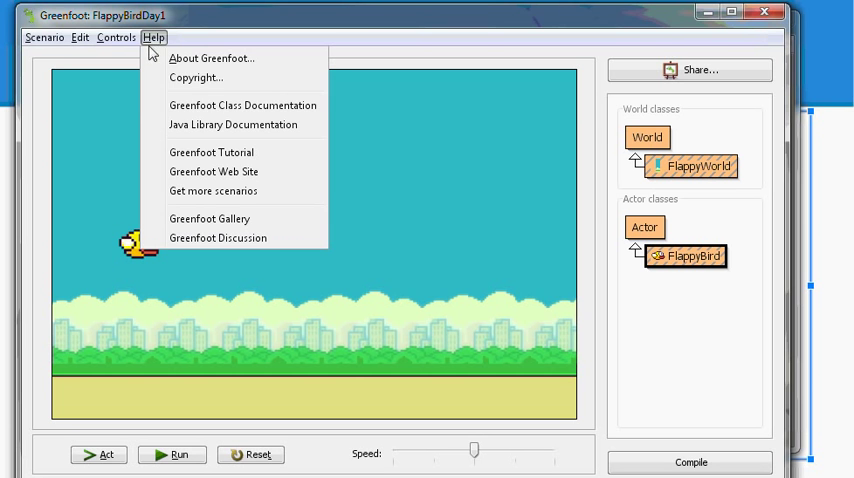
{"action": "mouse_move", "coordinate": [220, 112]}
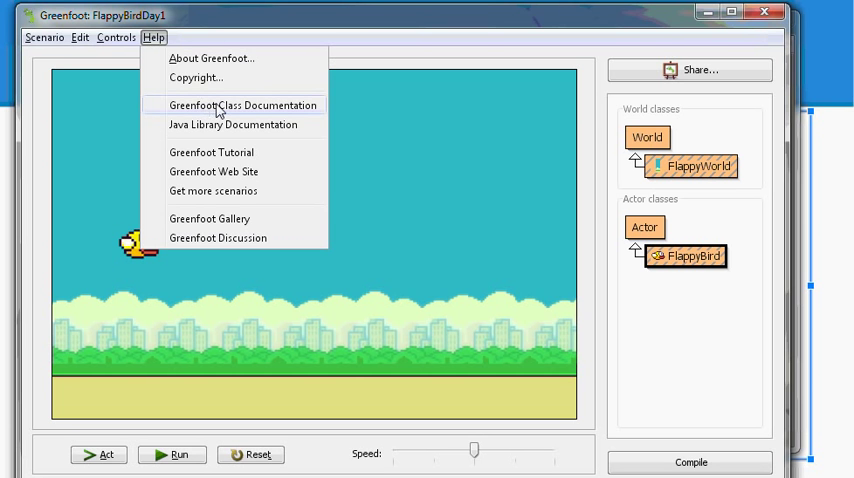
{"action": "left_click", "coordinate": [242, 104]}
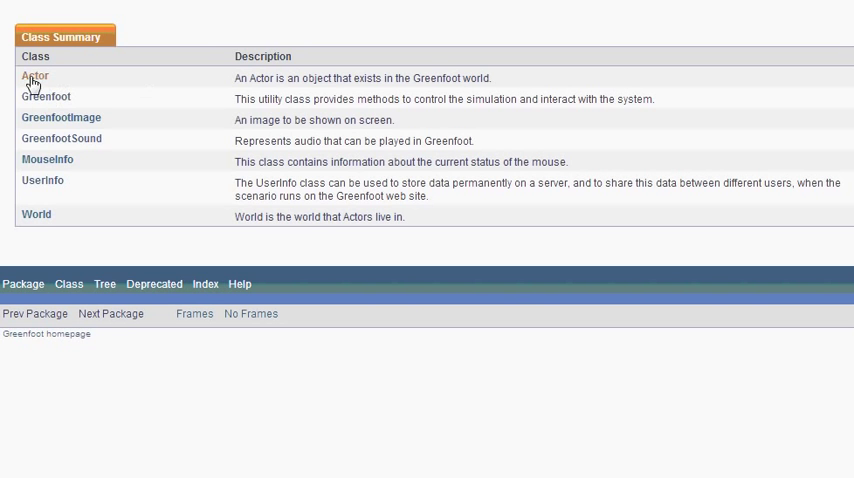
{"action": "mouse_move", "coordinate": [46, 96]}
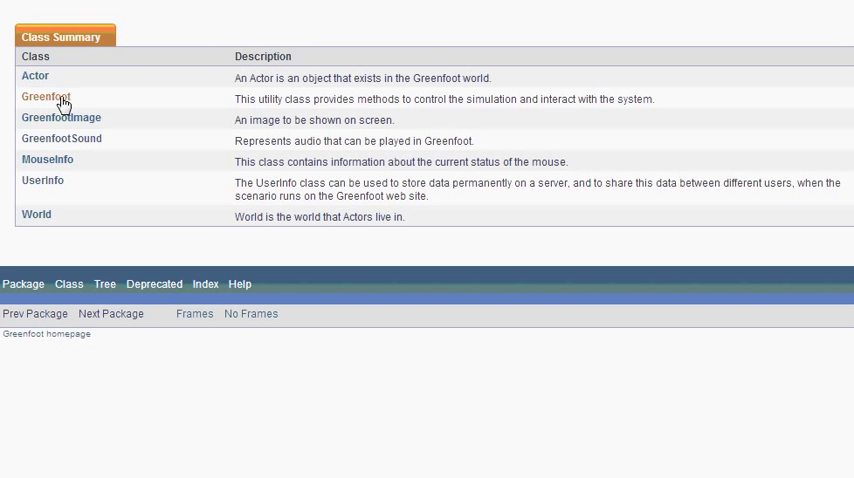
{"action": "left_click", "coordinate": [46, 96]}
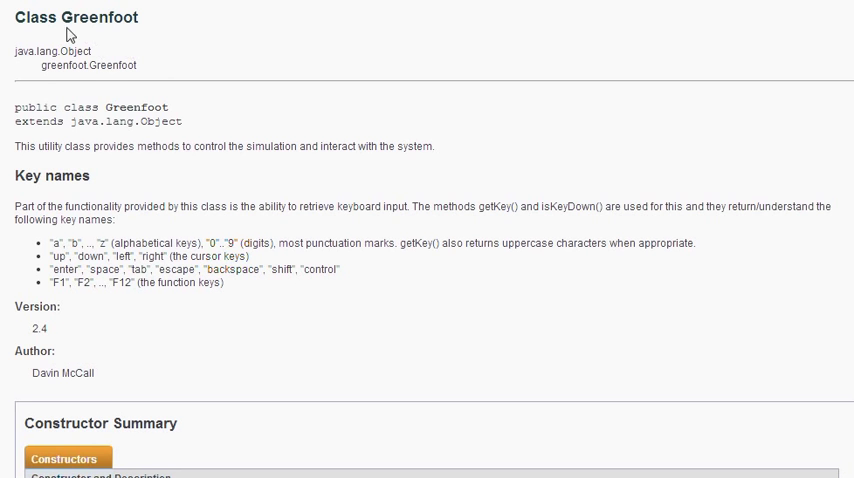
{"action": "scroll", "scroll_direction": "down", "scroll_amount": 3}
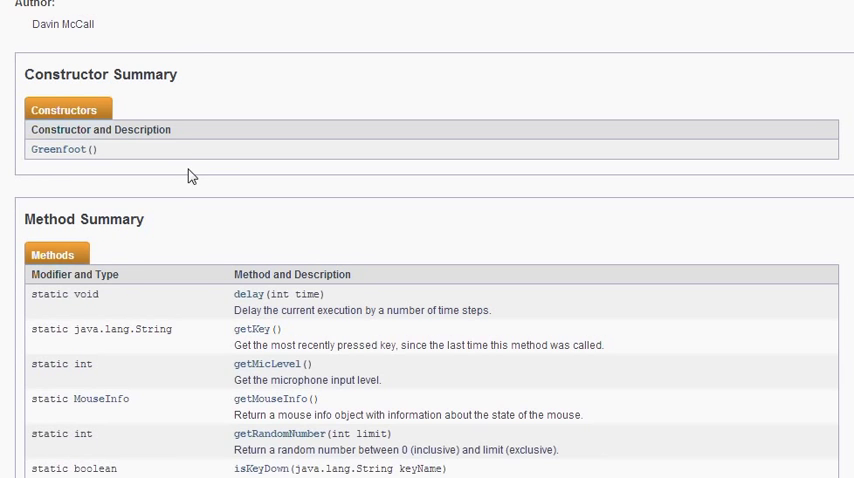
{"action": "scroll", "scroll_direction": "down", "scroll_amount": 3}
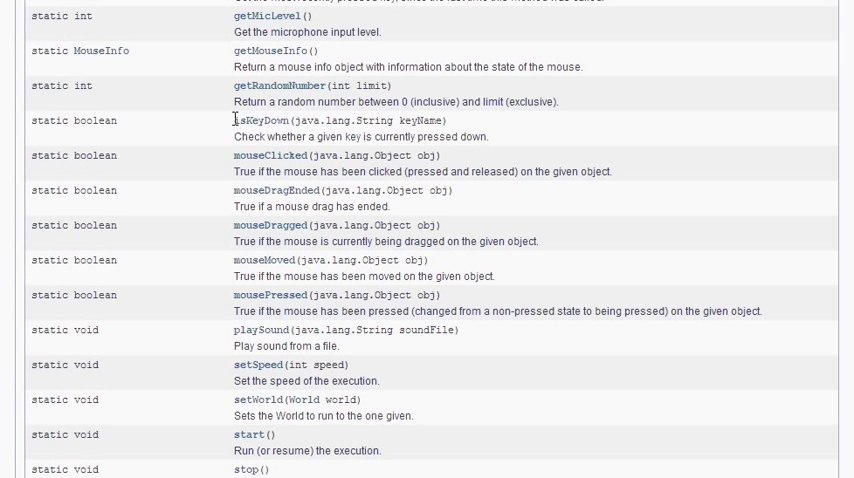
{"action": "double_click", "coordinate": [340, 120]}
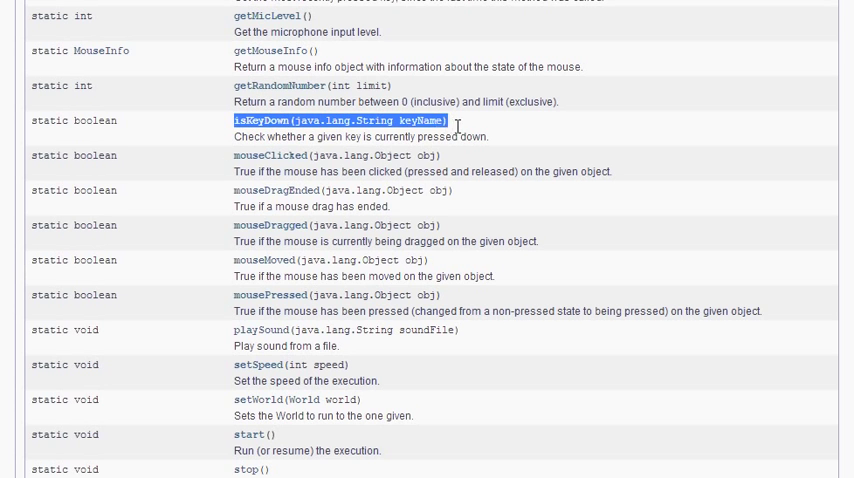
{"action": "mouse_move", "coordinate": [490, 128]}
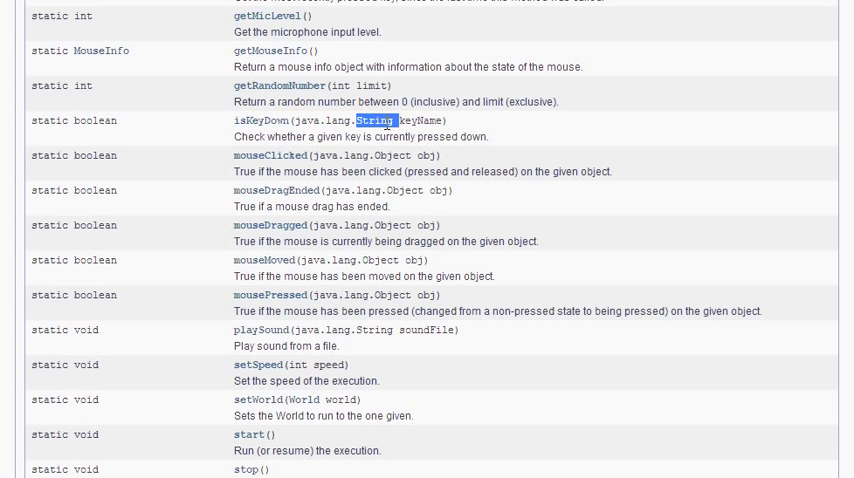
Check the key names list, highlighting 'up' and the four arrow key names.
{"action": "scroll", "scroll_direction": "up", "scroll_amount": 3}
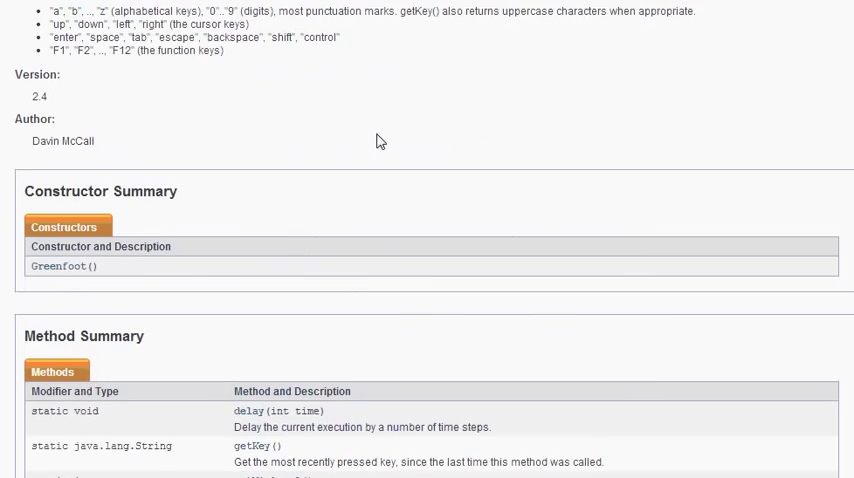
{"action": "scroll", "scroll_direction": "up", "scroll_amount": 3}
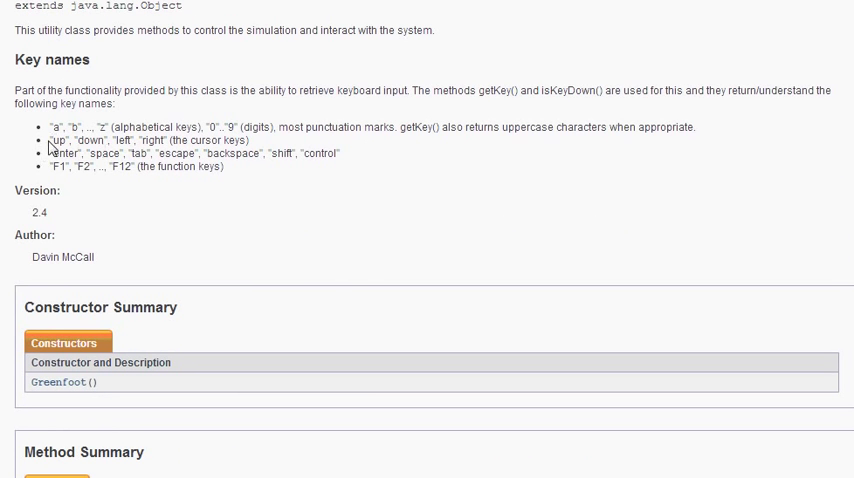
{"action": "double_click", "coordinate": [48, 138]}
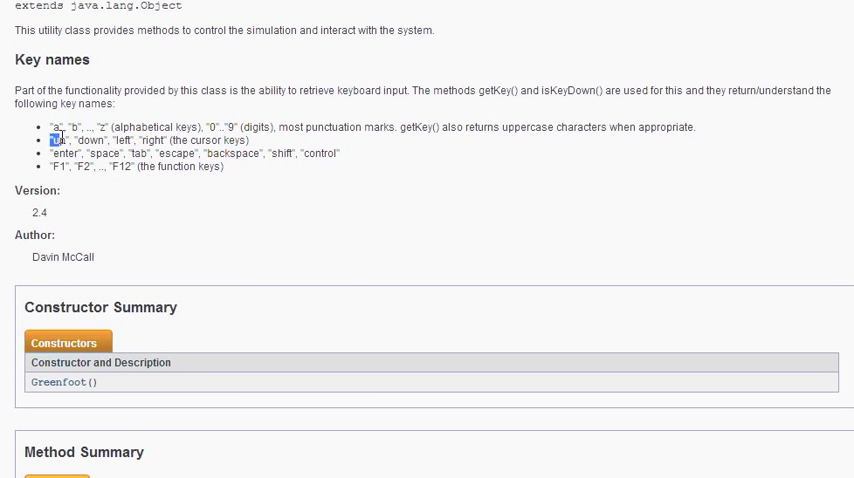
{"action": "left_click_drag", "start_coordinate": [52, 140], "coordinate": [168, 140]}
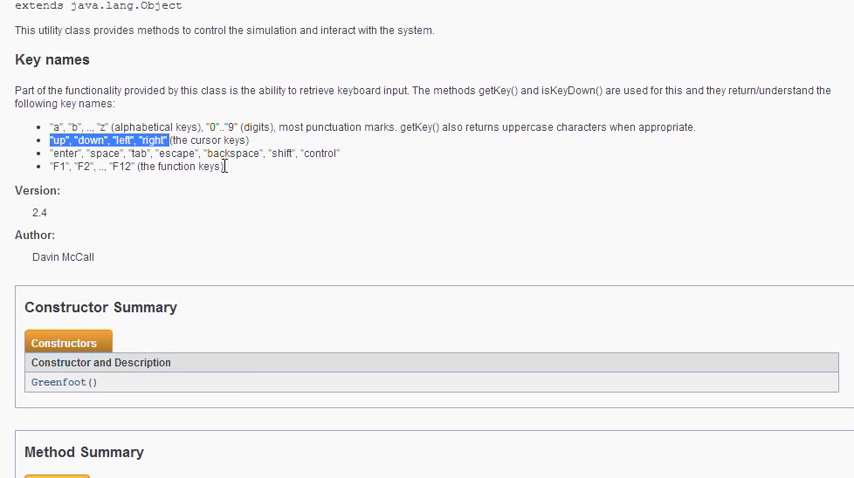
{"action": "scroll", "scroll_direction": "down", "scroll_amount": 3}
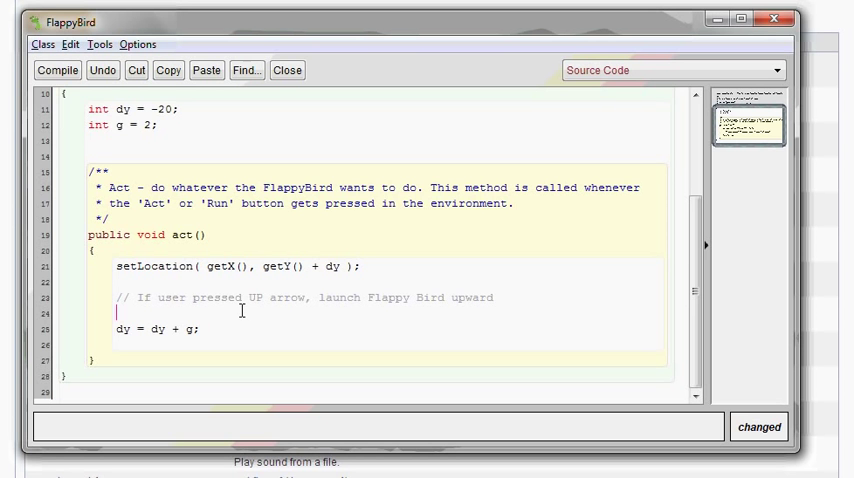
Begin the if condition with the isKeyDown signature, checking the Greenfoot class name in the docs.
{"action": "type", "text": "if ("}
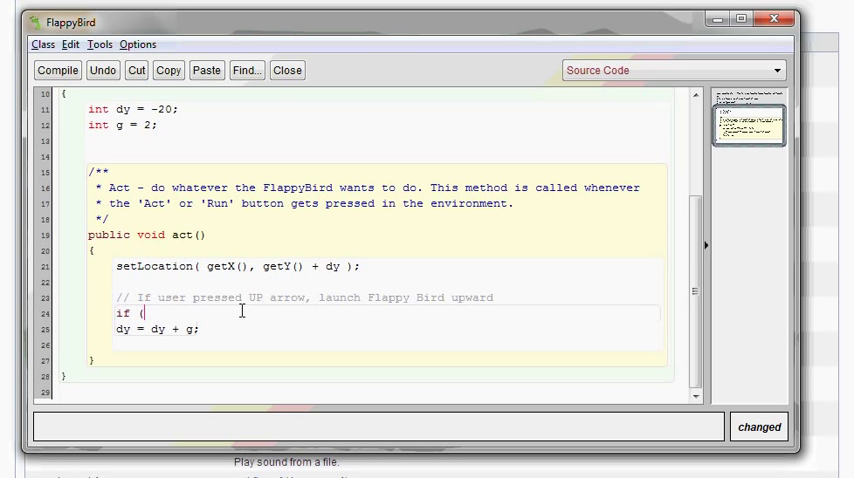
{"action": "type", "text": "isKeyDown(java.lang.String keyName)"}
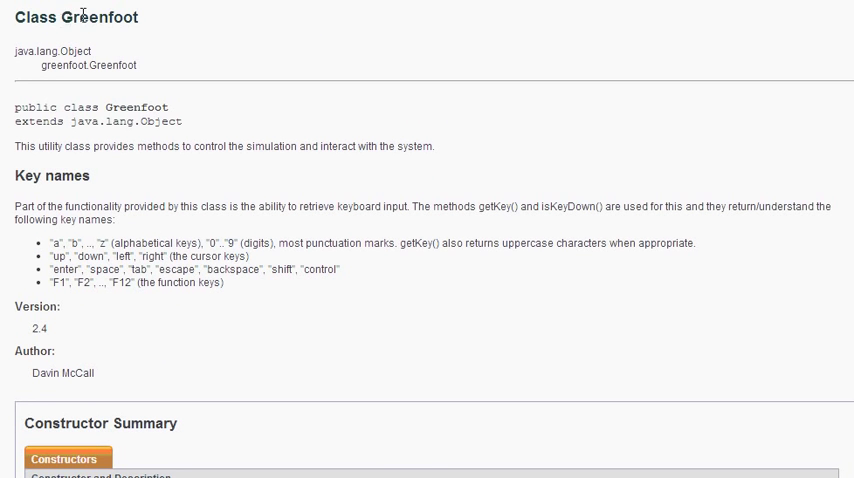
{"action": "double_click", "coordinate": [100, 16]}
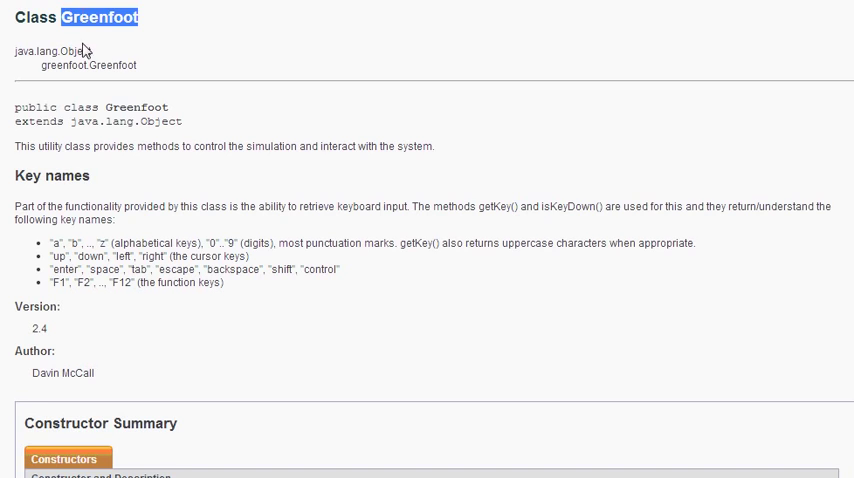
{"action": "scroll", "scroll_direction": "down", "scroll_amount": 3}
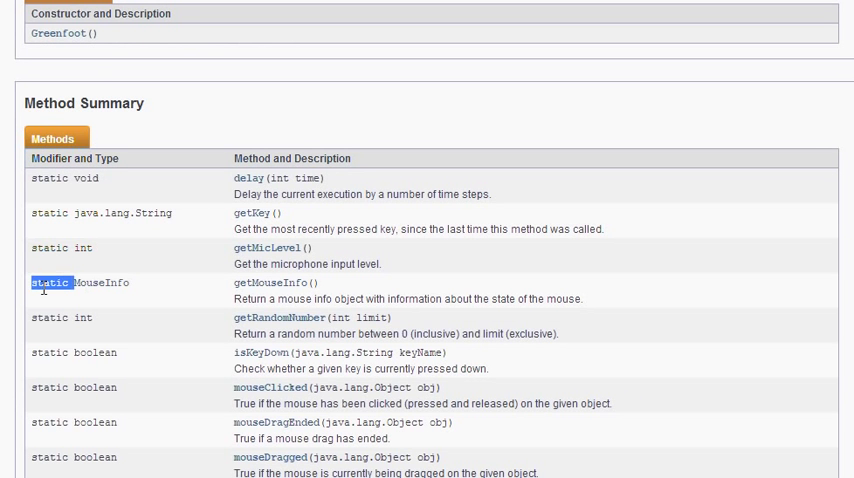
{"action": "scroll", "scroll_direction": "up", "scroll_amount": 3}
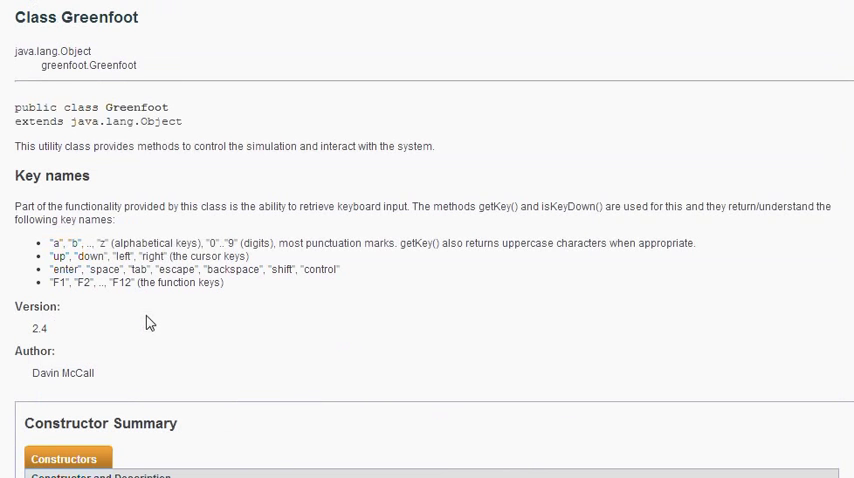
{"action": "double_click", "coordinate": [100, 16]}
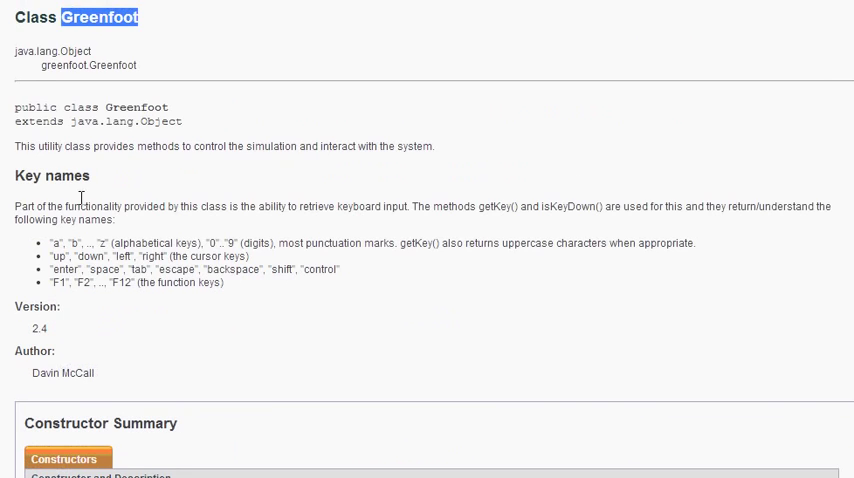
{"action": "scroll", "scroll_direction": "down", "scroll_amount": 3}
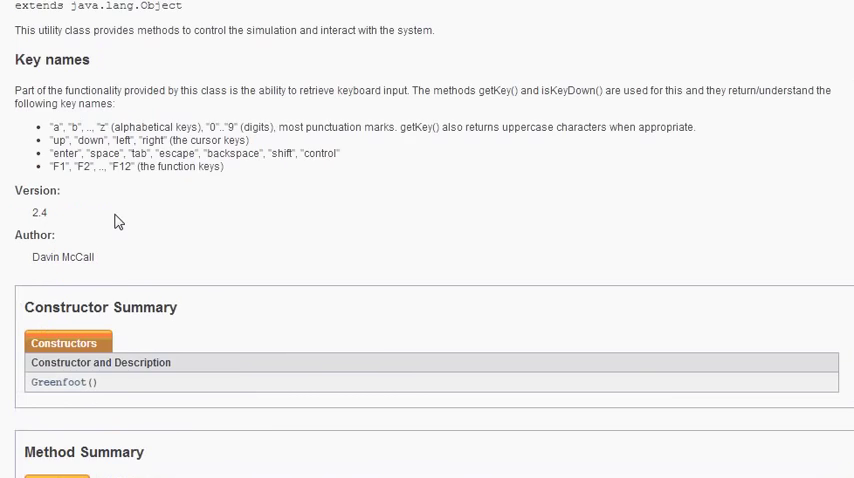
{"action": "scroll", "scroll_direction": "down", "scroll_amount": 3}
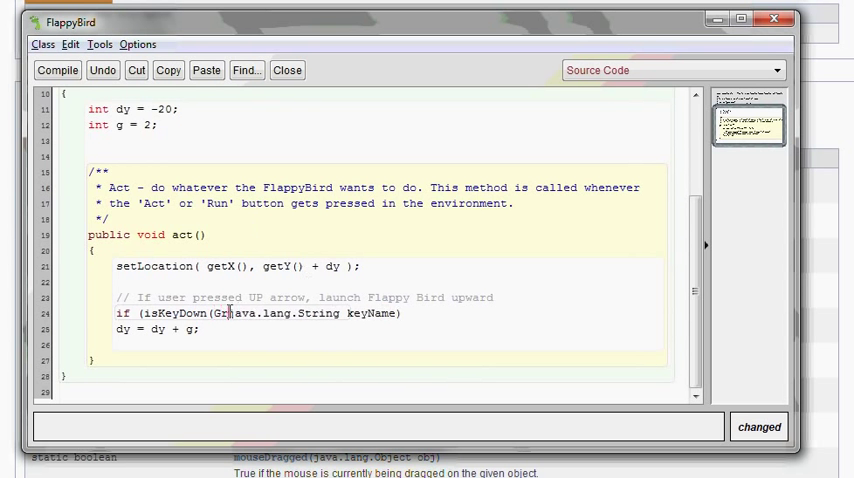
Complete if (Greenfoot.isKeyDown("up") == true) setting dy = -20.
{"action": "type", "text": "eenfoot."}
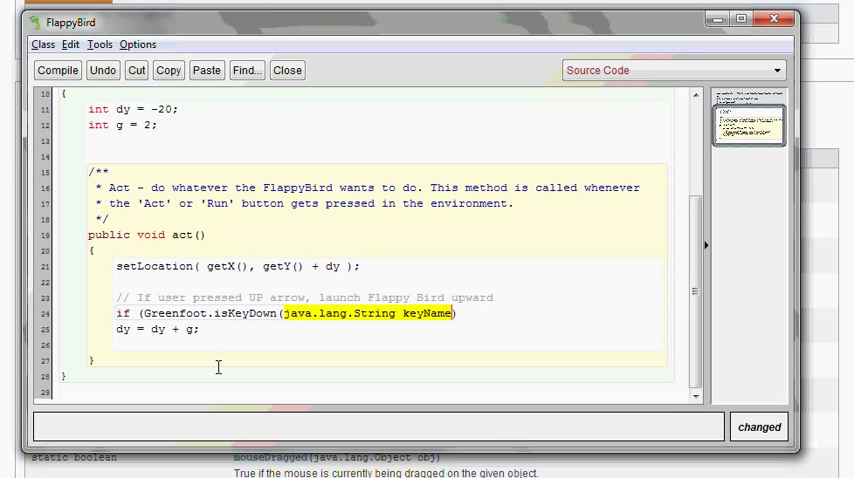
{"action": "type", "text": "\"up\""}
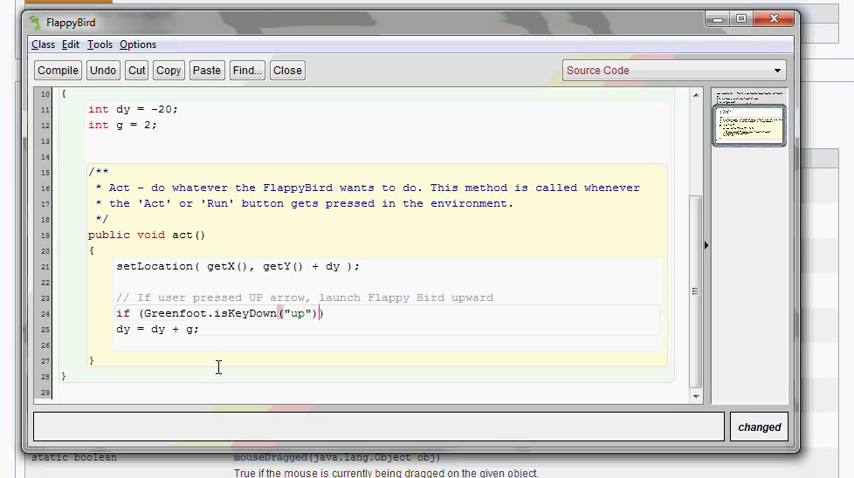
{"action": "type", "text": "== tru"}
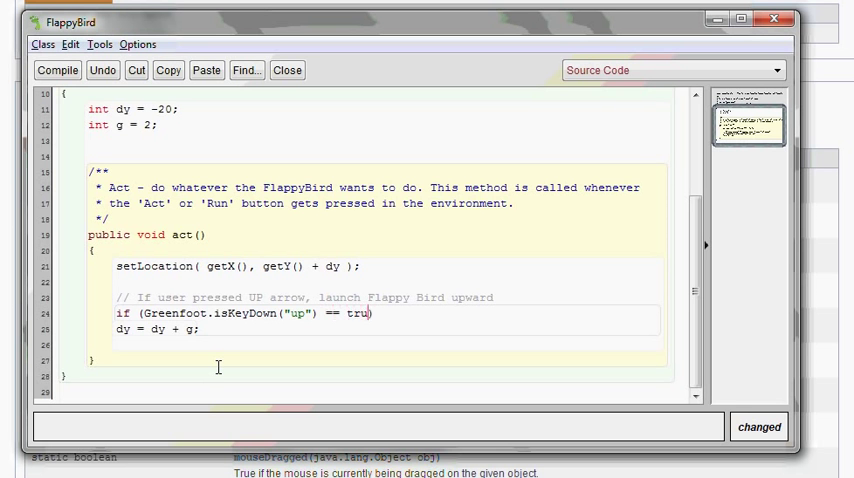
{"action": "type", "text": "e)"}
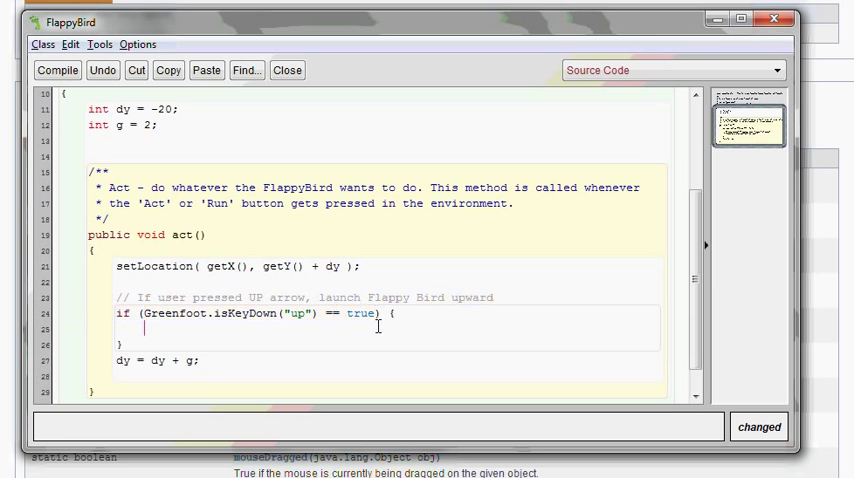
{"action": "type", "text": "dy"}
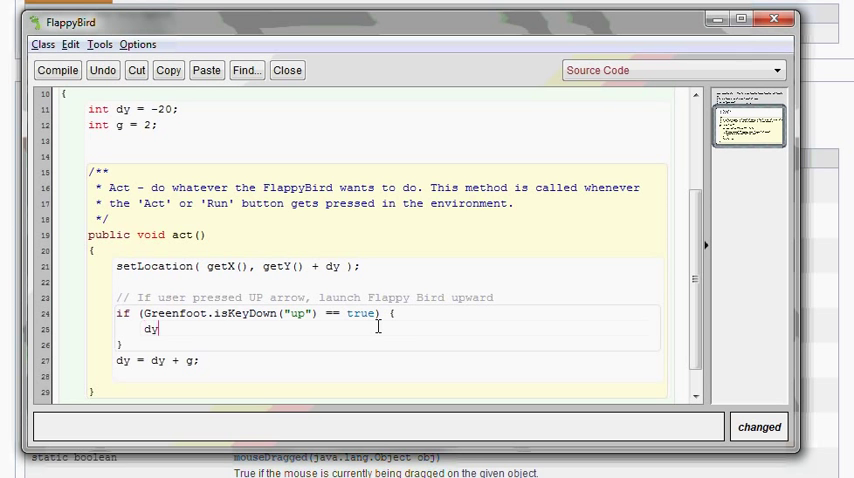
{"action": "type", "text": "= -20;"}
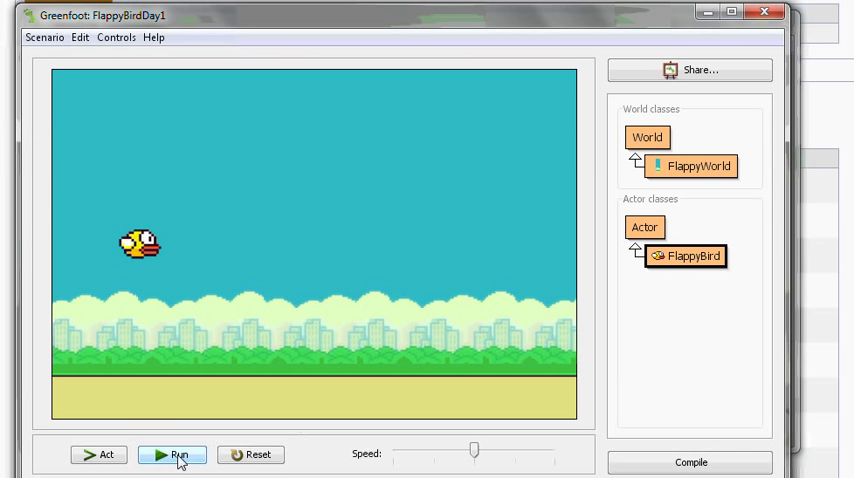
{"action": "left_click", "coordinate": [172, 454]}
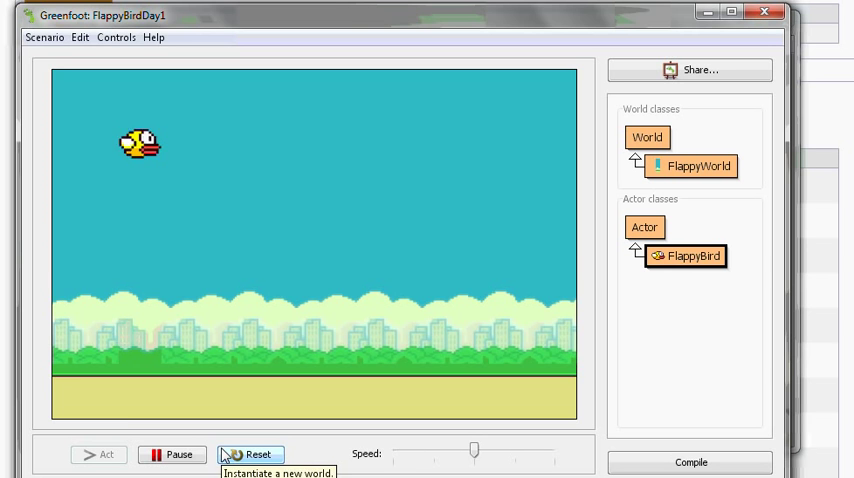
{"action": "left_click", "coordinate": [252, 454]}
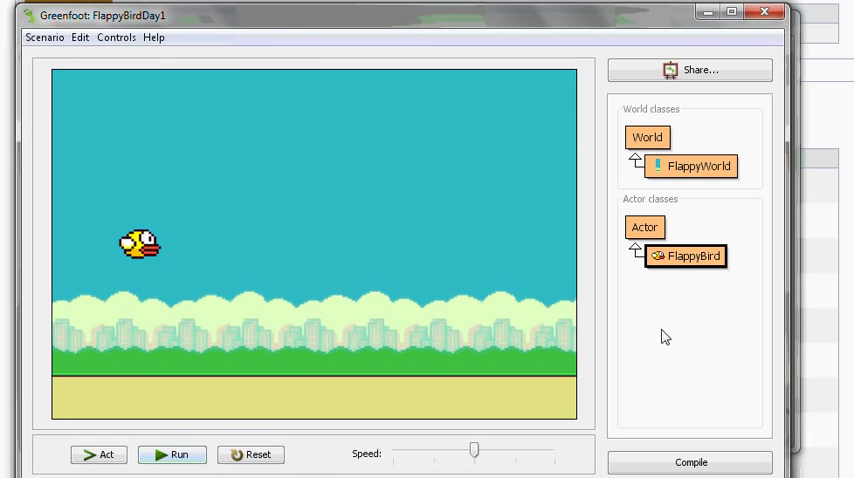
Reduce gravity g to 1, recompile, test the flight and reset.
{"action": "double_click", "coordinate": [686, 256]}
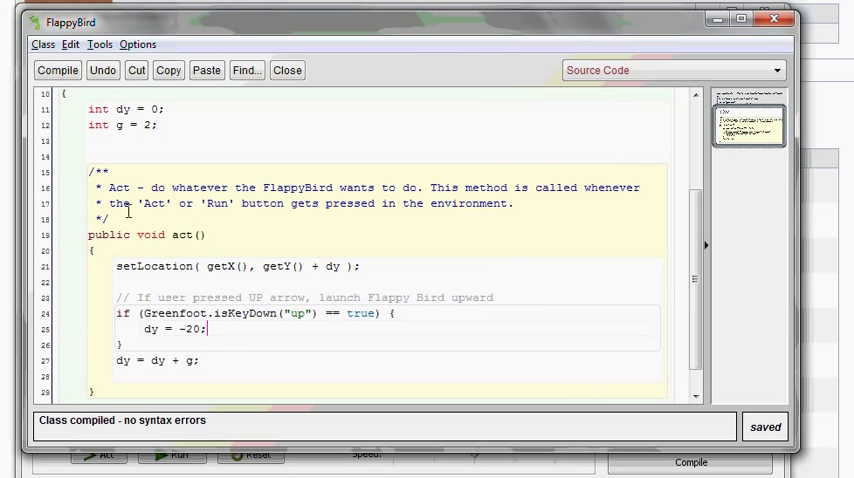
{"action": "scroll", "scroll_direction": "up", "scroll_amount": 3}
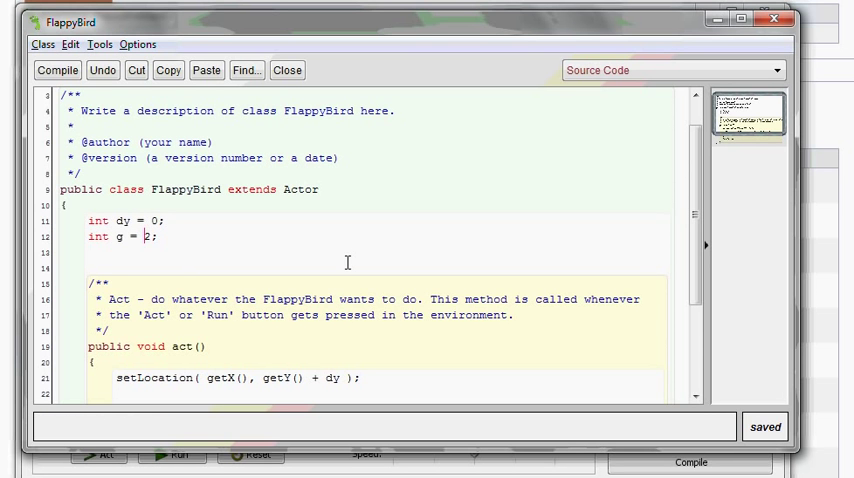
{"action": "type", "text": "1"}
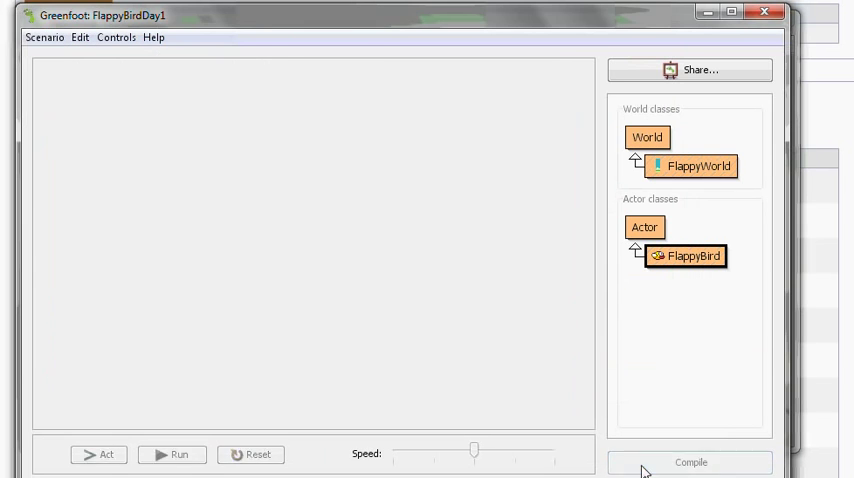
{"action": "left_click", "coordinate": [172, 454]}
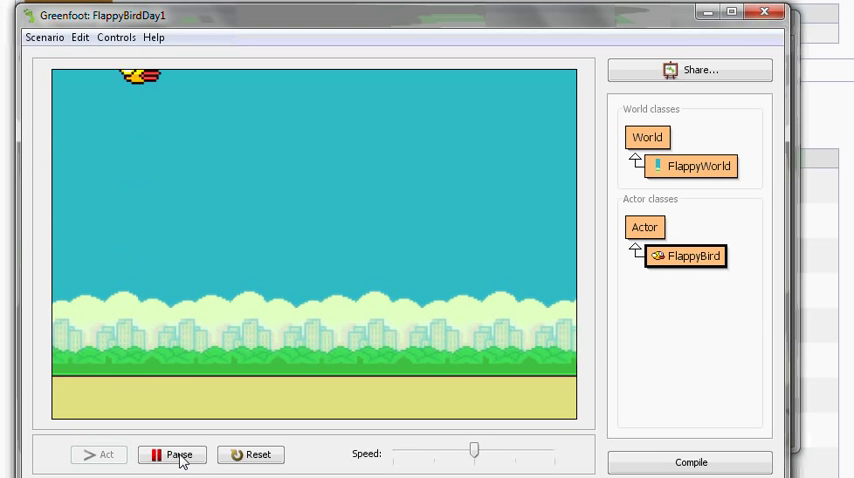
{"action": "left_click", "coordinate": [250, 454]}
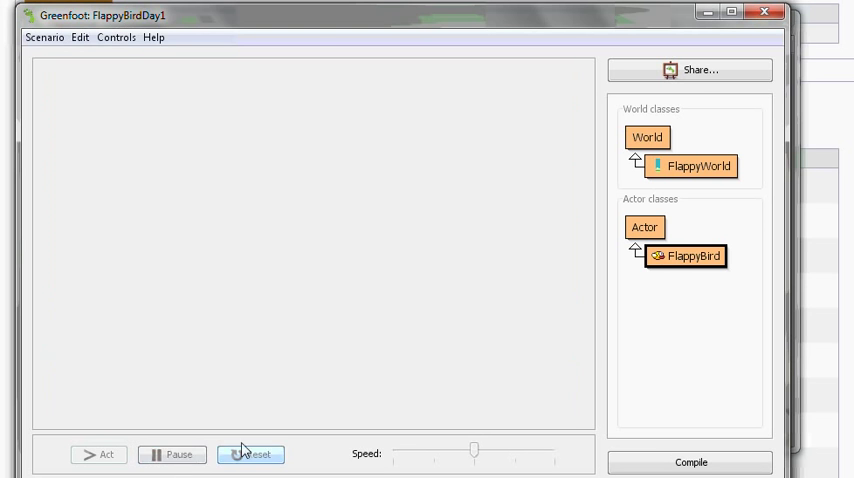
Lower the up-arrow launch from -20 to -10 and run the scenario.
{"action": "double_click", "coordinate": [684, 256]}
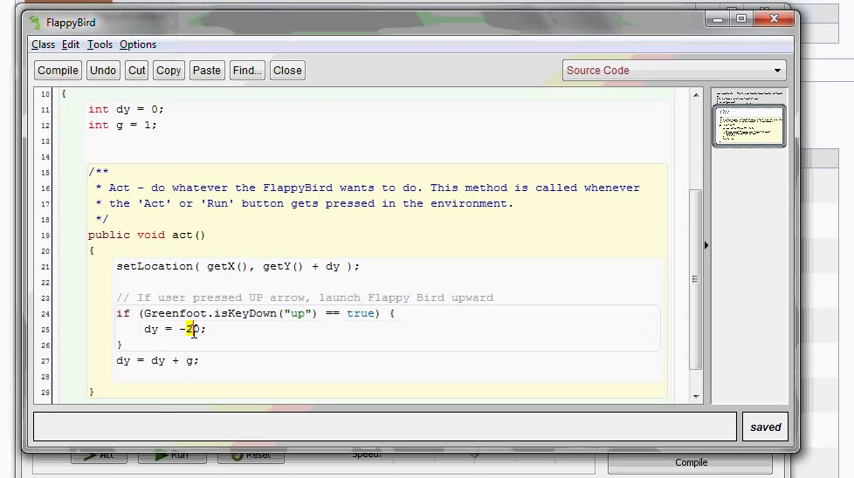
{"action": "type", "text": "1"}
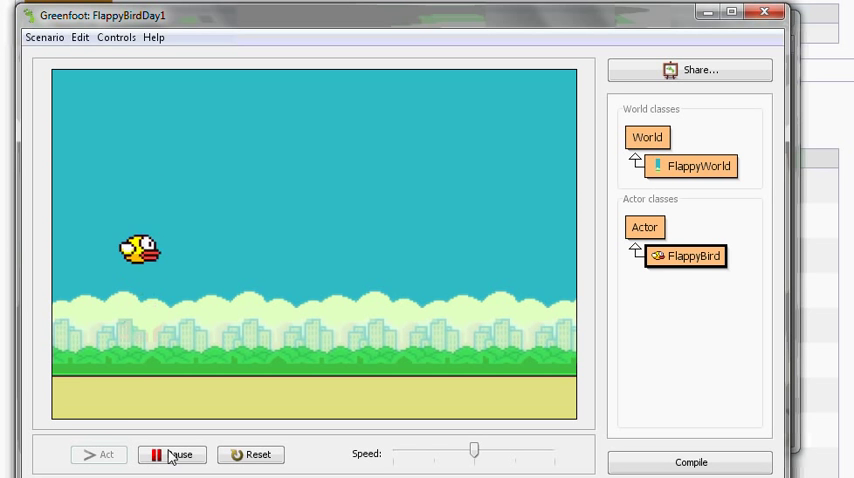
{"action": "left_click", "coordinate": [172, 454]}
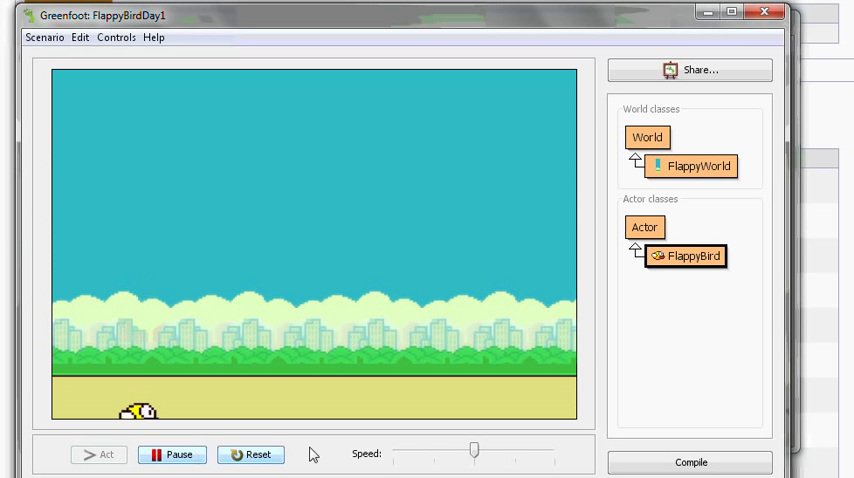
Change dy and g from int to double and compile.
{"action": "double_click", "coordinate": [688, 256]}
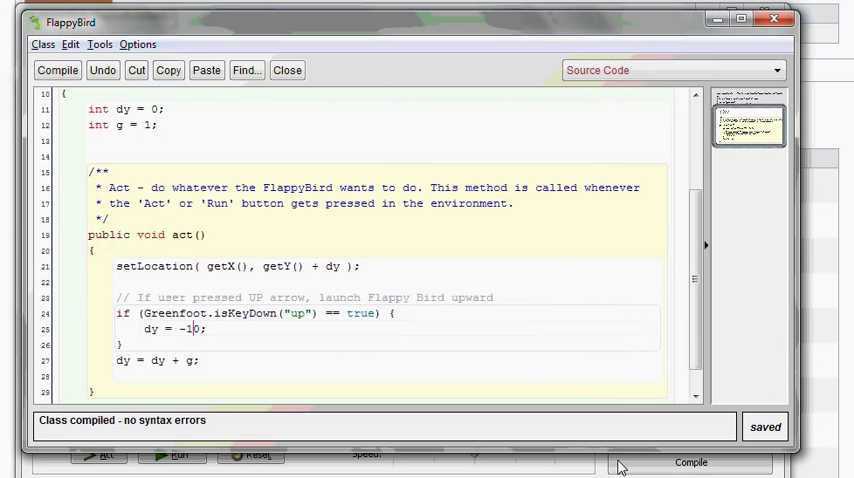
{"action": "scroll", "scroll_direction": "up", "scroll_amount": 3}
{"action": "type", "text": "d"}
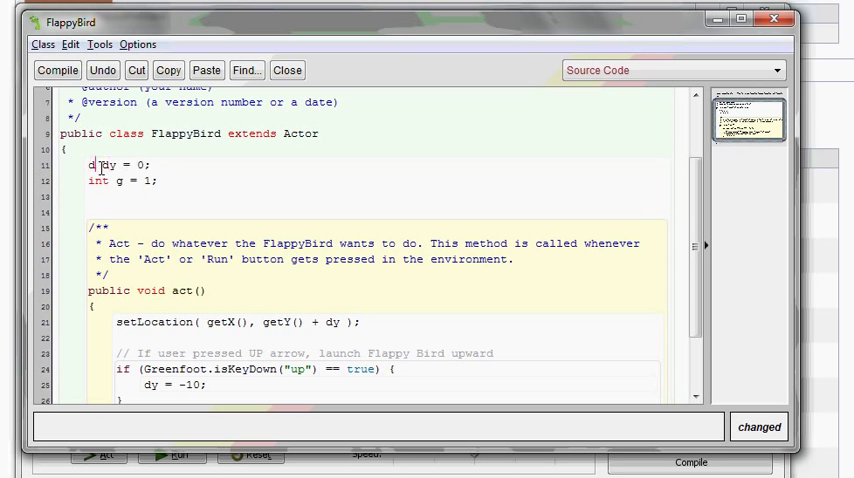
{"action": "type", "text": "ouble"}
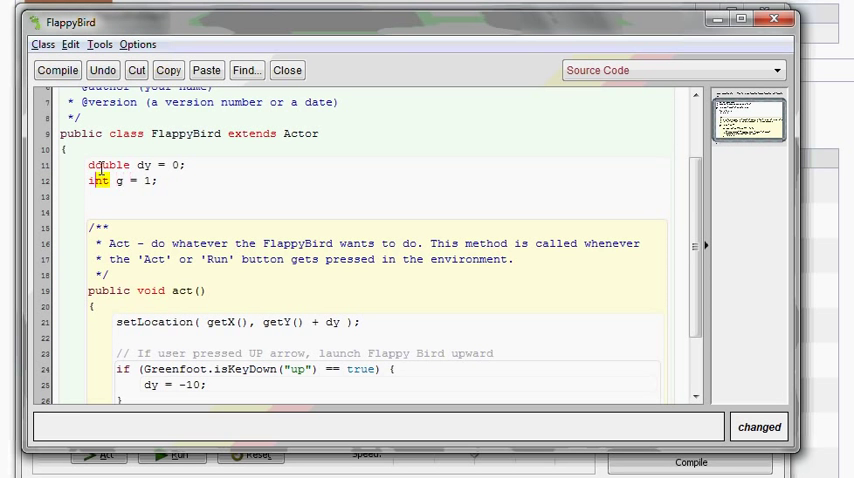
{"action": "type", "text": "double"}
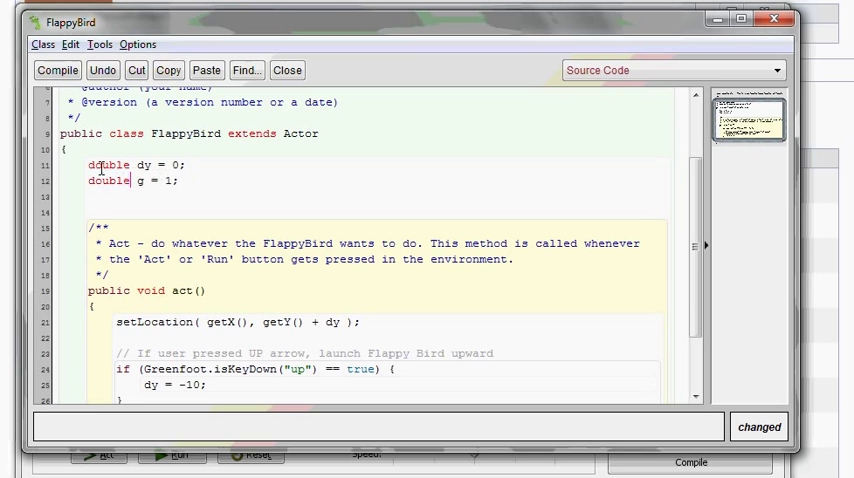
{"action": "left_click", "coordinate": [58, 70]}
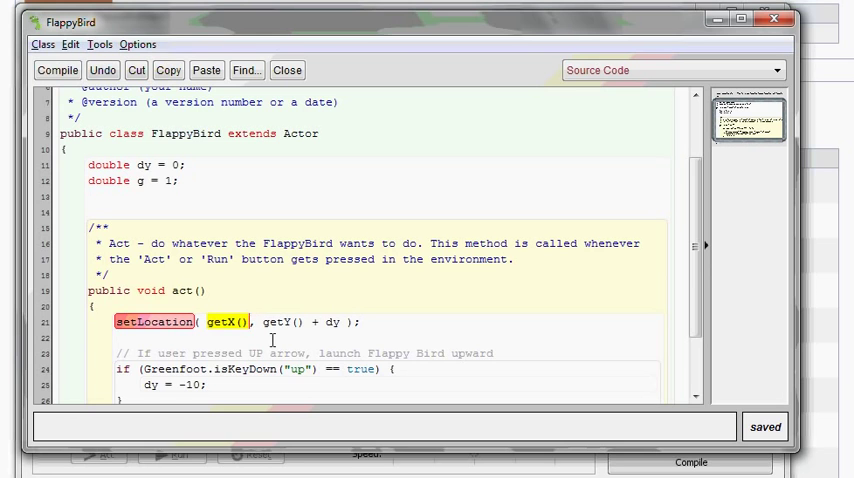
Cast getY() + dy to (int) in setLocation and compile the class.
{"action": "double_click", "coordinate": [144, 164]}
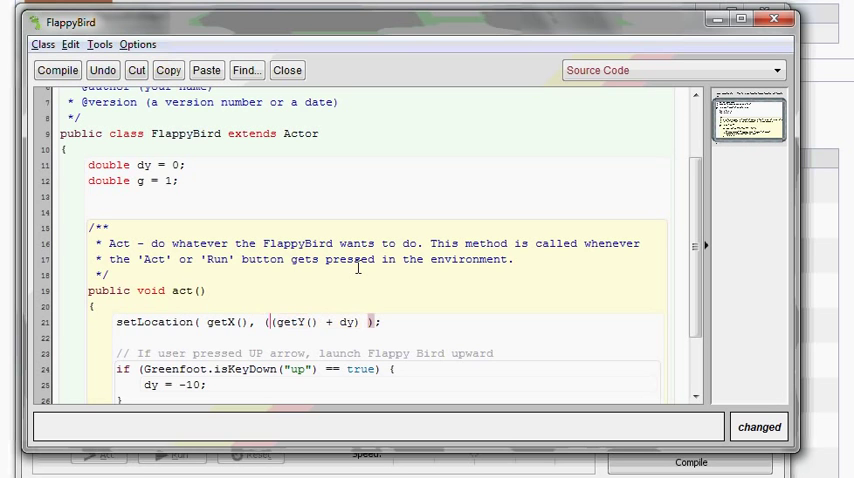
{"action": "type", "text": "int)"}
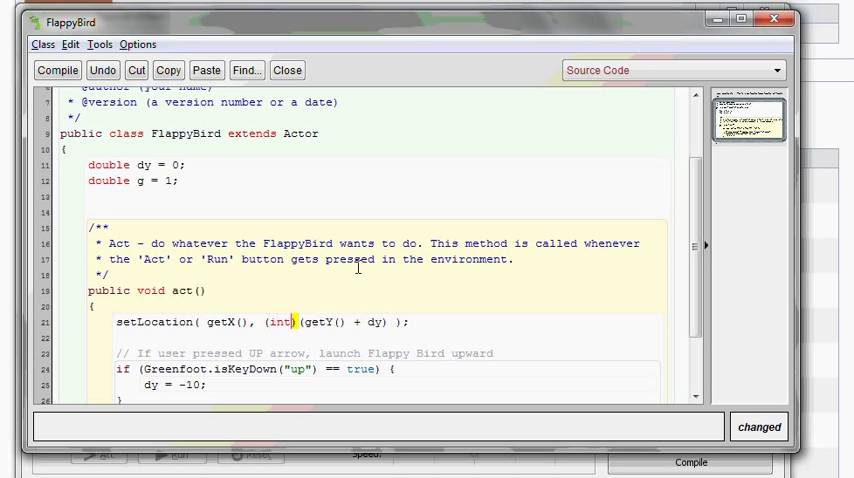
{"action": "double_click", "coordinate": [280, 320]}
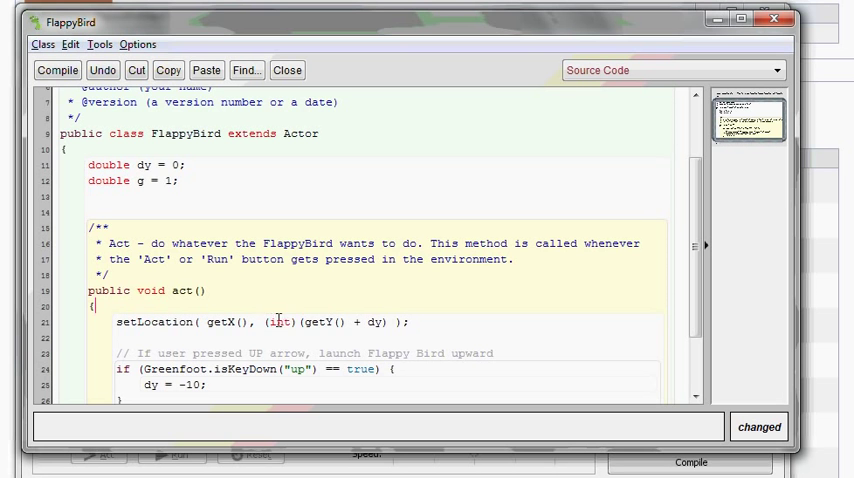
{"action": "double_click", "coordinate": [280, 320]}
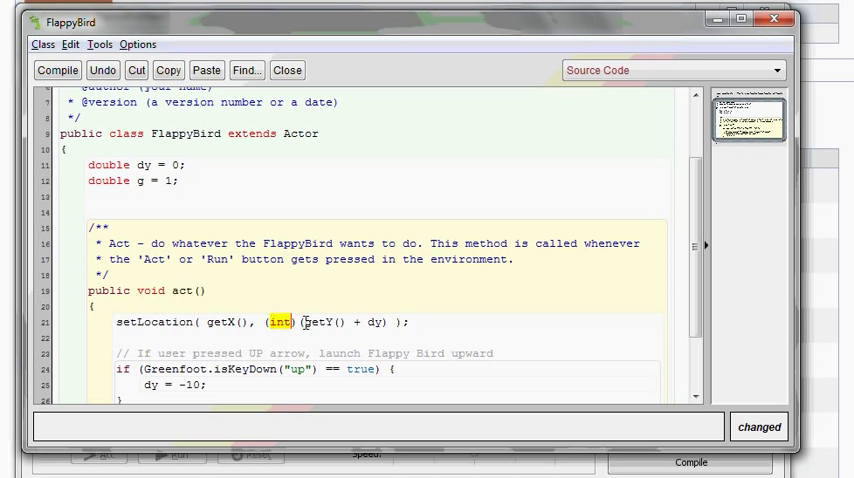
{"action": "left_click", "coordinate": [424, 320]}
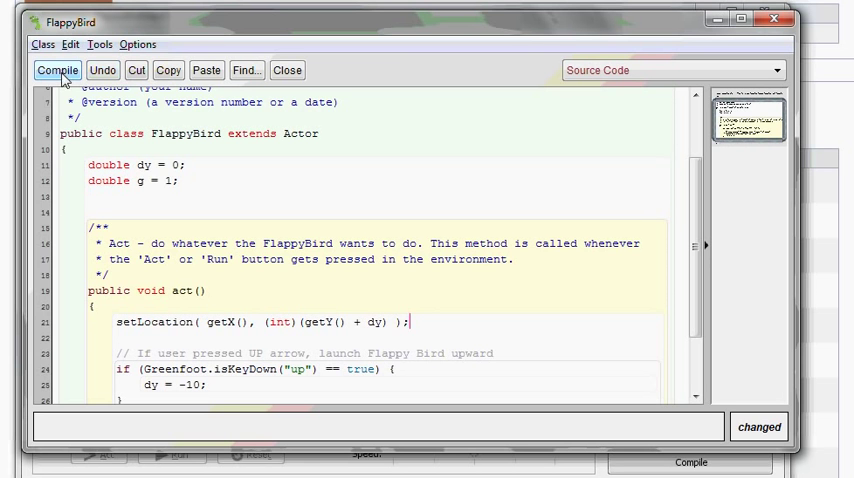
{"action": "left_click", "coordinate": [58, 70]}
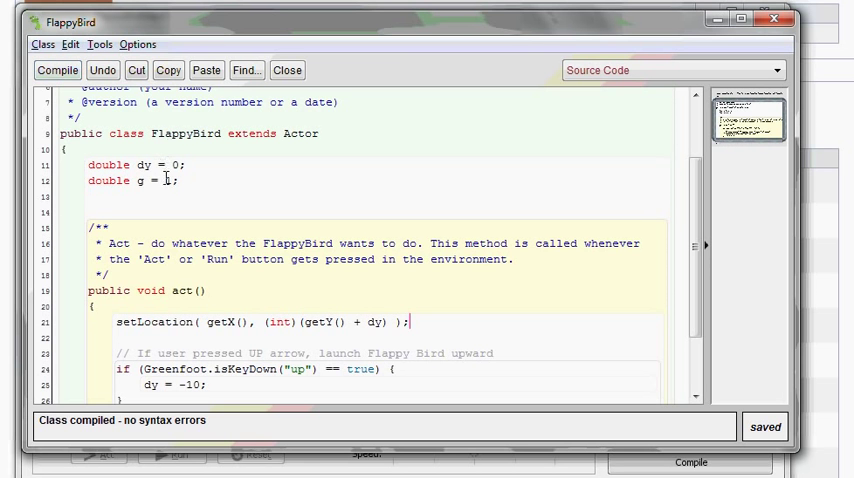
Tune the decimal gravity value to 1.3.
{"action": "type", "text": "."}
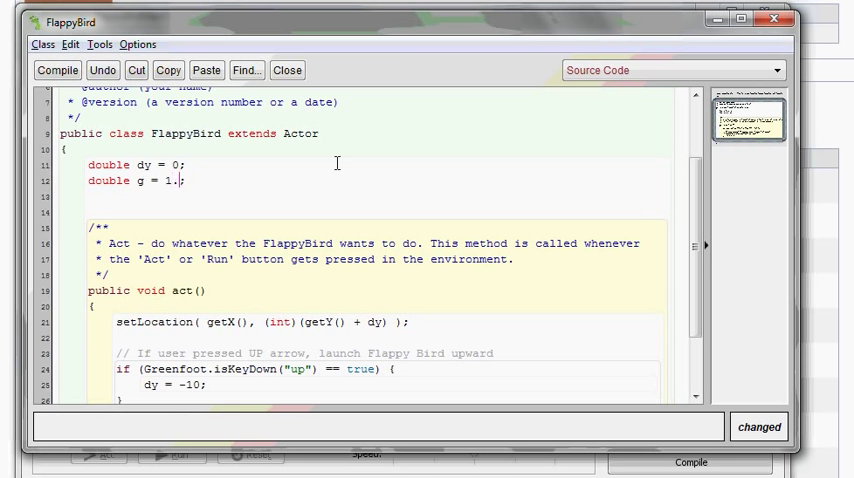
{"action": "type", "text": "3"}
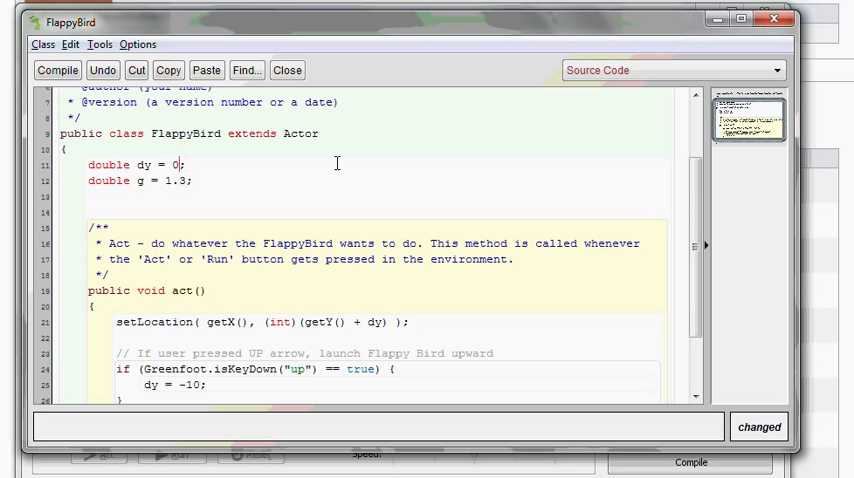
{"action": "scroll", "scroll_direction": "down", "scroll_amount": 3}
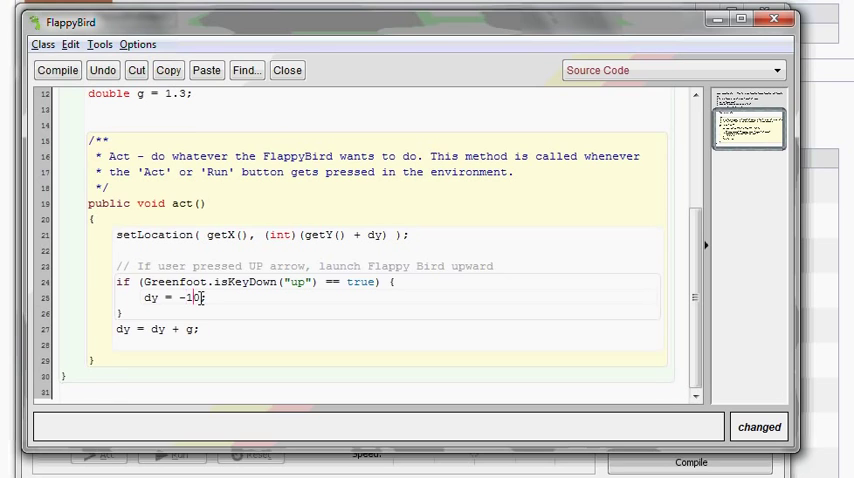
{"action": "type", "text": "5"}
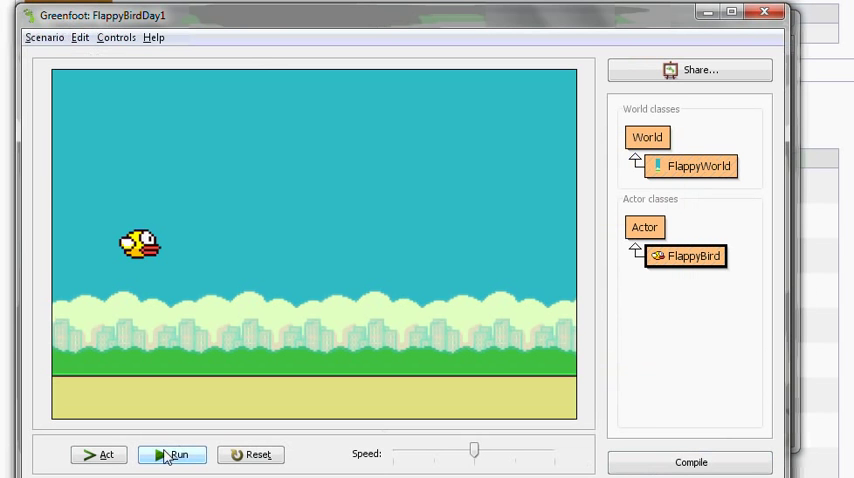
Run and pause the scenario with decimal gravity, reset the bird, and bring up Help.
{"action": "left_click", "coordinate": [172, 456]}
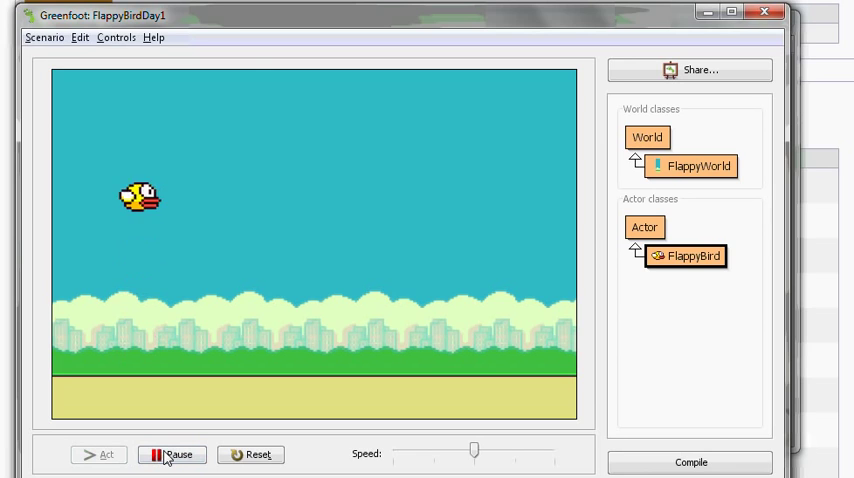
{"action": "left_click", "coordinate": [172, 454]}
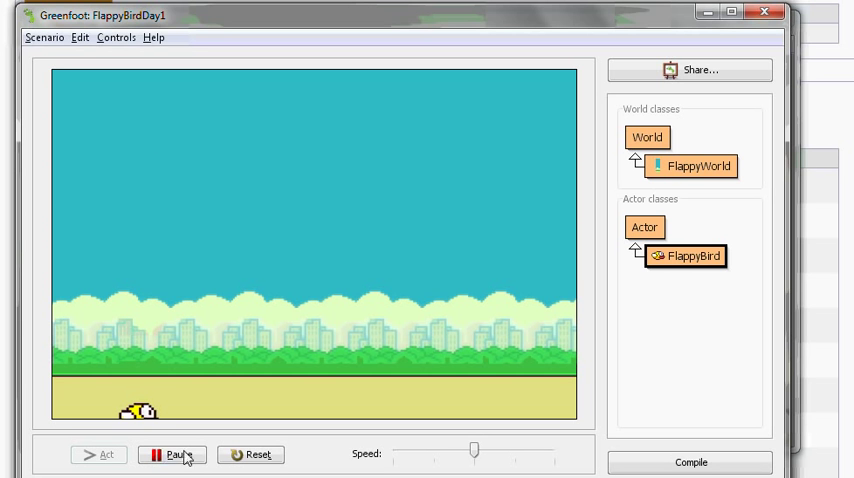
{"action": "left_click", "coordinate": [172, 456]}
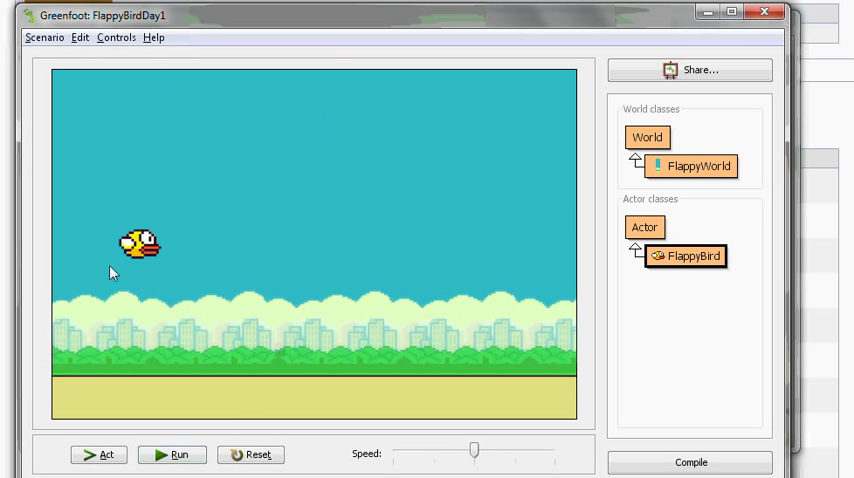
{"action": "left_click", "coordinate": [152, 38]}
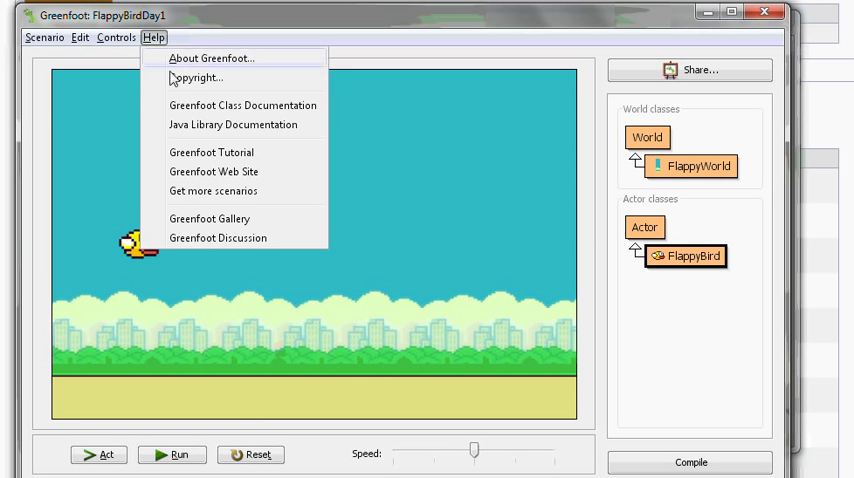
View the World class constructors in the Greenfoot class documentation.
{"action": "left_click", "coordinate": [242, 104]}
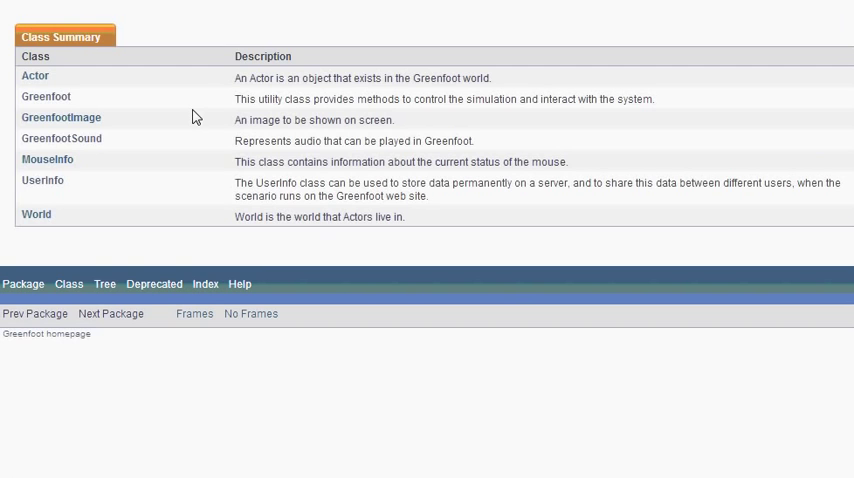
{"action": "mouse_move", "coordinate": [44, 180]}
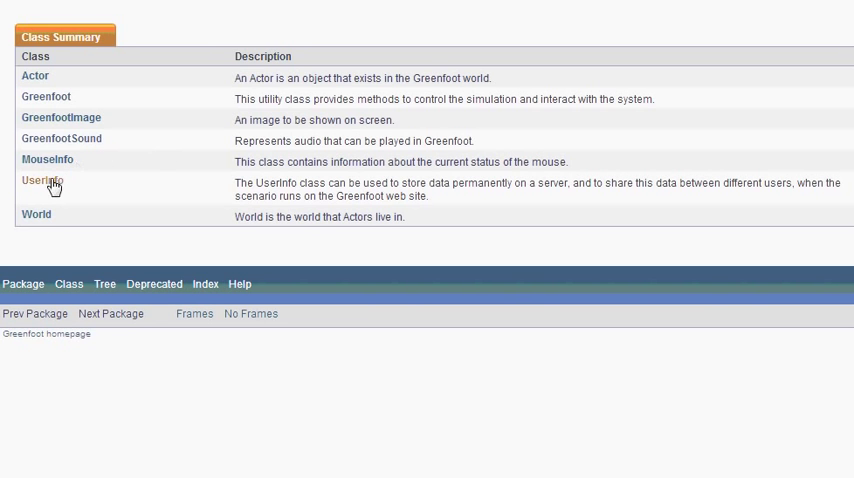
{"action": "mouse_move", "coordinate": [36, 214]}
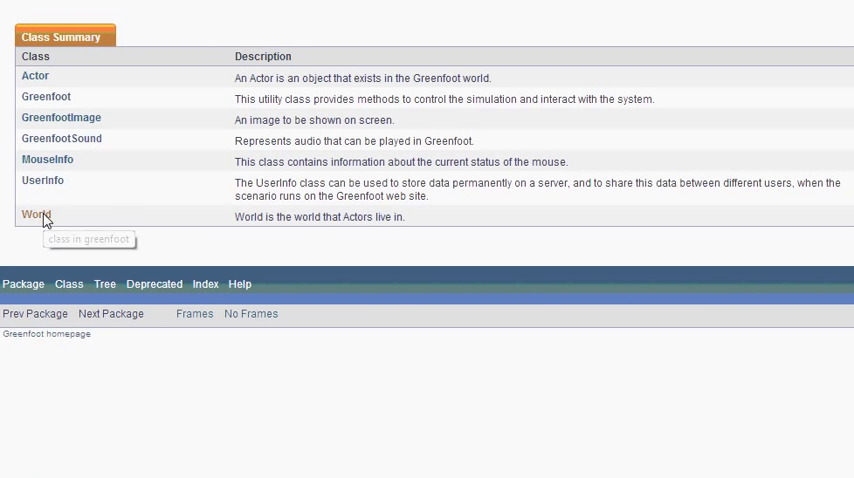
{"action": "left_click", "coordinate": [34, 214]}
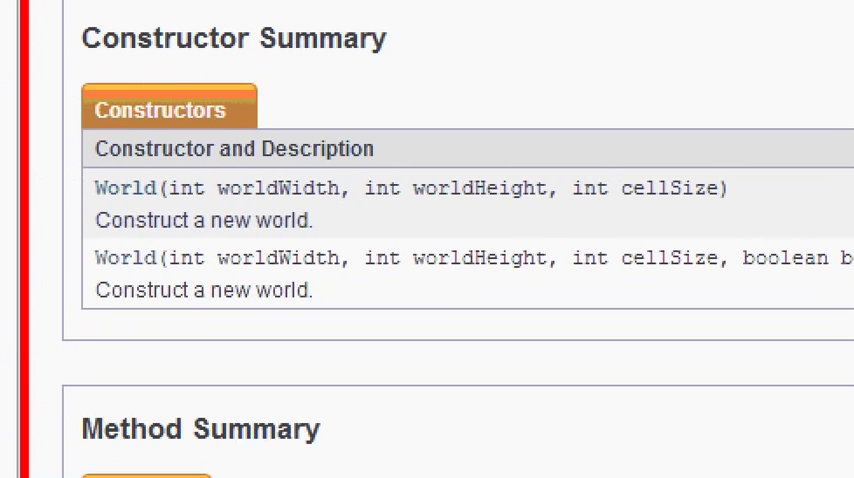
{"action": "mouse_move", "coordinate": [240, 222]}
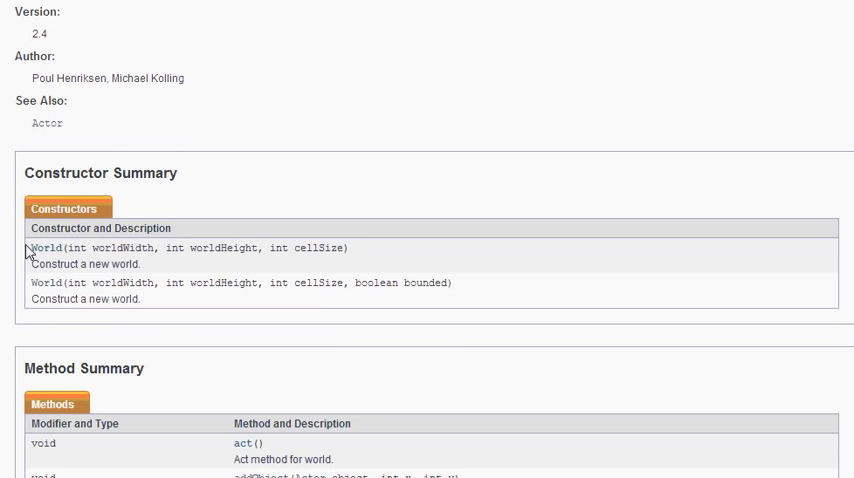
{"action": "double_click", "coordinate": [190, 248]}
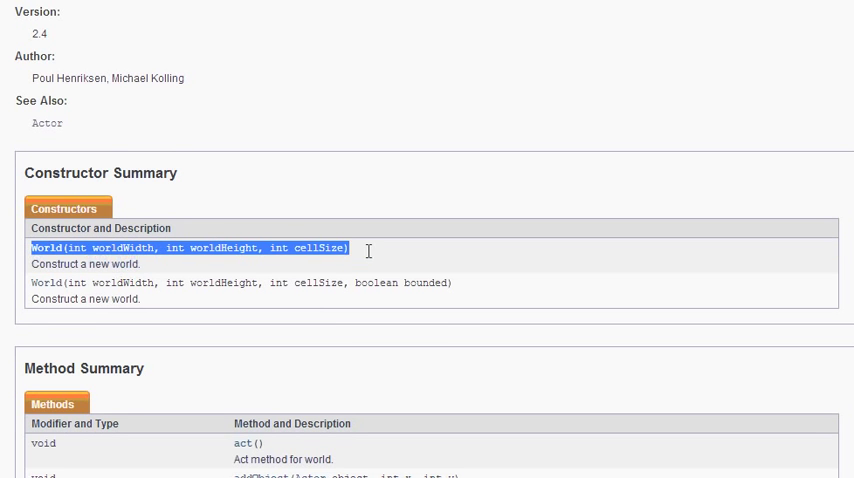
{"action": "double_click", "coordinate": [120, 248]}
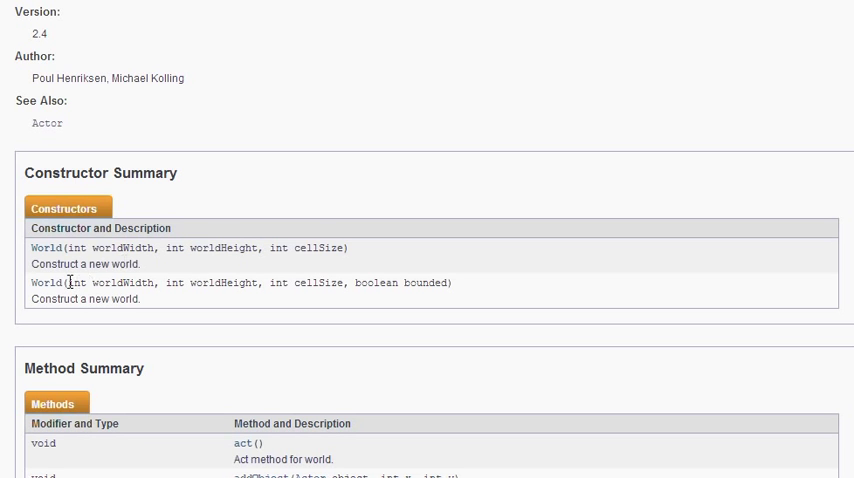
{"action": "mouse_move", "coordinate": [260, 284]}
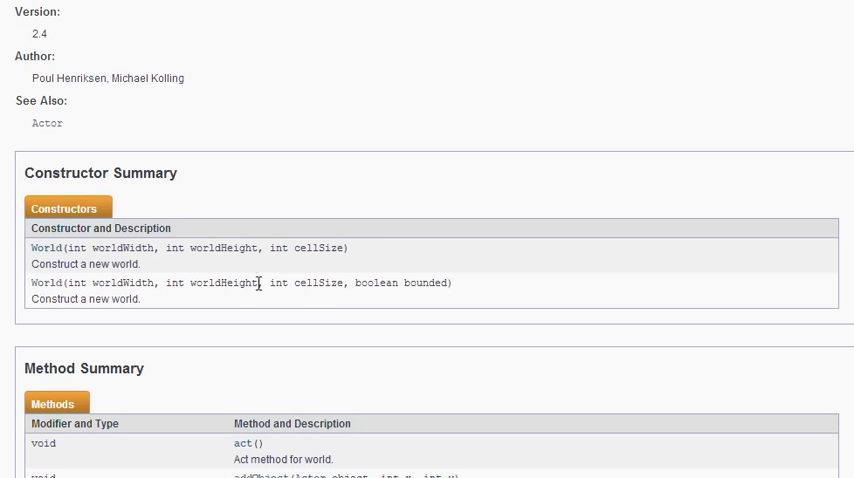
Highlight the boolean bounded parameter of the four-argument World constructor.
{"action": "double_click", "coordinate": [398, 282]}
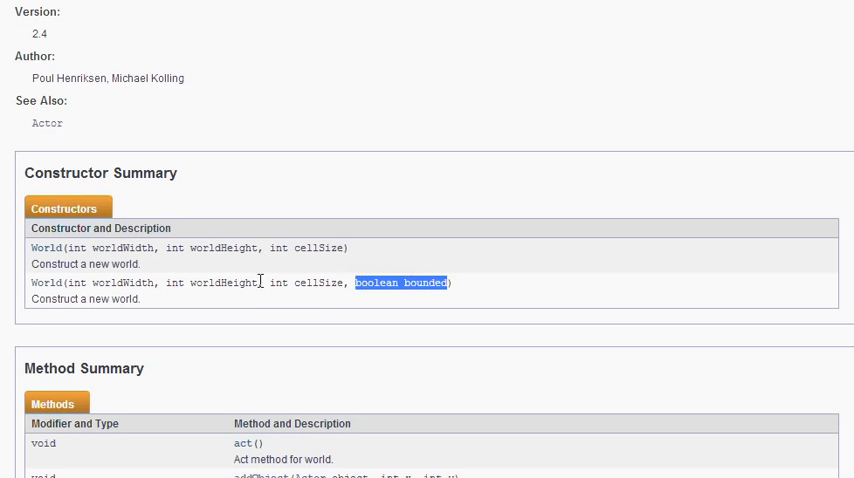
{"action": "scroll", "scroll_direction": "down", "scroll_amount": 3}
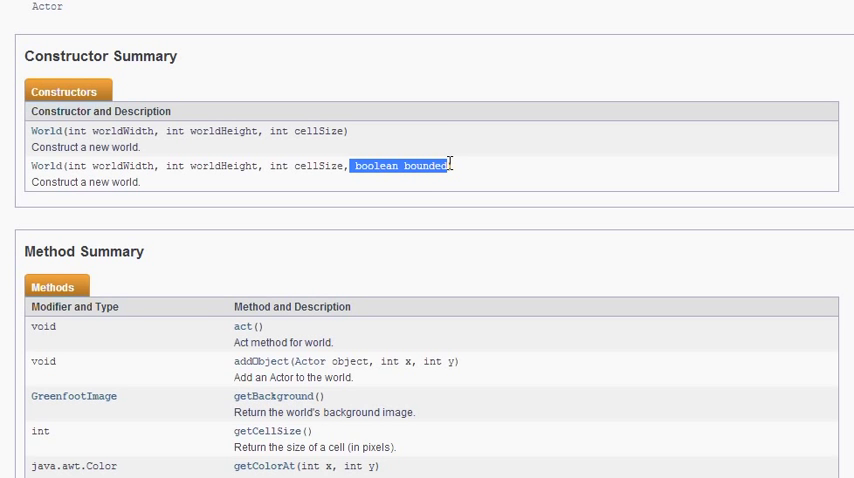
{"action": "double_click", "coordinate": [420, 166]}
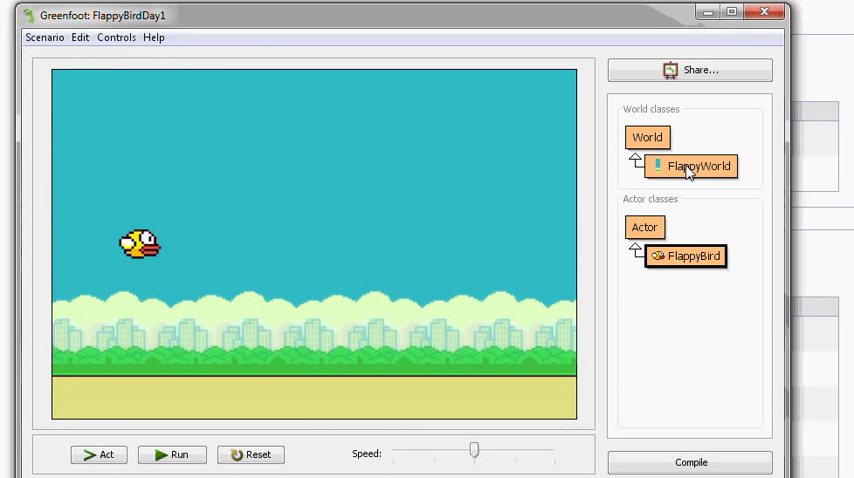
Edit FlappyWorld's constructor to call super(600, 400, 1, false) for an unbounded world.
{"action": "double_click", "coordinate": [696, 166]}
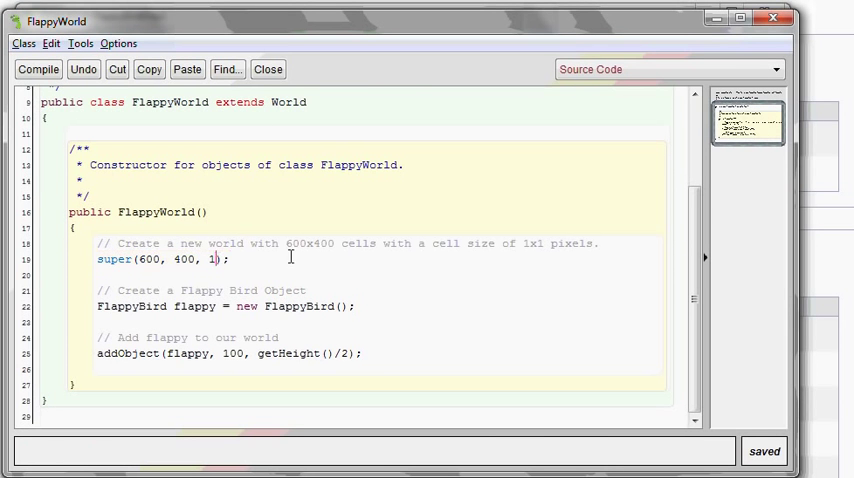
{"action": "type", "text": ", false"}
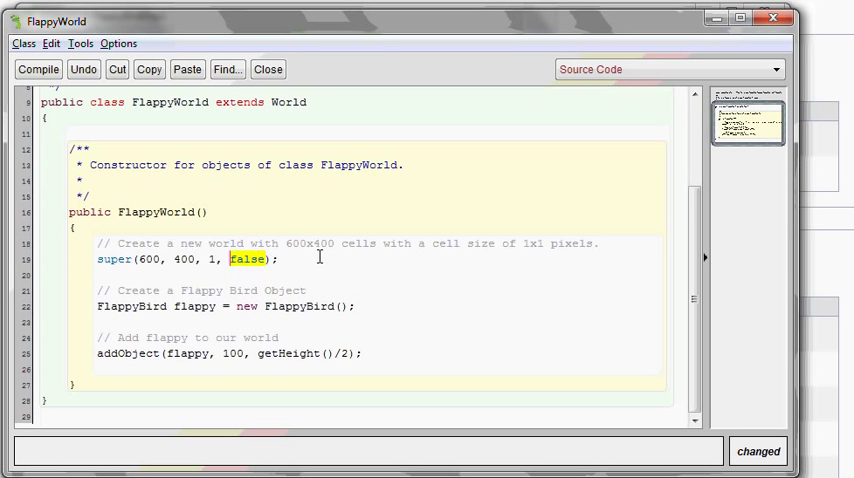
{"action": "key", "text": "alt+tab"}
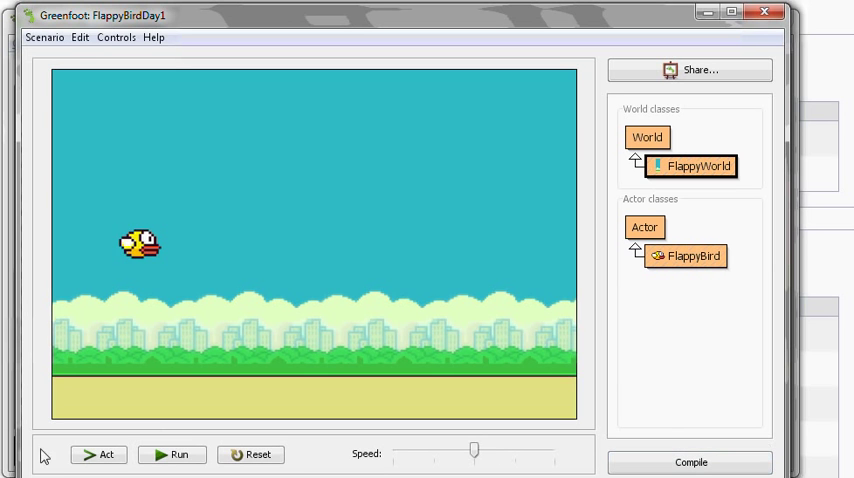
{"action": "left_click", "coordinate": [172, 454]}
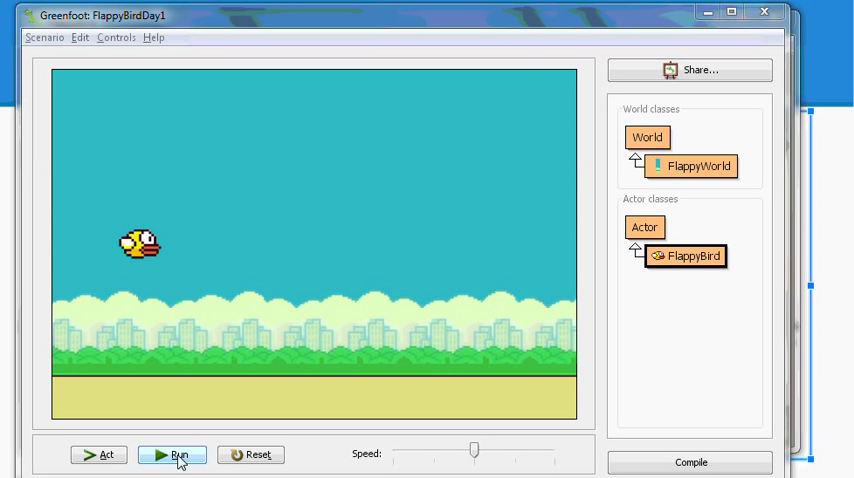
Run the unbounded world to watch the bird rise and fall, then reset the scenario.
{"action": "left_click", "coordinate": [172, 454]}
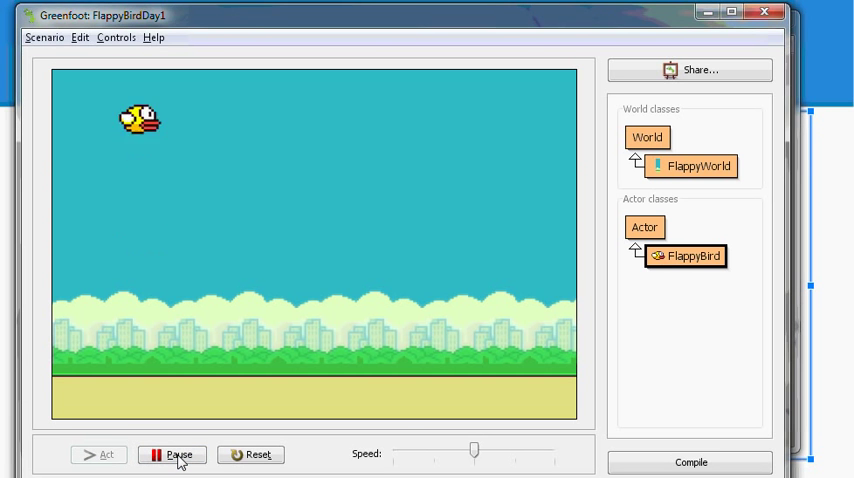
{"action": "left_click", "coordinate": [172, 454]}
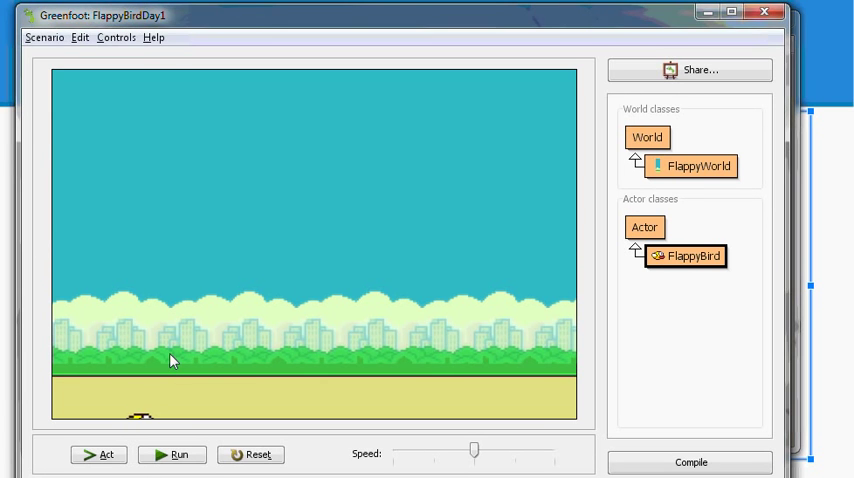
{"action": "mouse_move", "coordinate": [250, 454]}
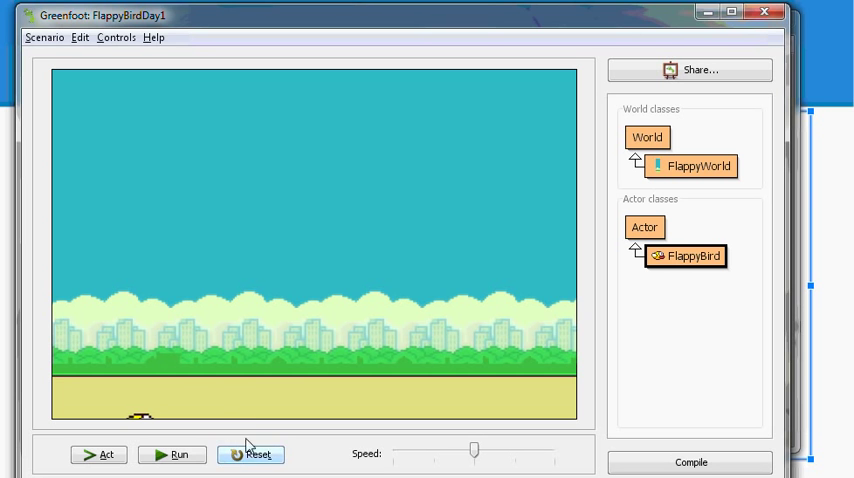
{"action": "left_click", "coordinate": [250, 454]}
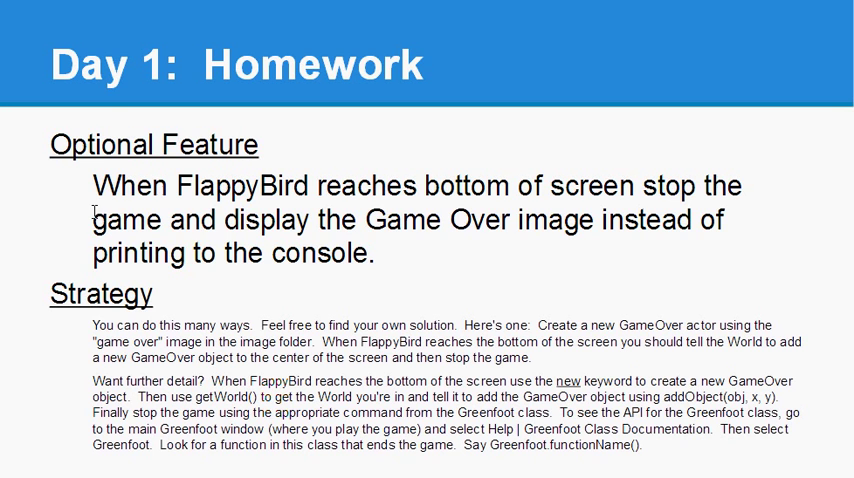
{"action": "mouse_move", "coordinate": [232, 226]}
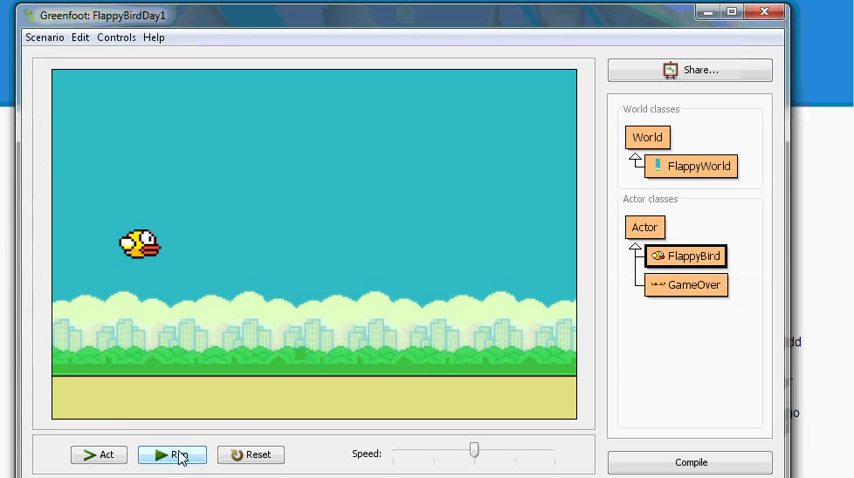
Run the scenario so the bird falls and the Game Over image appears as the game stops.
{"action": "left_click", "coordinate": [172, 454]}
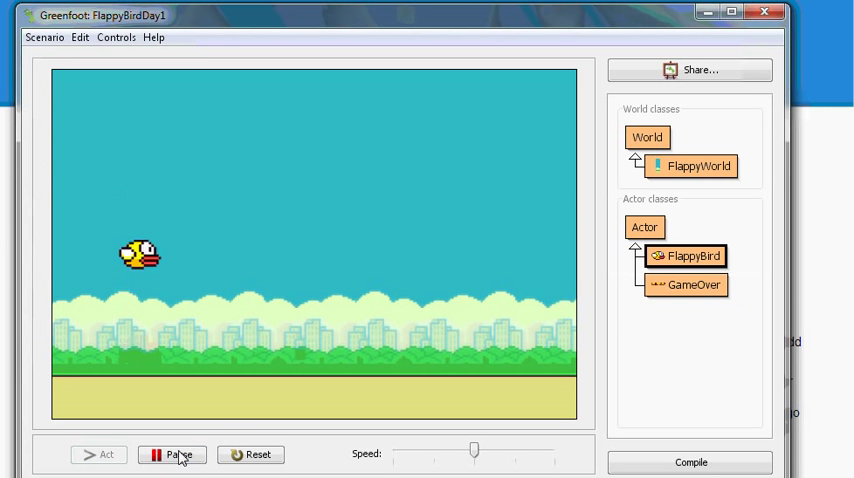
{"action": "left_click", "coordinate": [172, 454]}
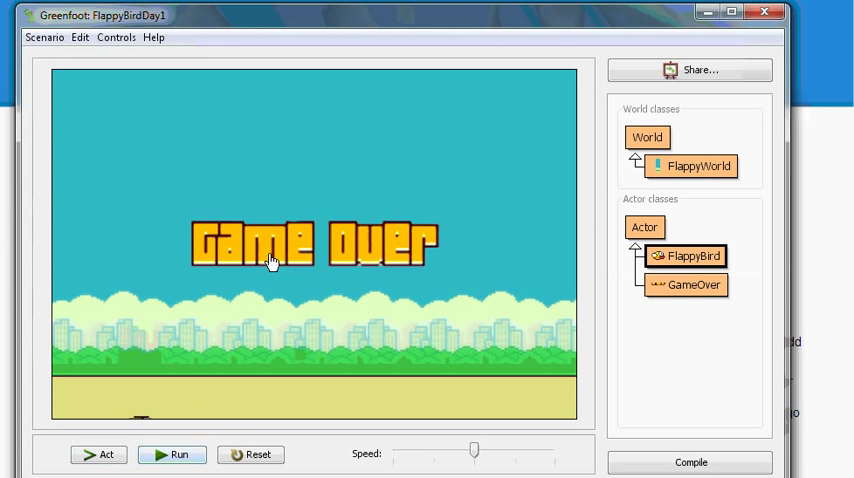
{"action": "mouse_move", "coordinate": [340, 268]}
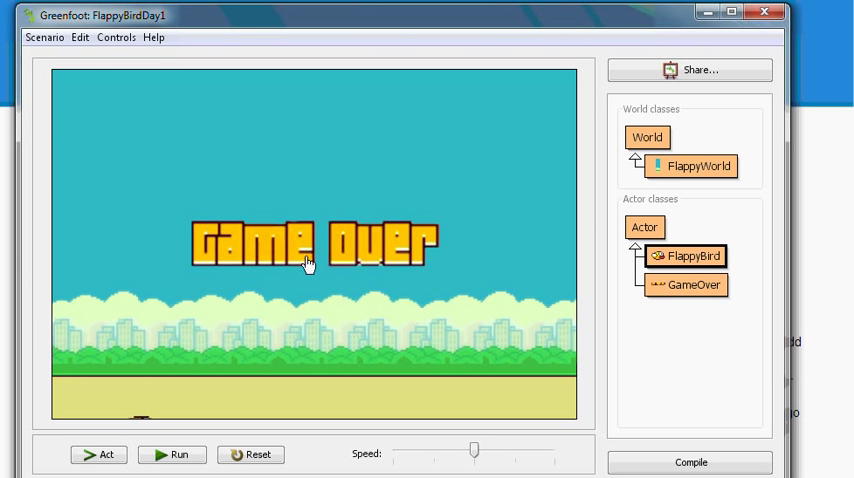
{"action": "mouse_move", "coordinate": [184, 440]}
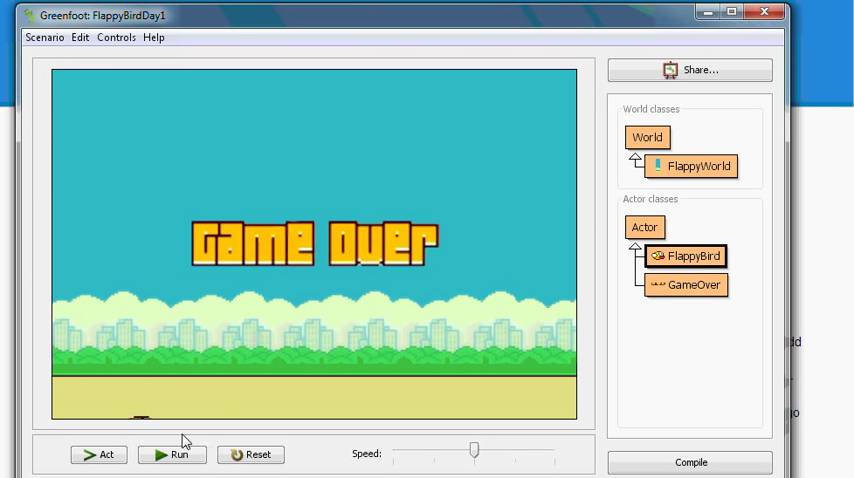